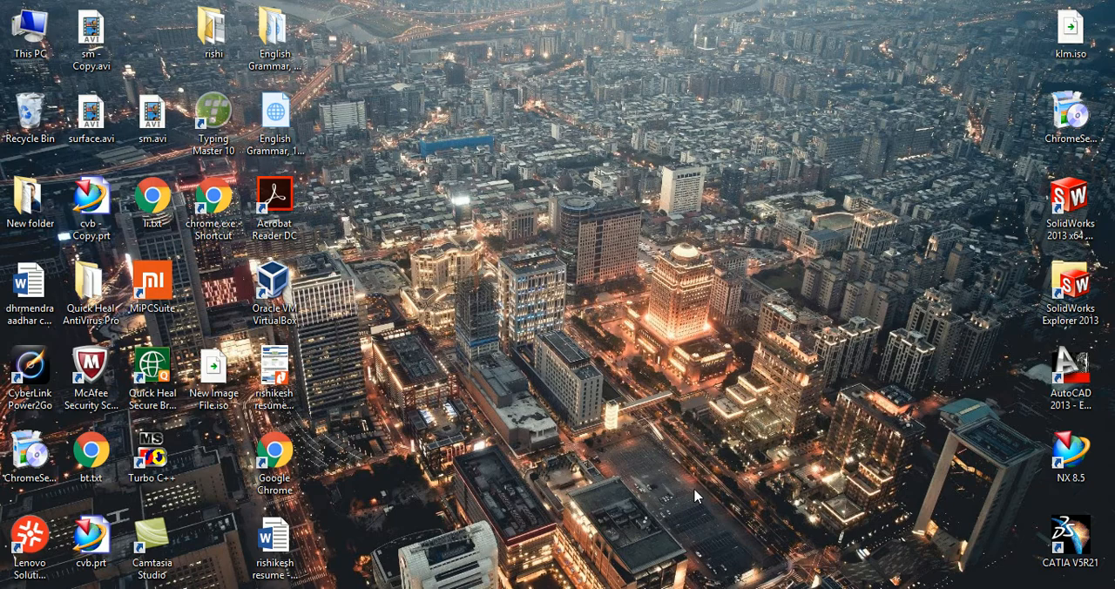
mouse_move(508, 497)
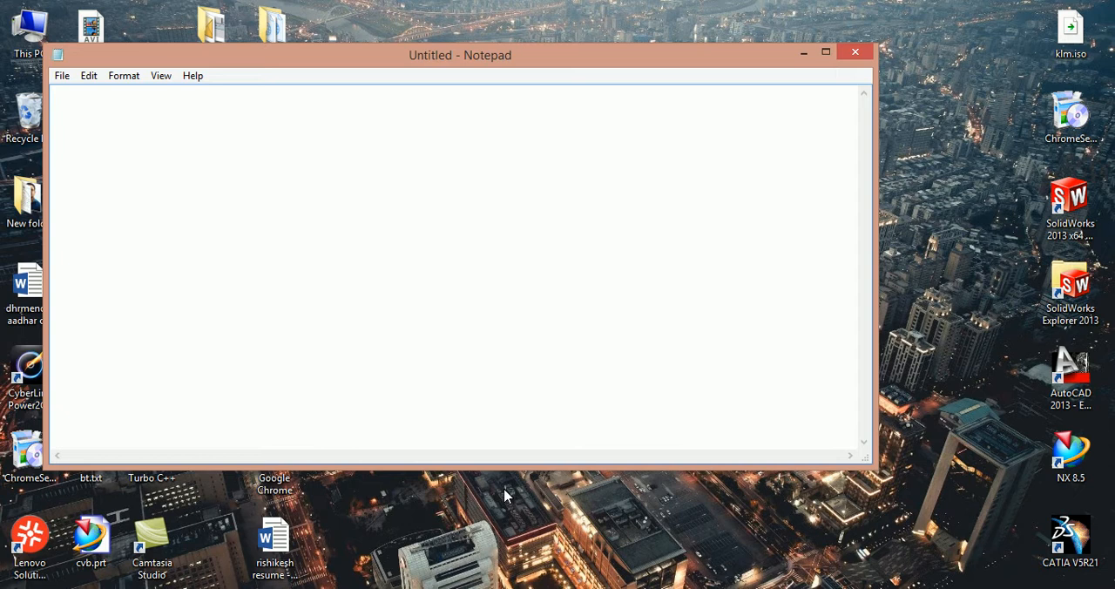
text(@)
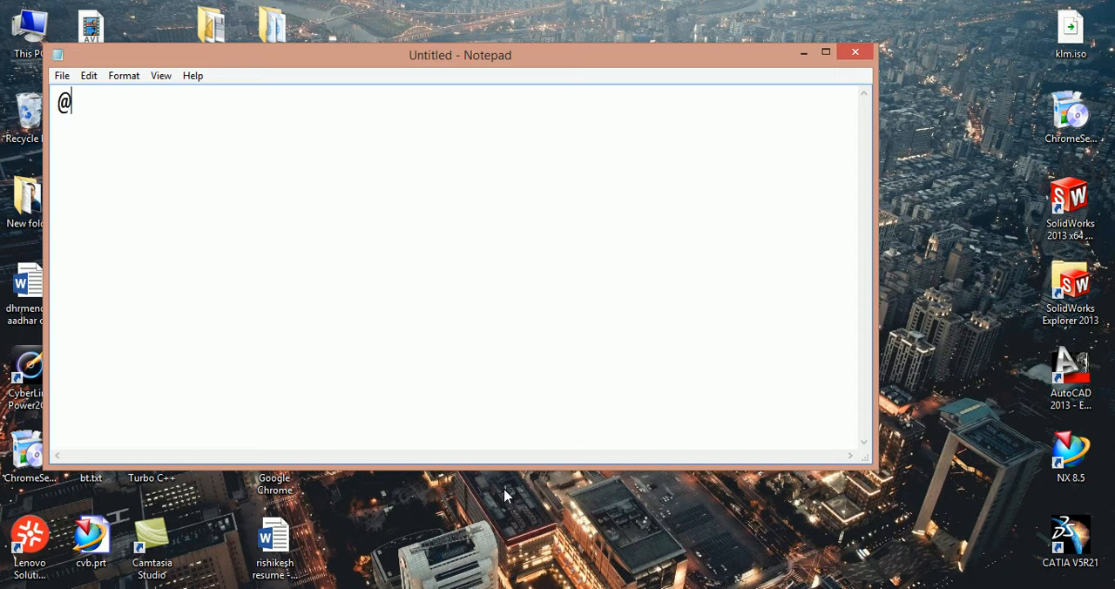
text(echo)
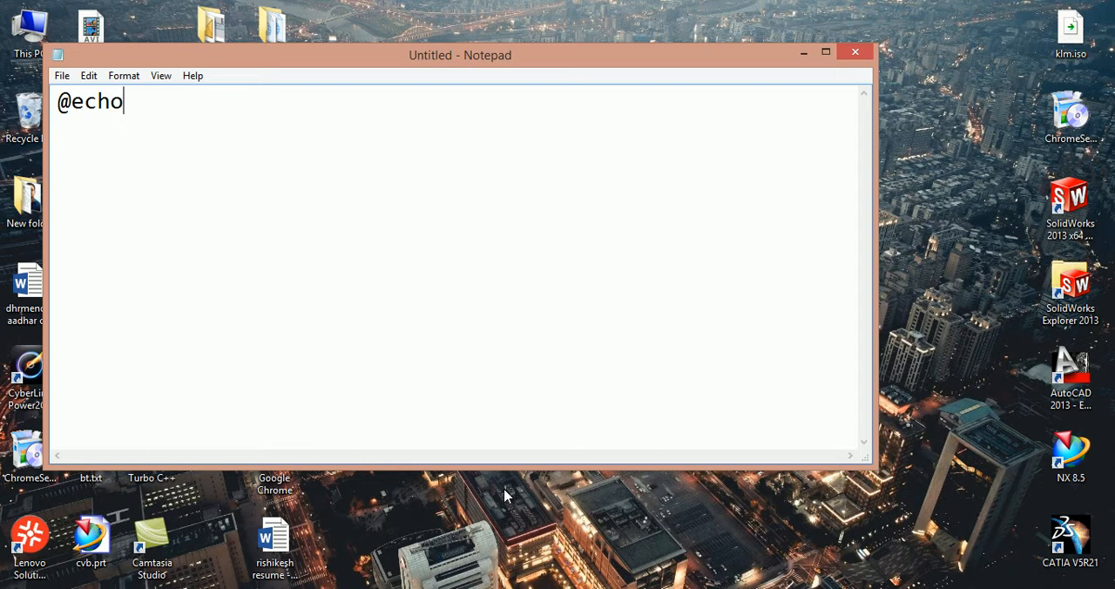
text(f)
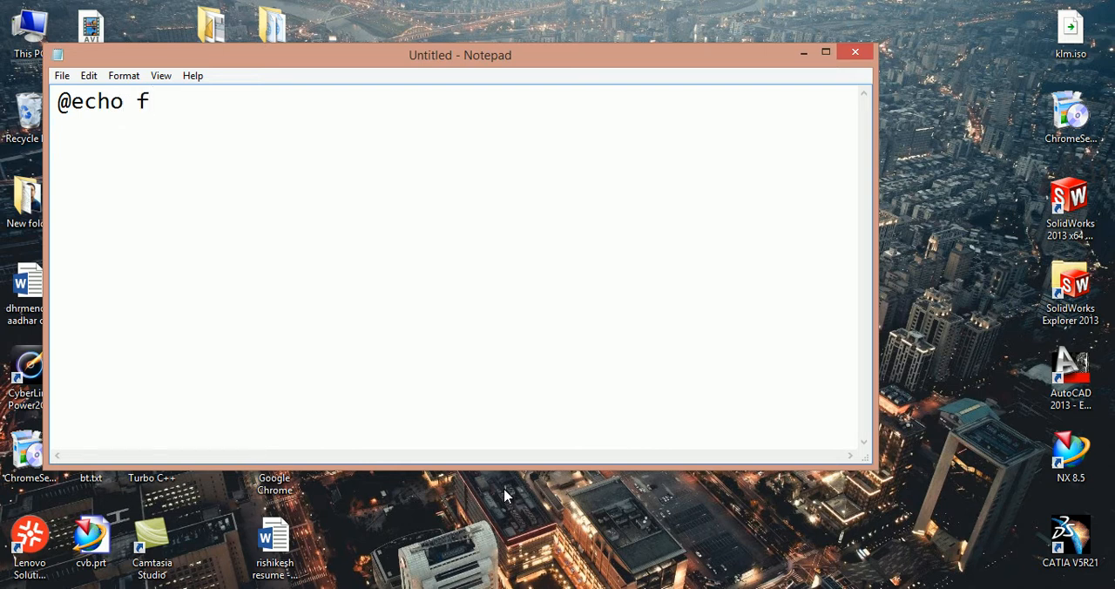
text(o)
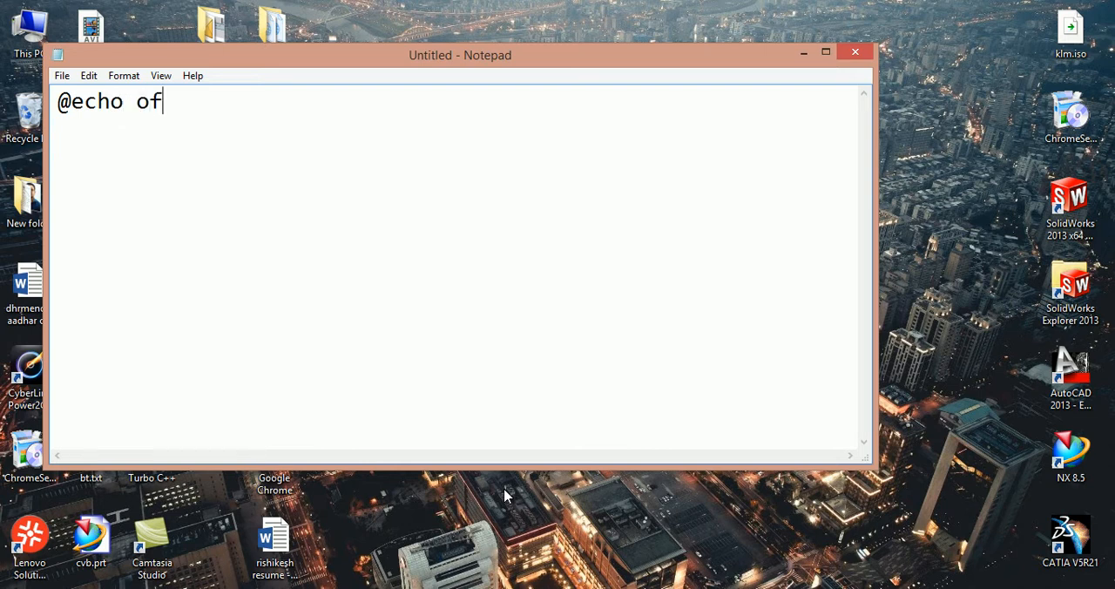
text(f)
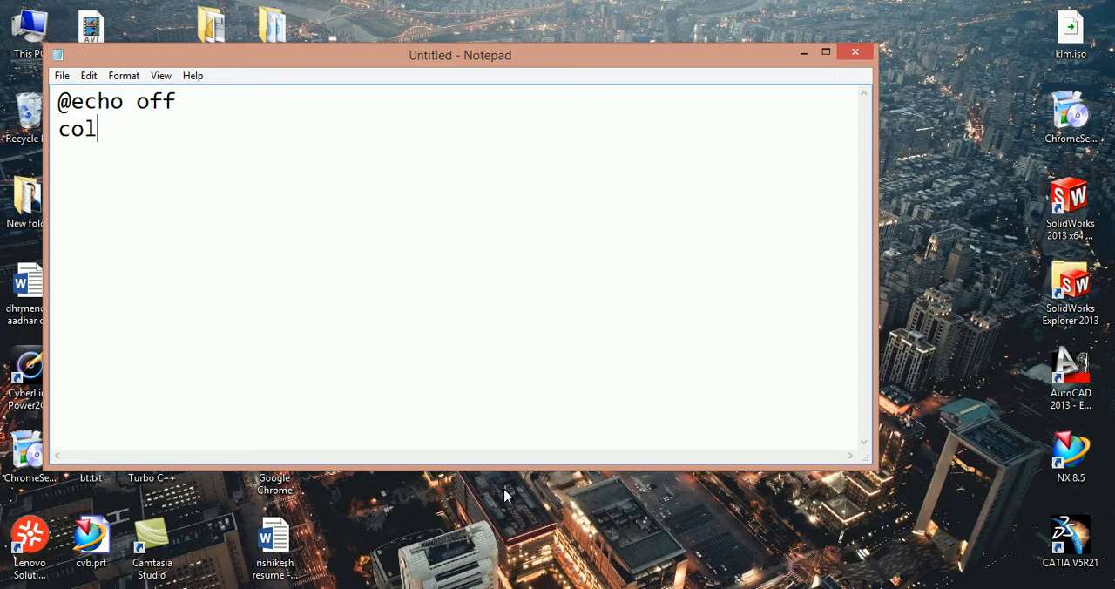
text(or 0a)
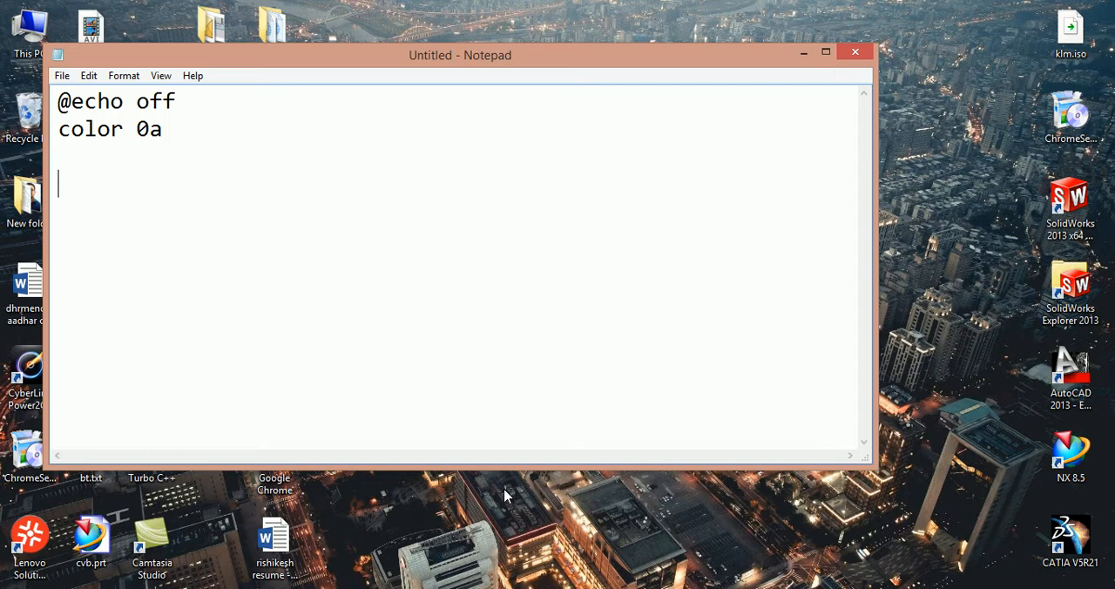
Step: Add the line 'echo Enter two number for multiply'
text(echo)
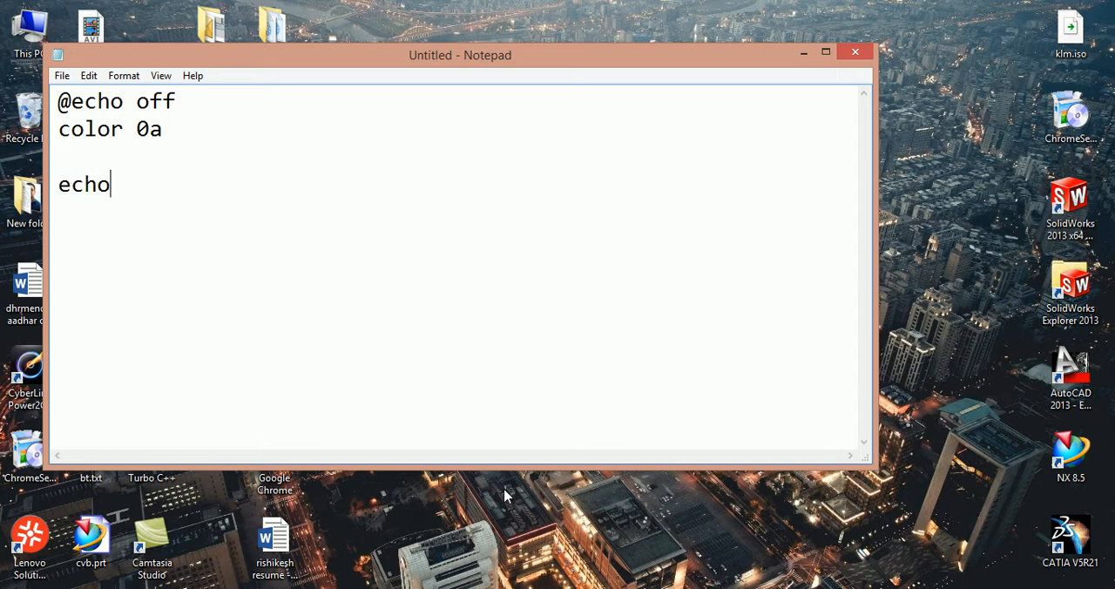
text(E)
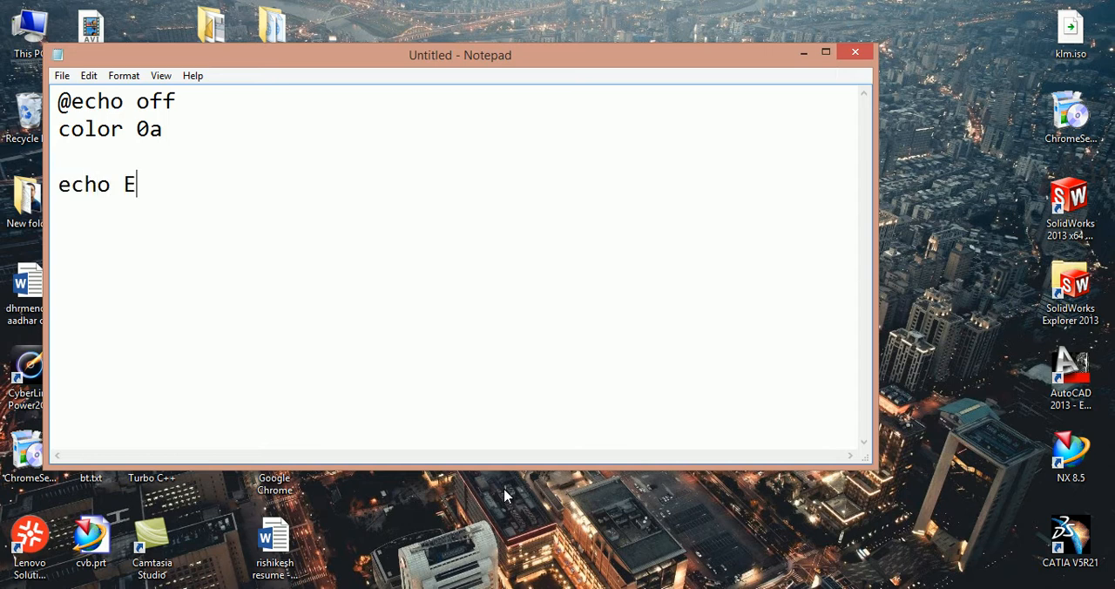
text(nter)
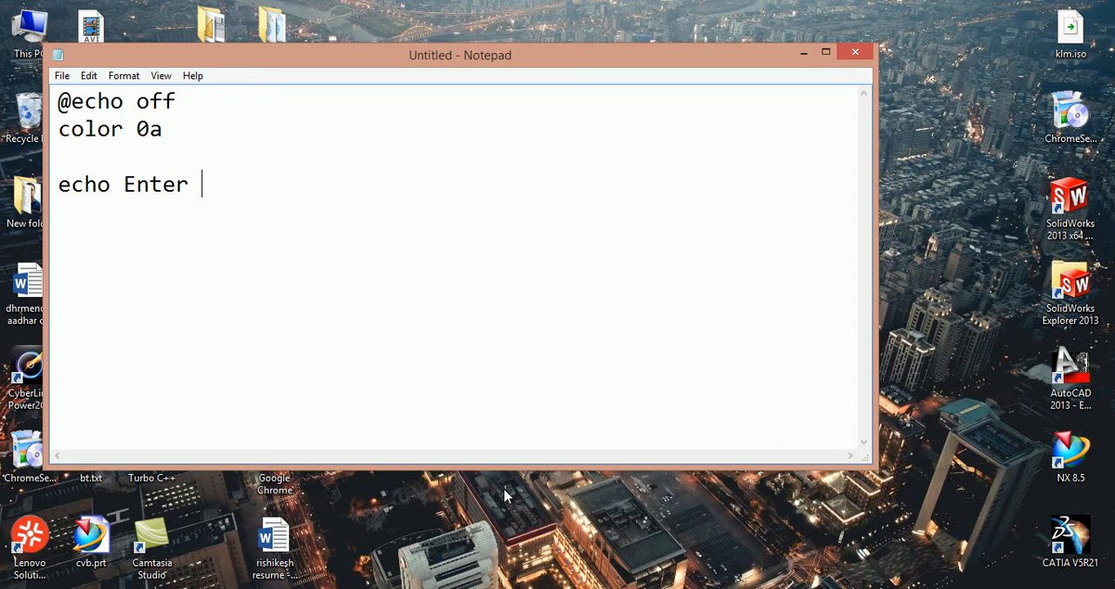
text(t)
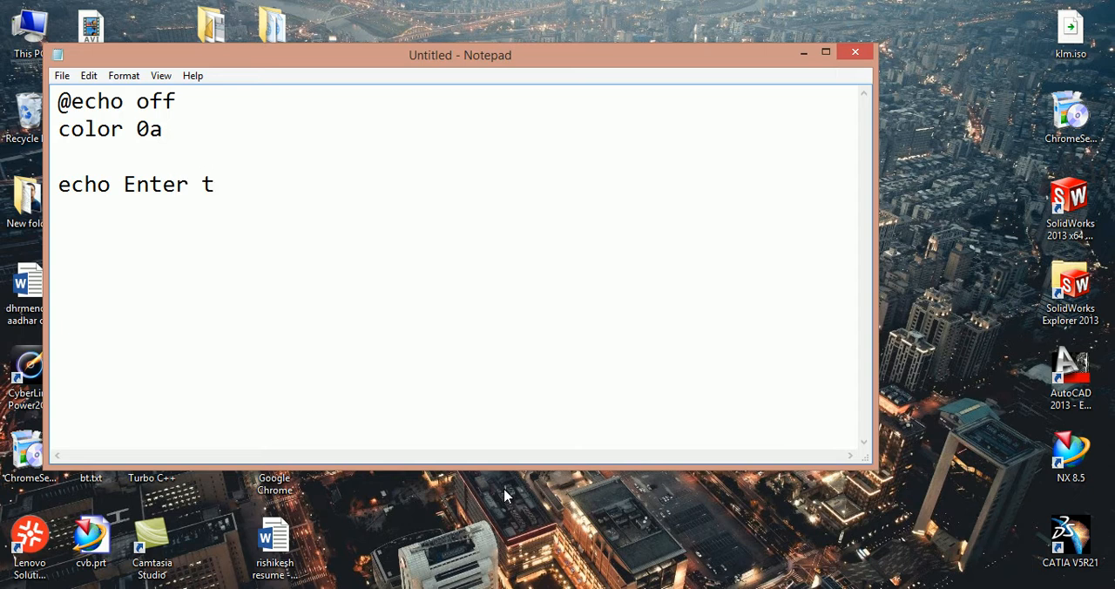
text(wo)
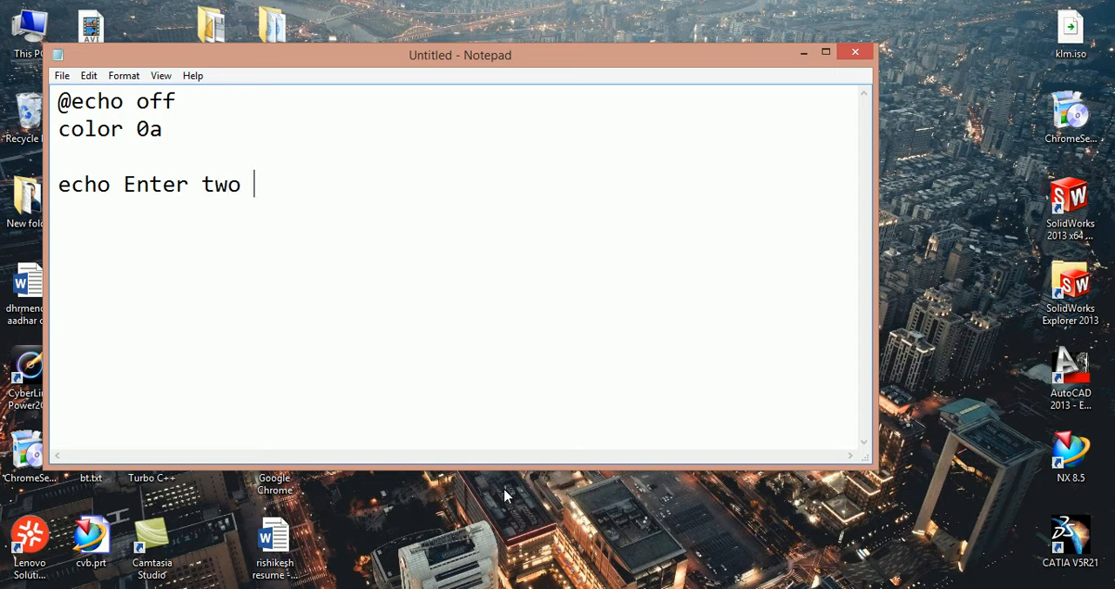
text(num)
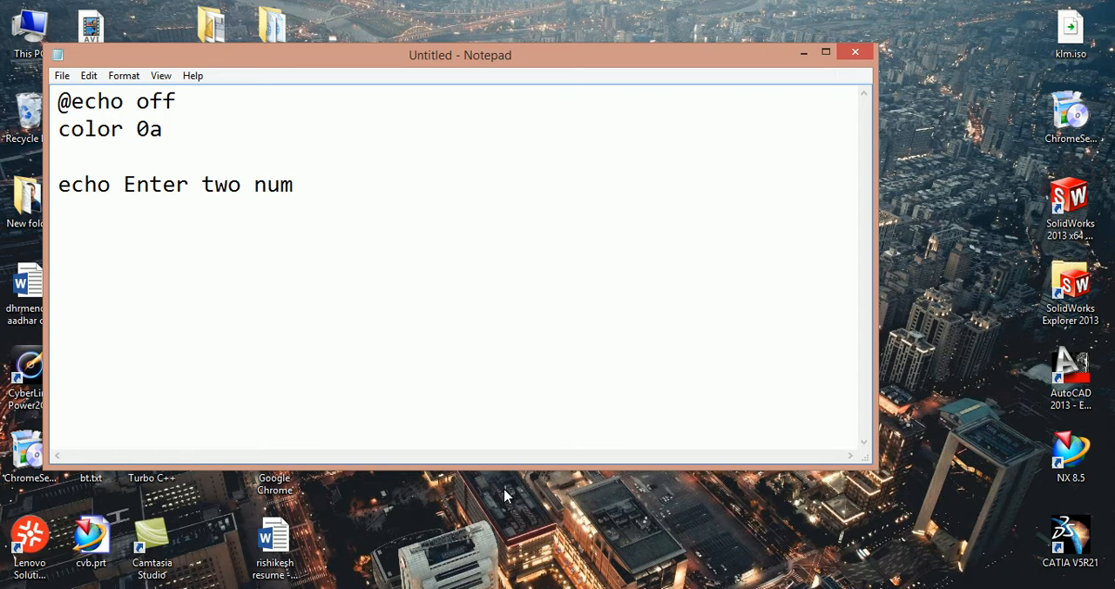
text(b)
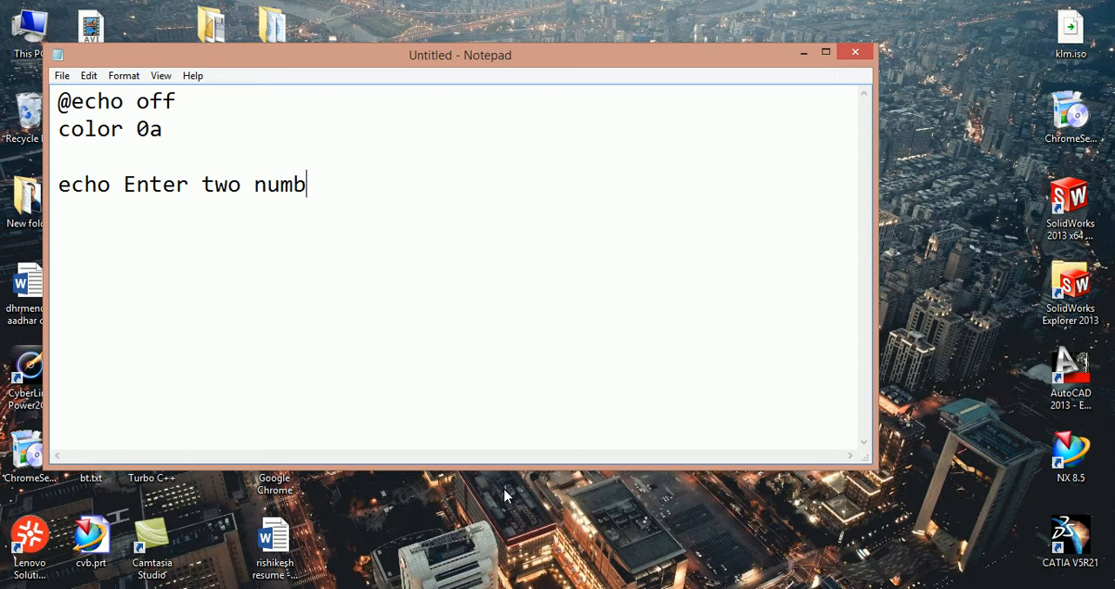
text(er for)
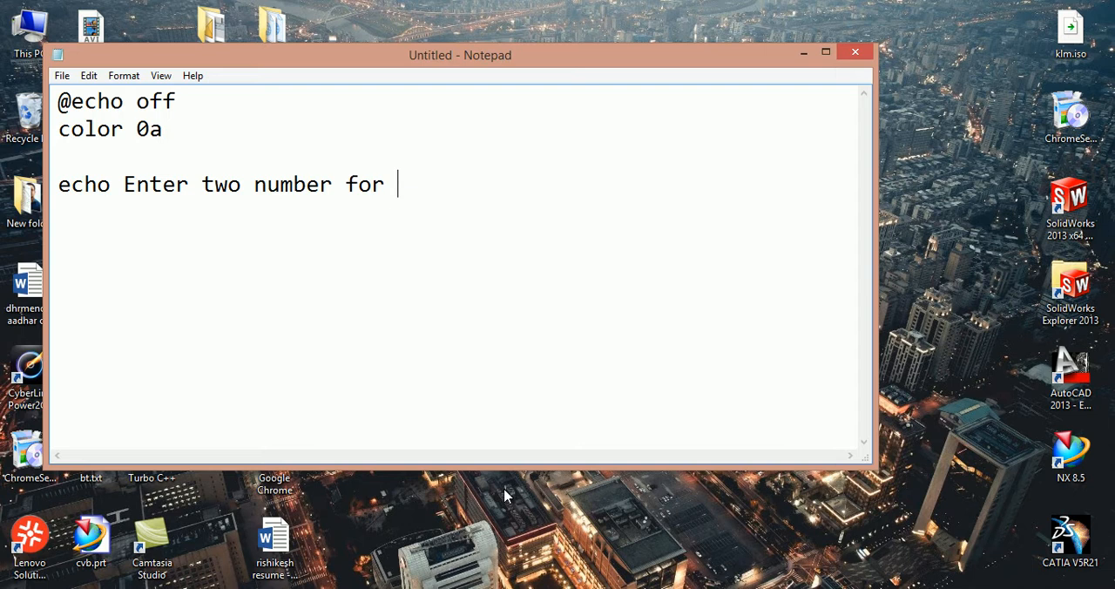
text(muli)
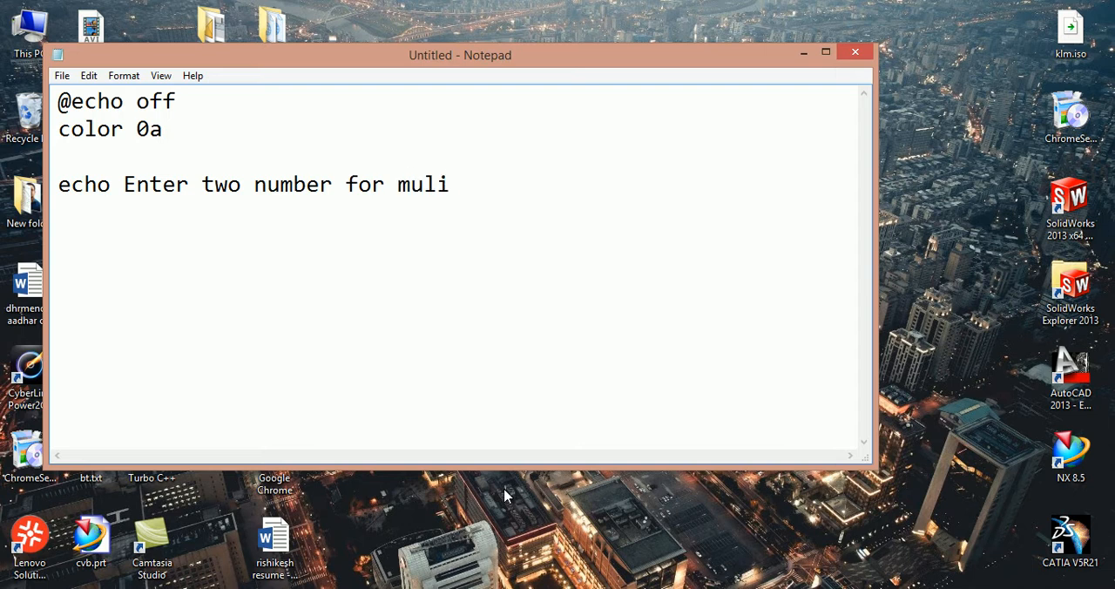
text(ti)
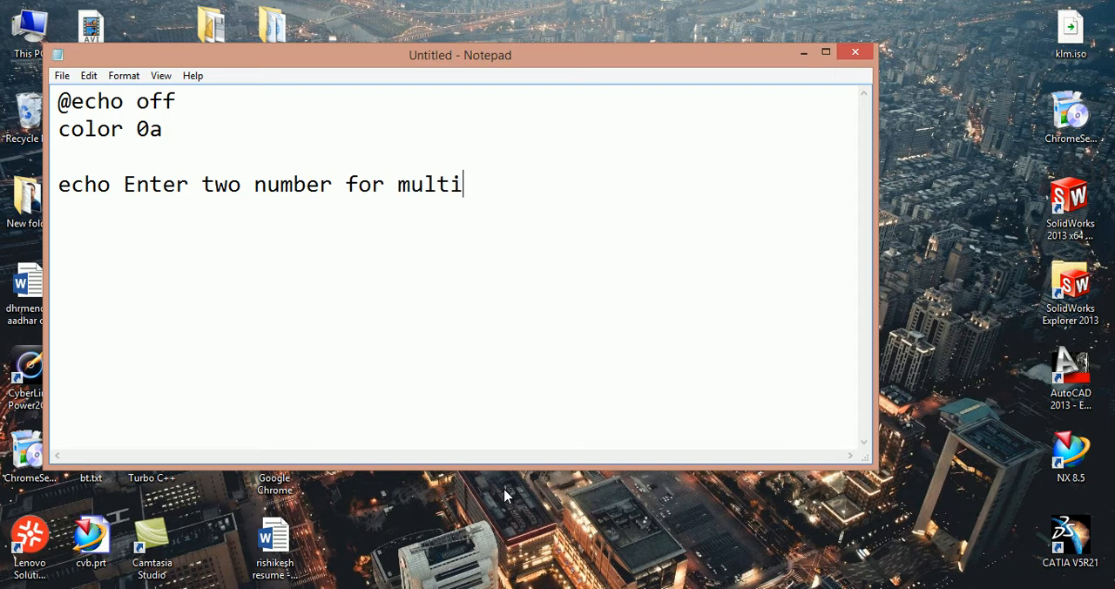
text(pl)
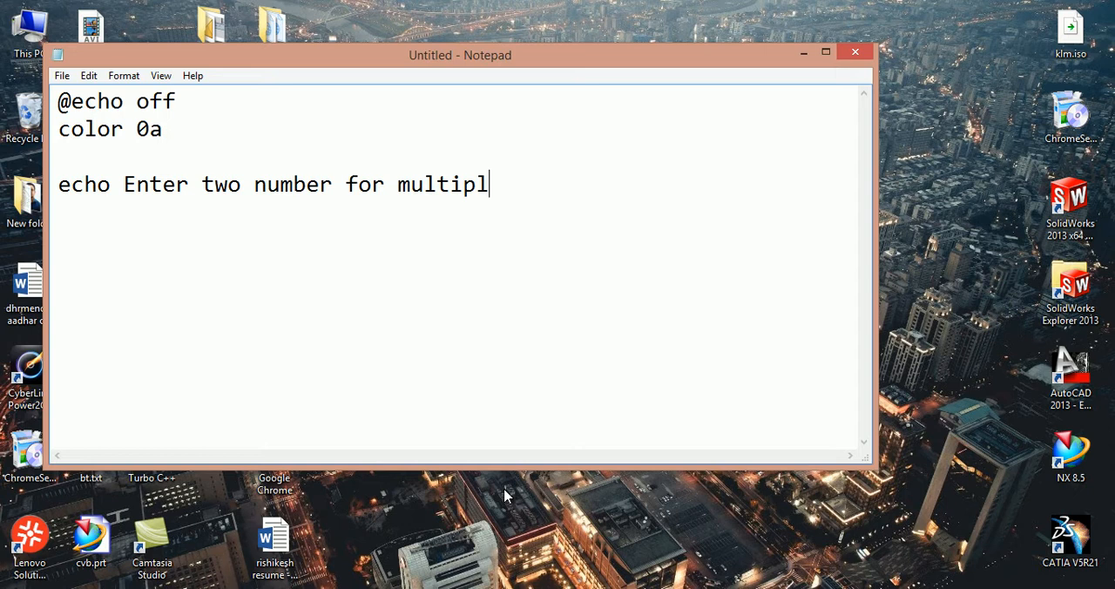
text(y)
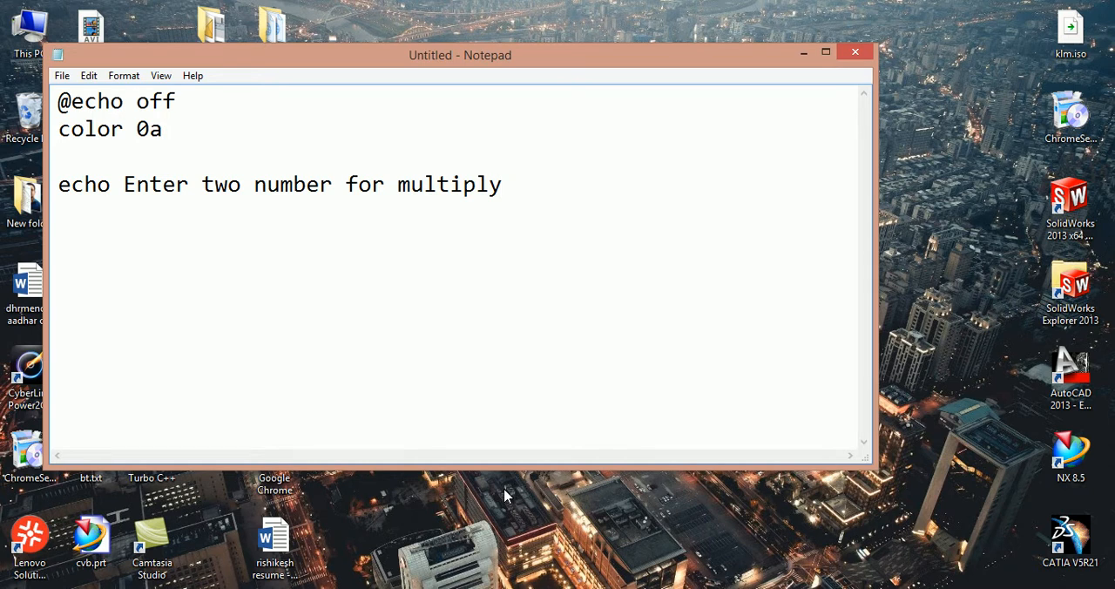
Step: Add a blank 'echo.' line and the prompt 'echo Enter first number'
key(Enter)
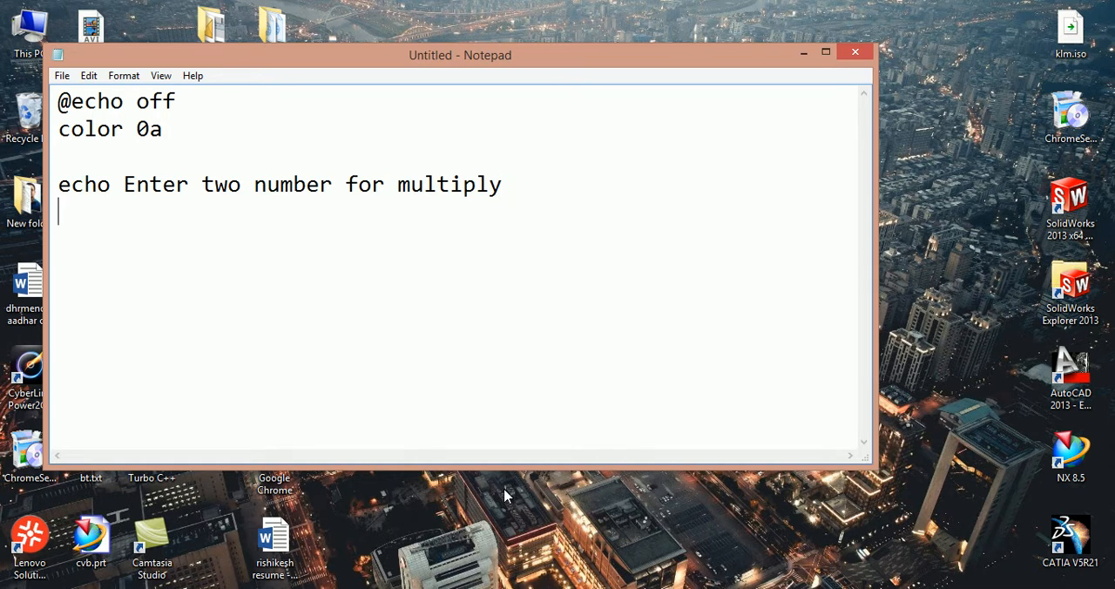
text(ech)
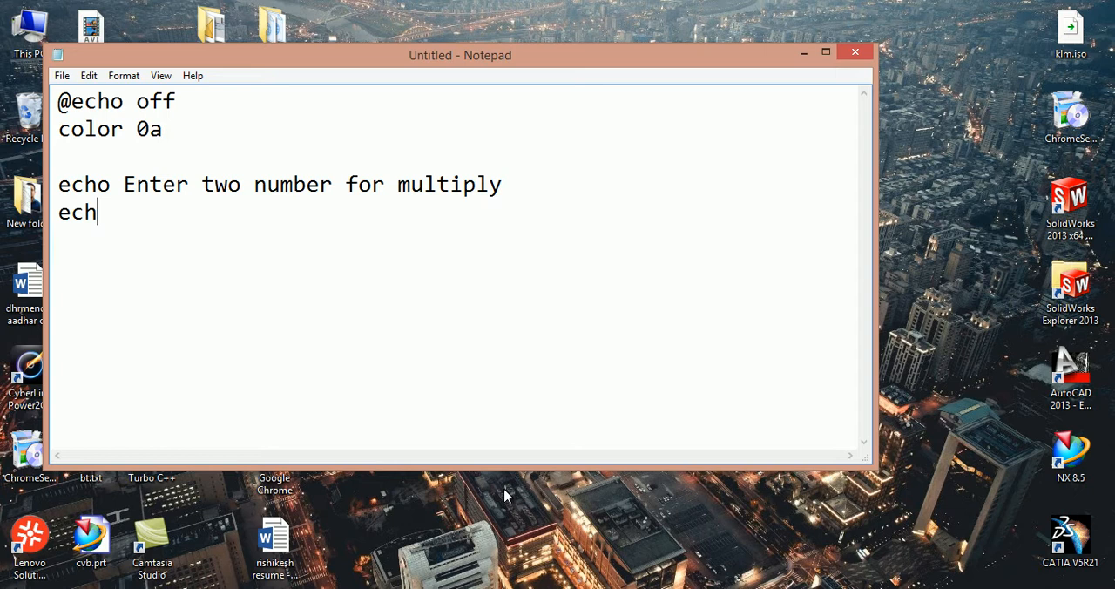
text(o.)
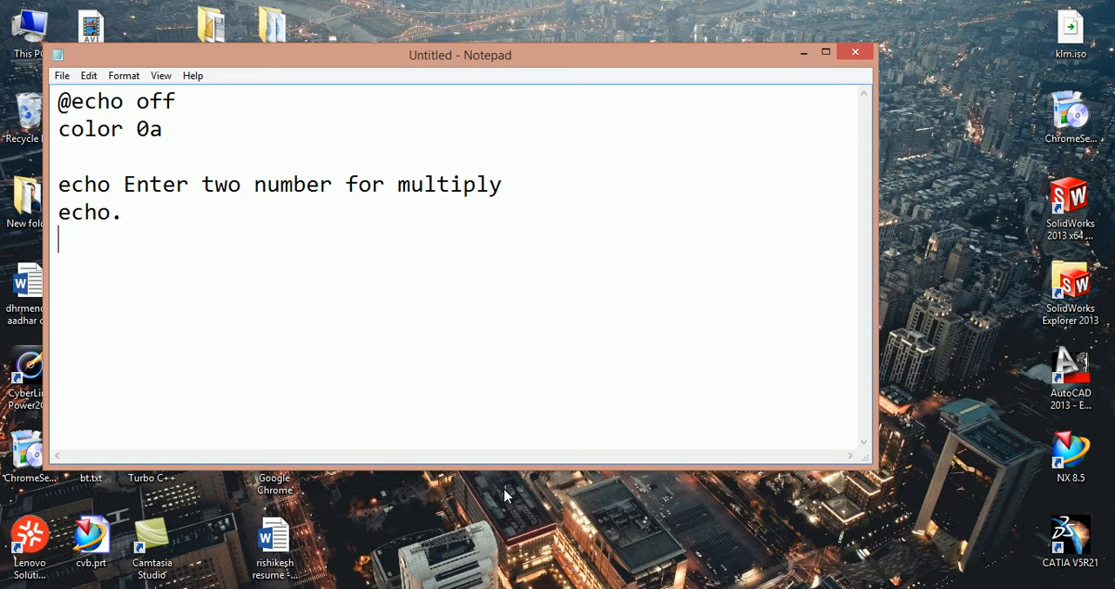
text(e)
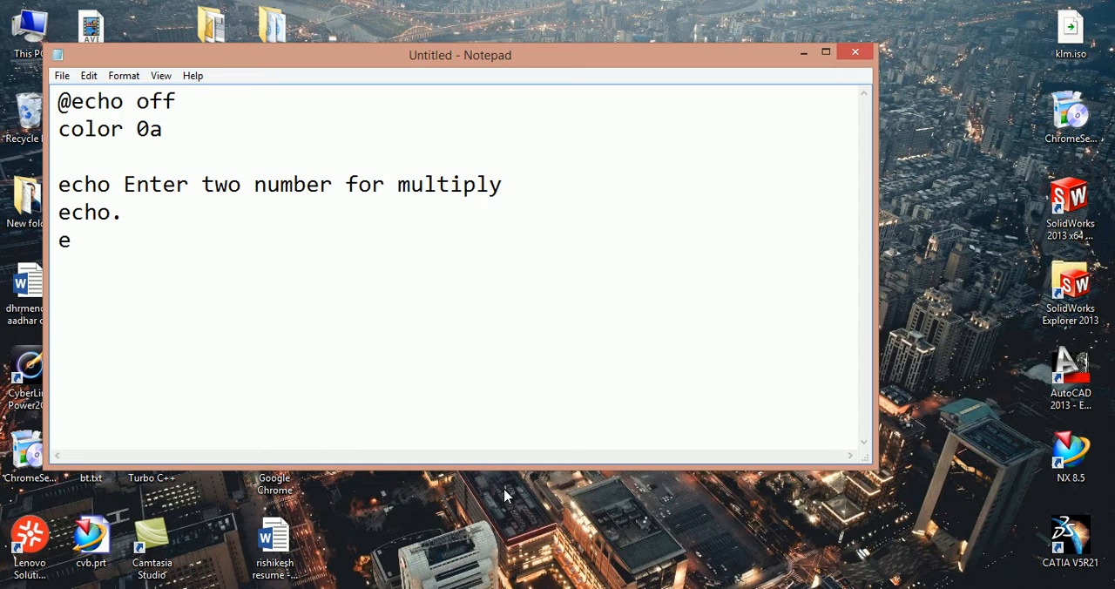
text(cho)
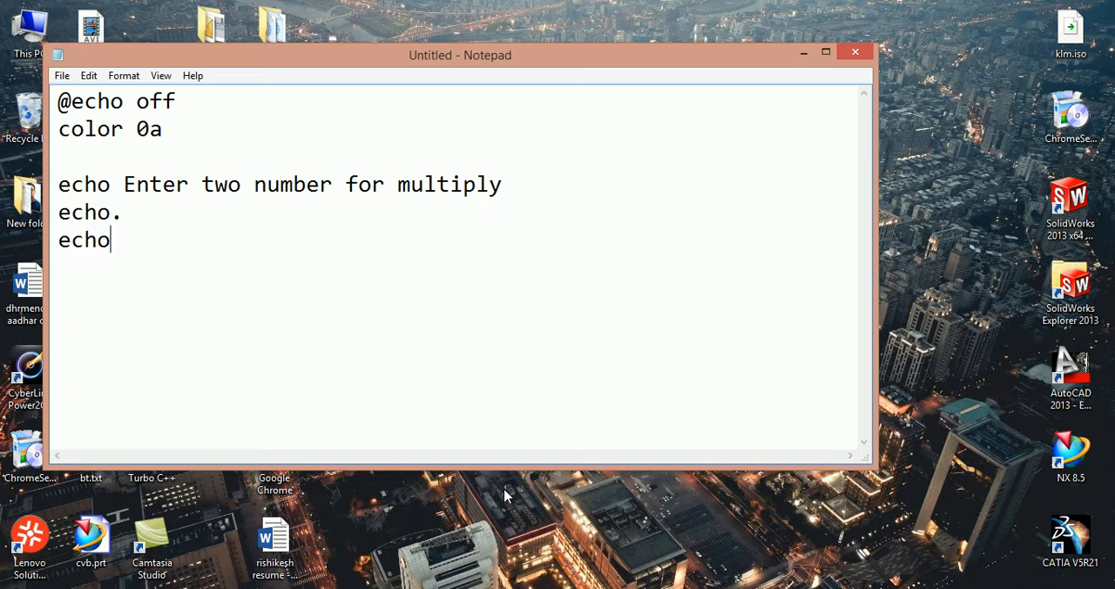
text(E)
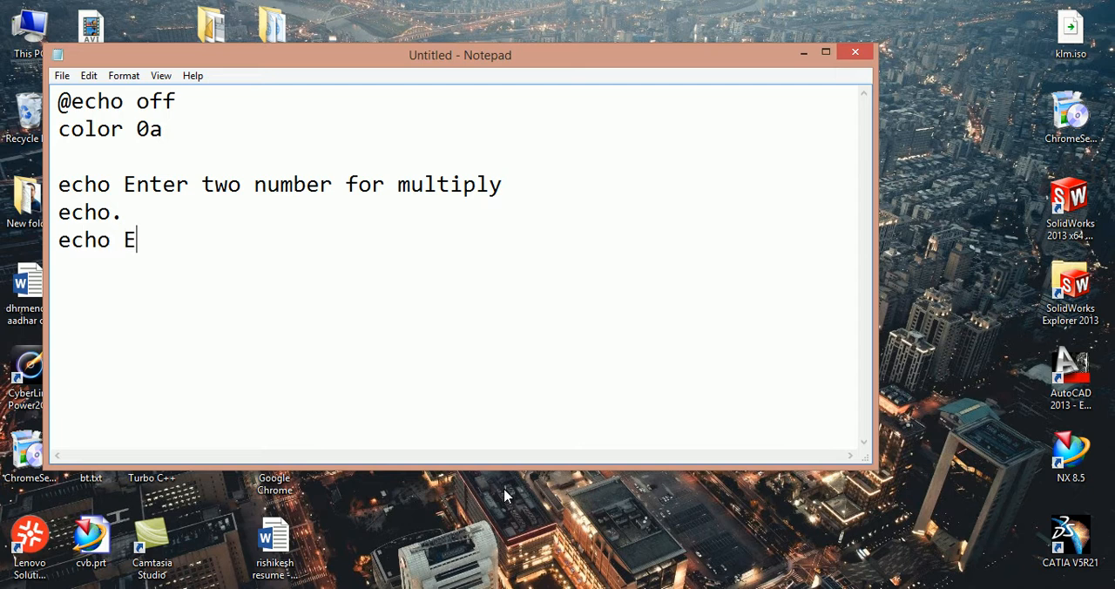
text(nter)
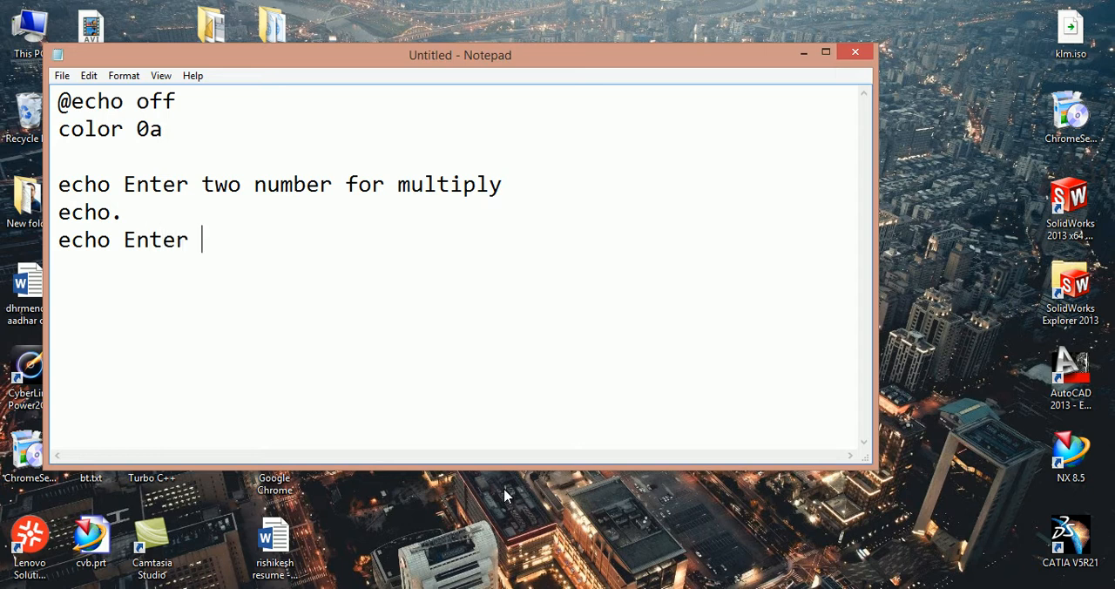
text(fi)
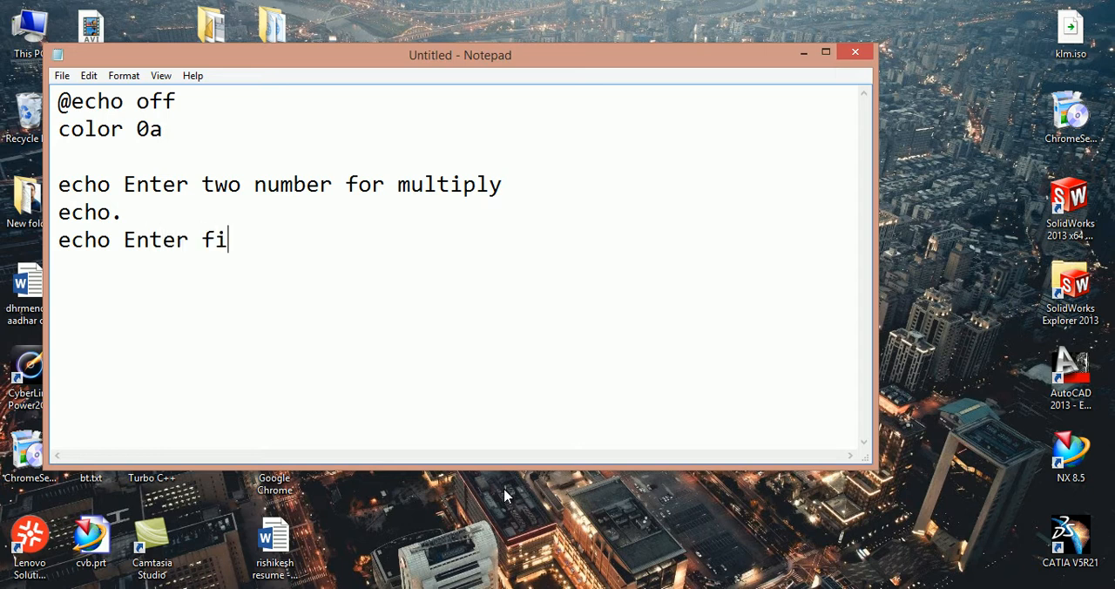
text(rst)
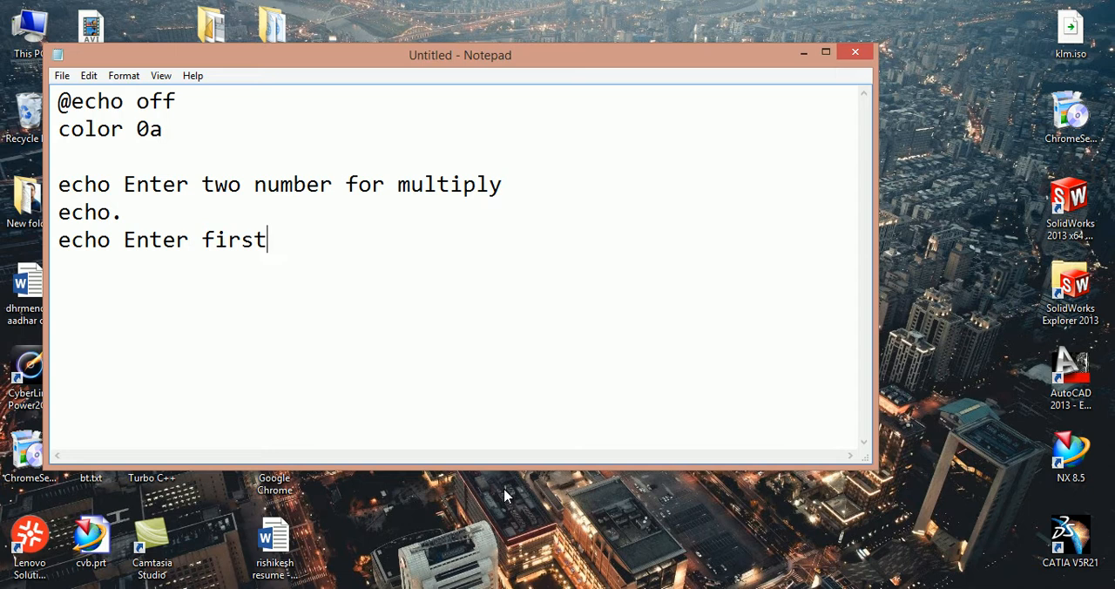
text(num)
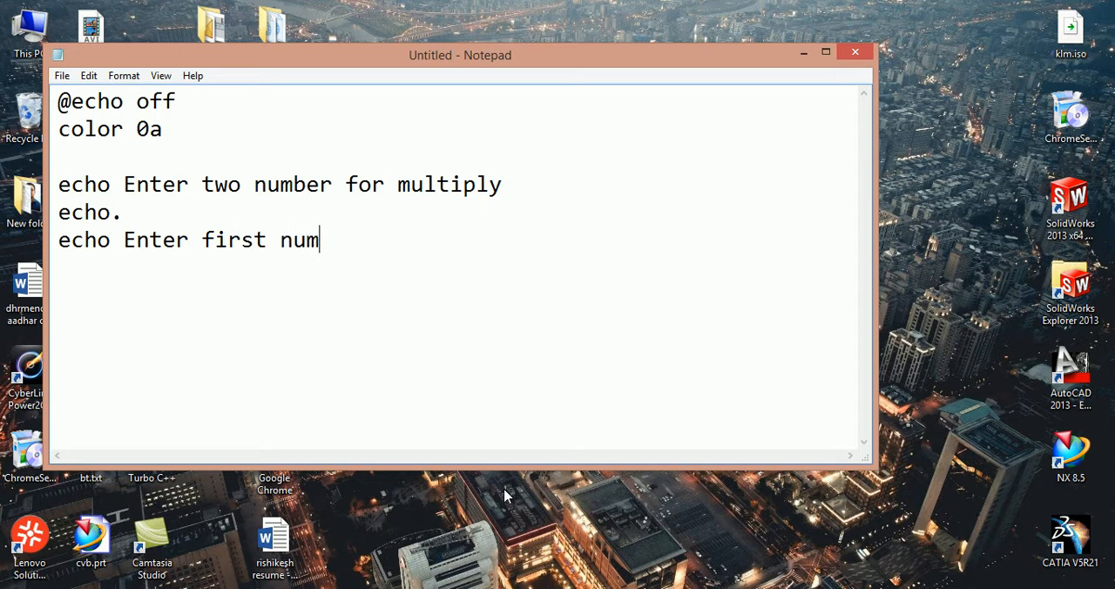
text(ber:)
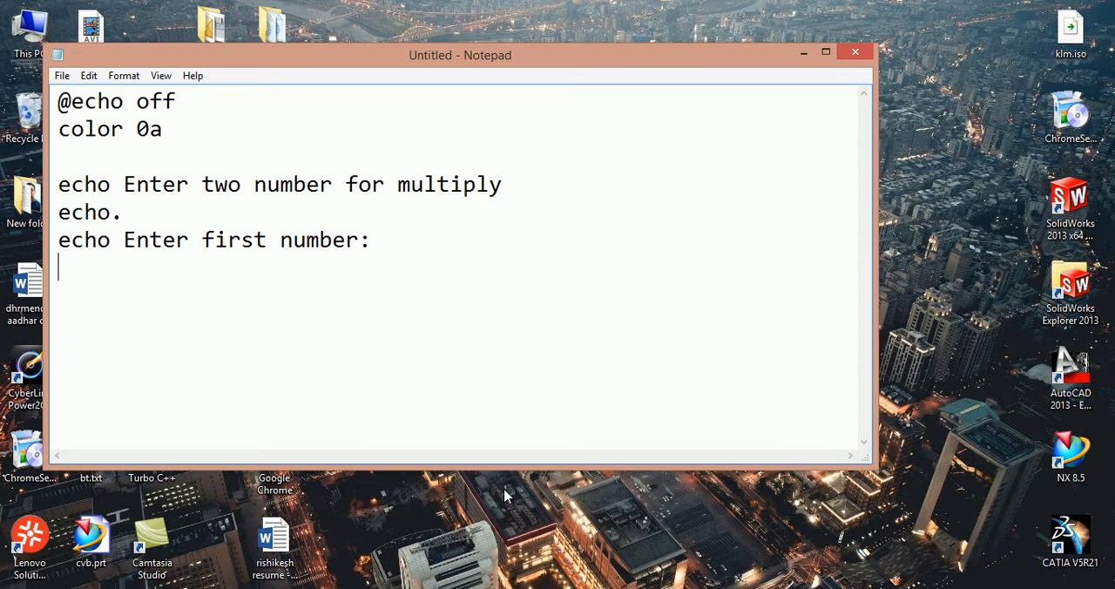
Step: Add another blank 'echo.' line and 'set /p num1=' to read the first number
text(Echo)
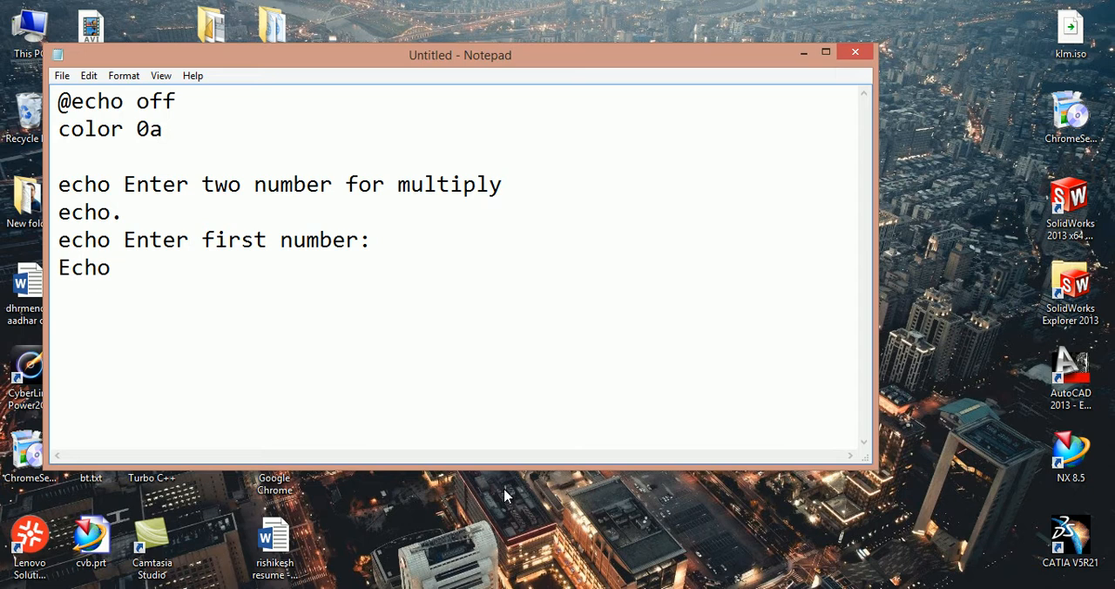
key(BackSpace)
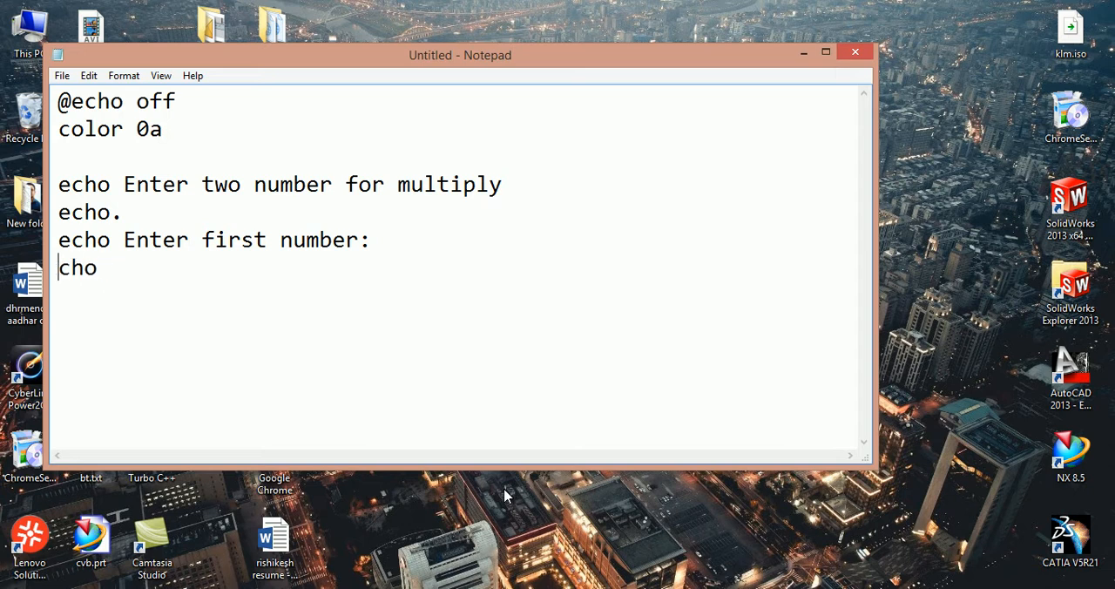
text(e)
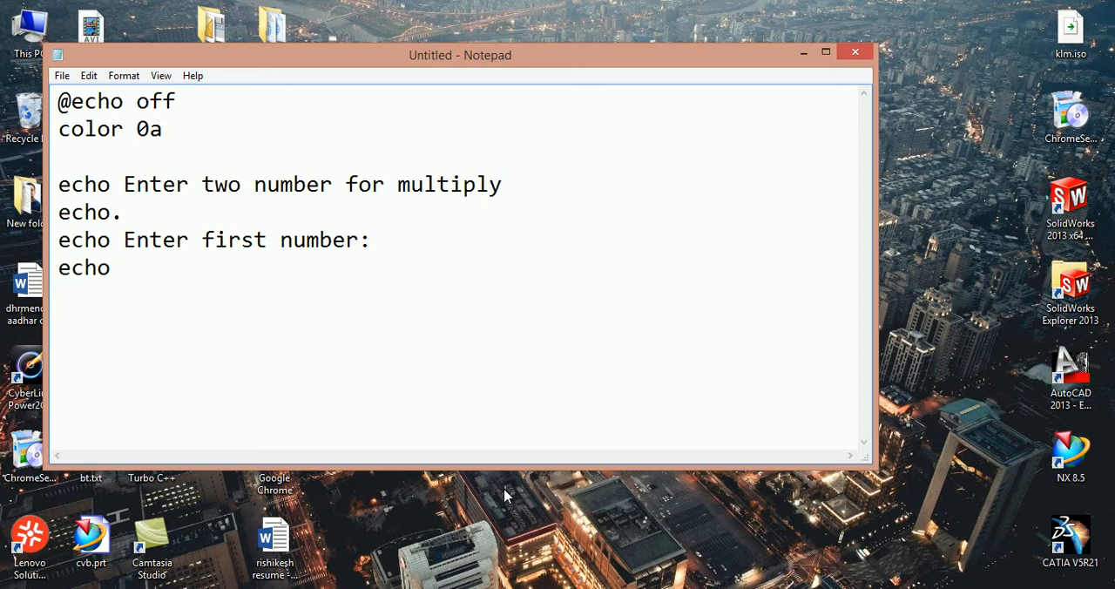
text(.)
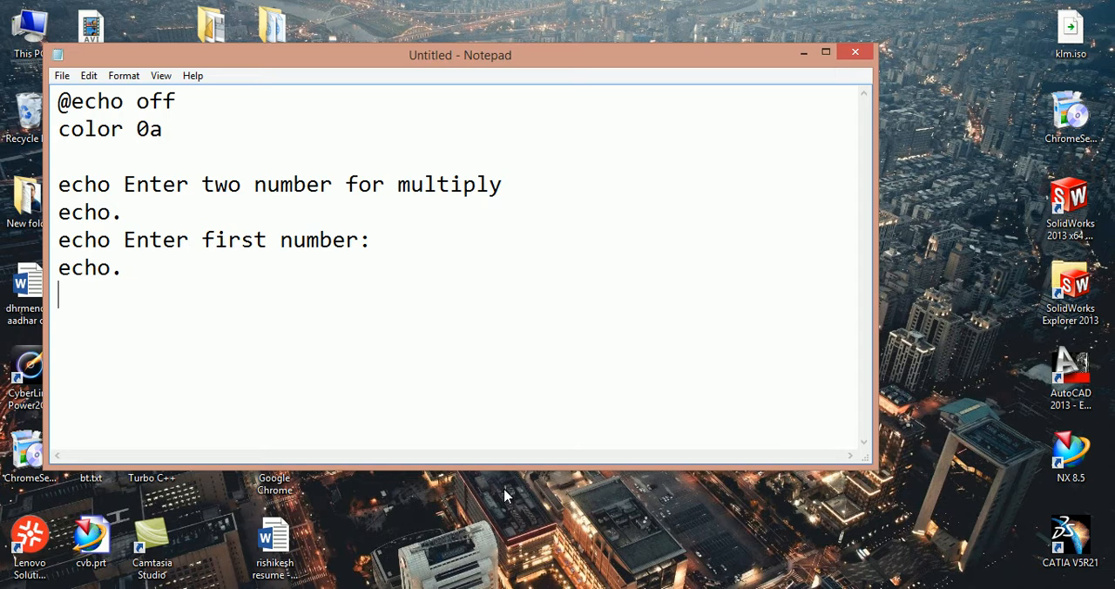
text(set)
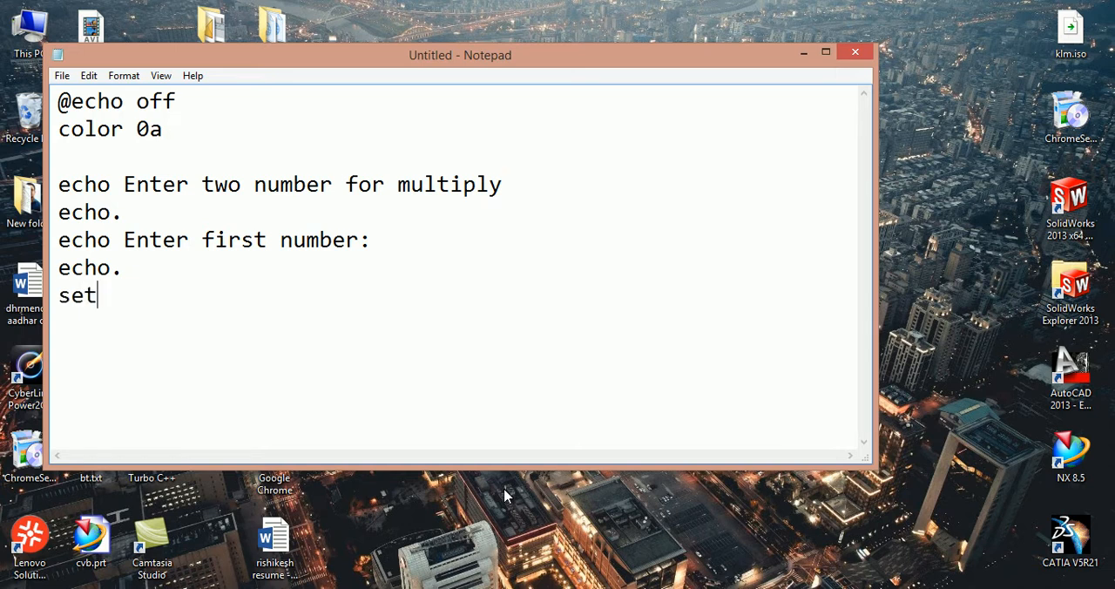
text(/)
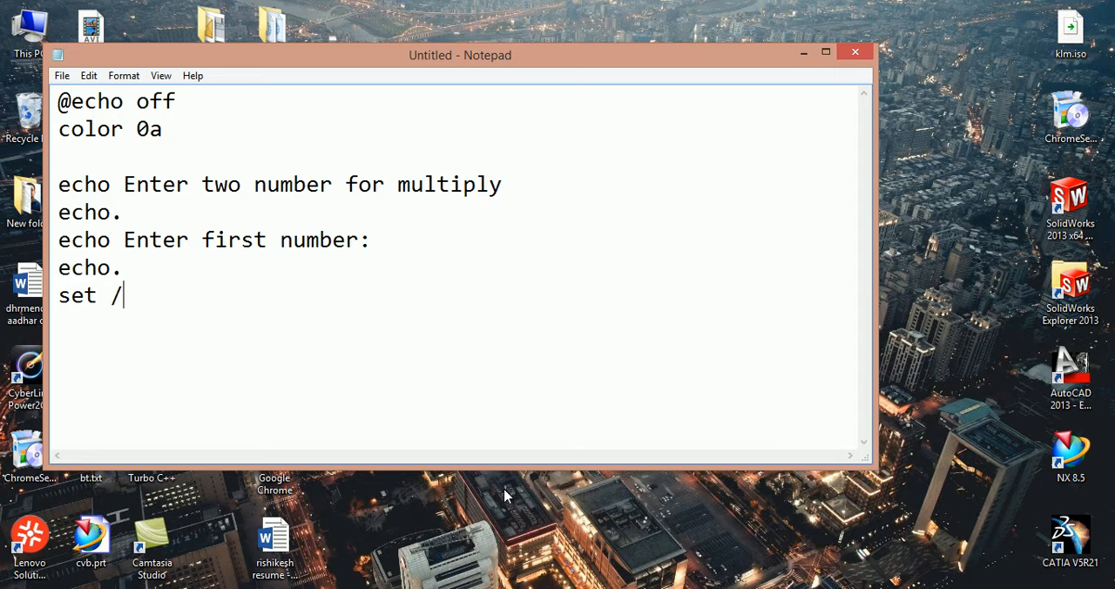
text(p)
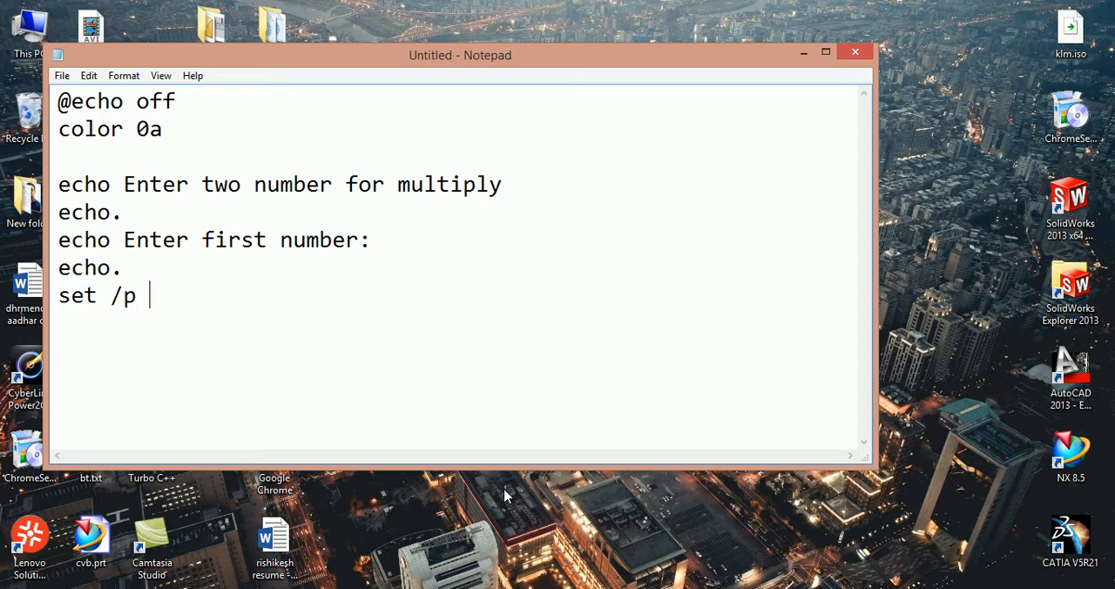
text(num)
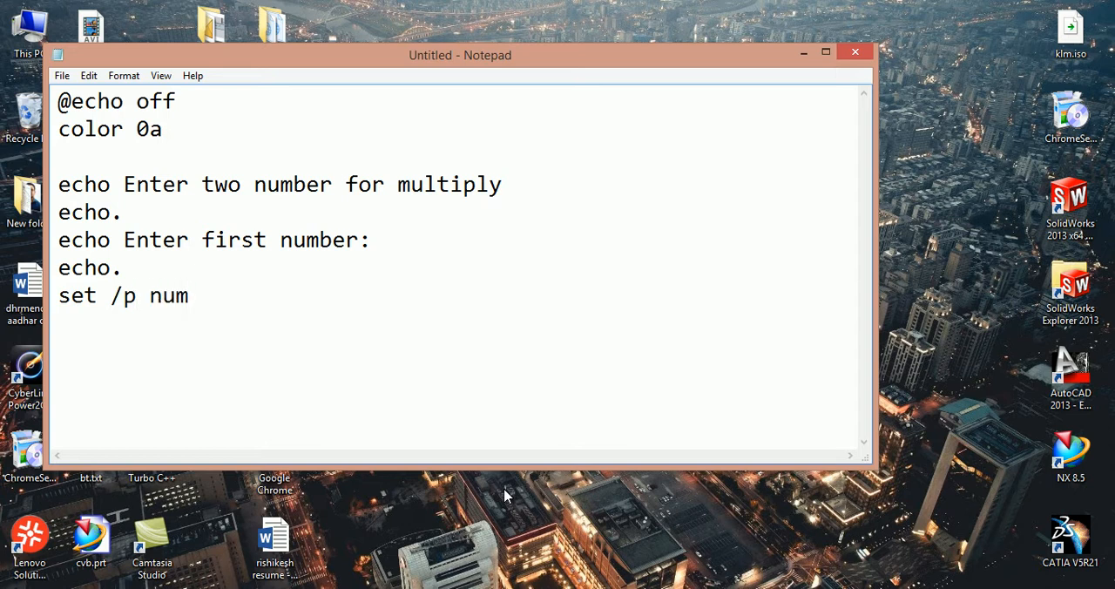
text(1=)
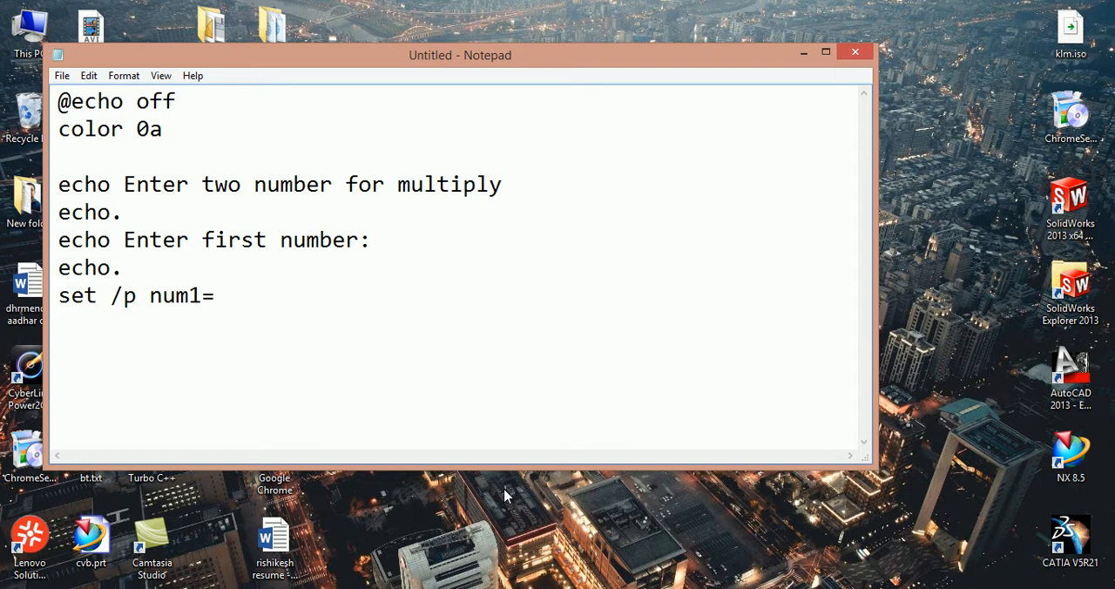
text(echo)
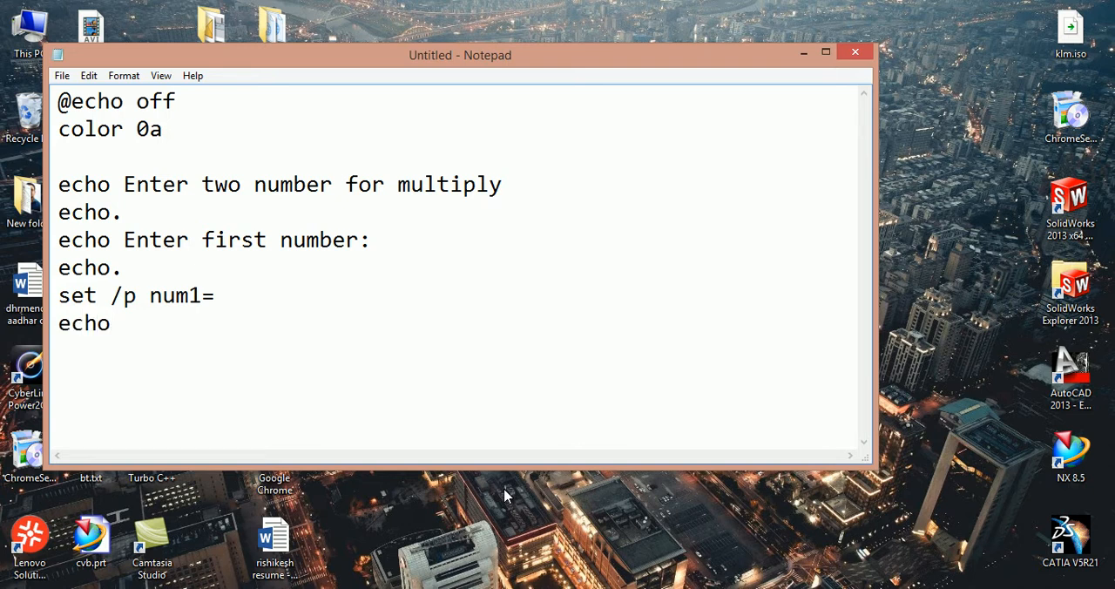
Step: Finish the 'echo.' line and add the prompt 'echo Enter second number:'
text(.)
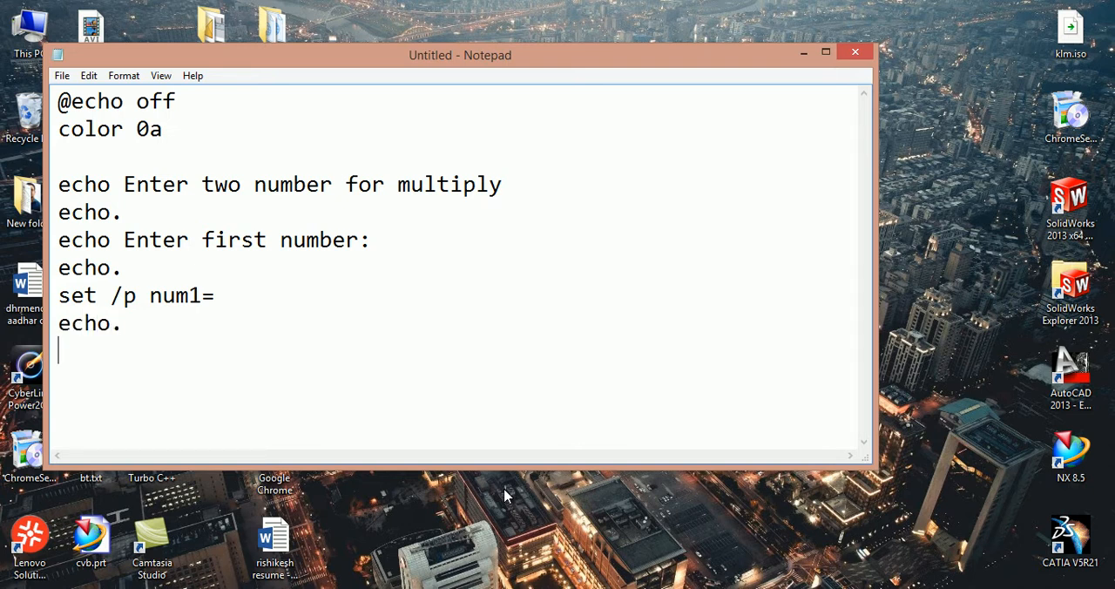
text(ec)
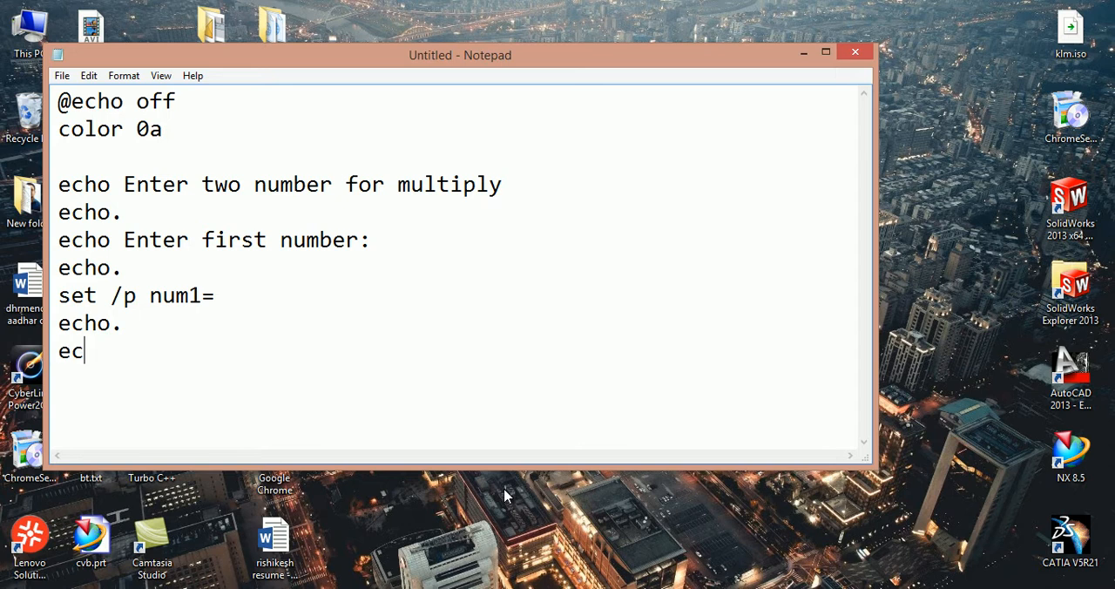
text(ho)
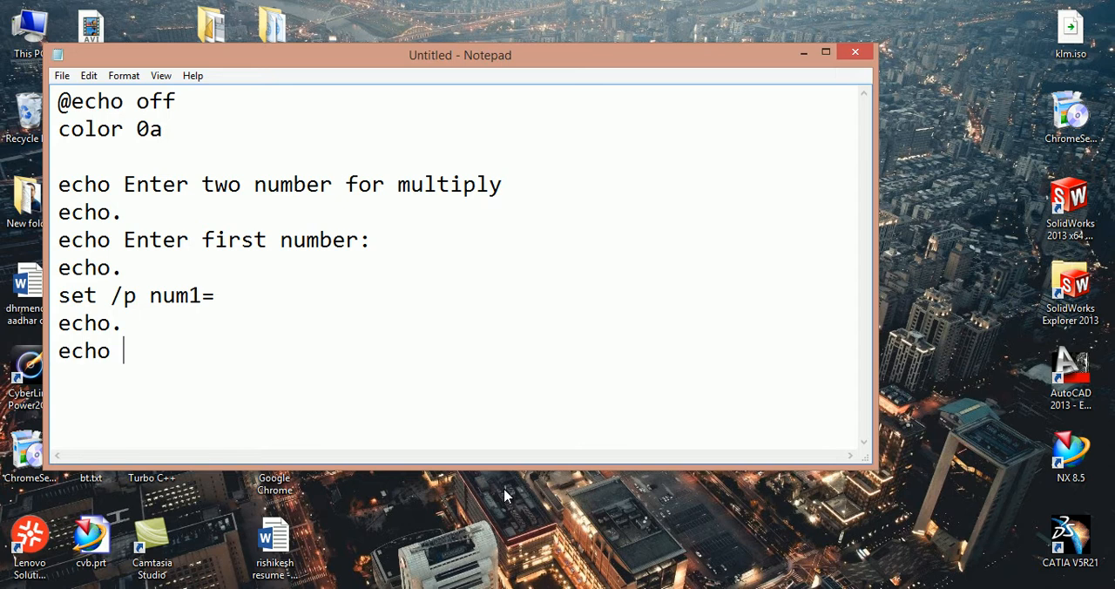
key(Backspace)
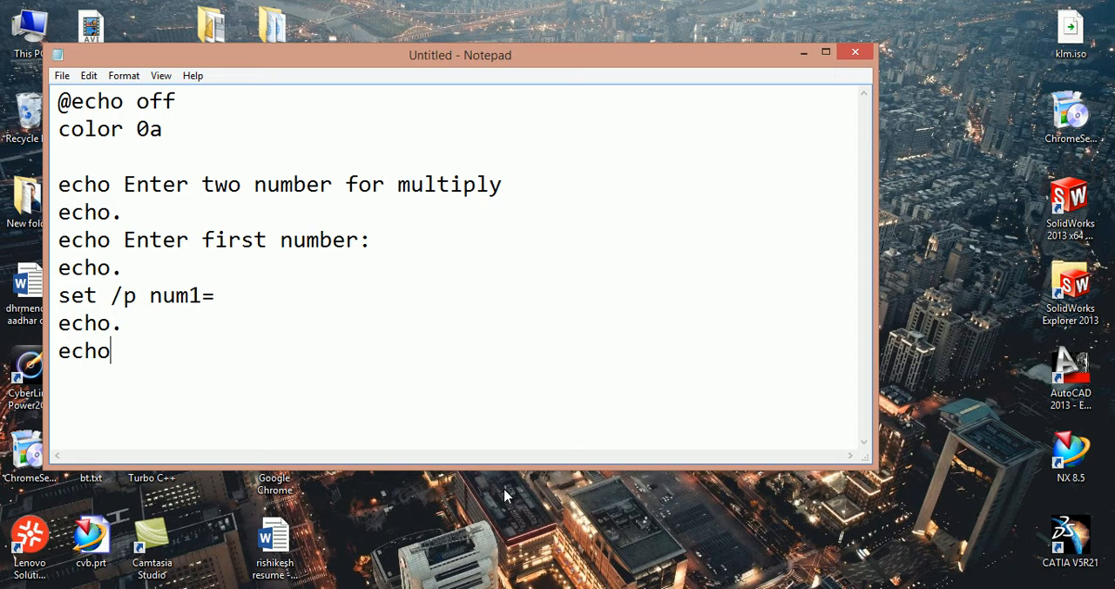
text(E)
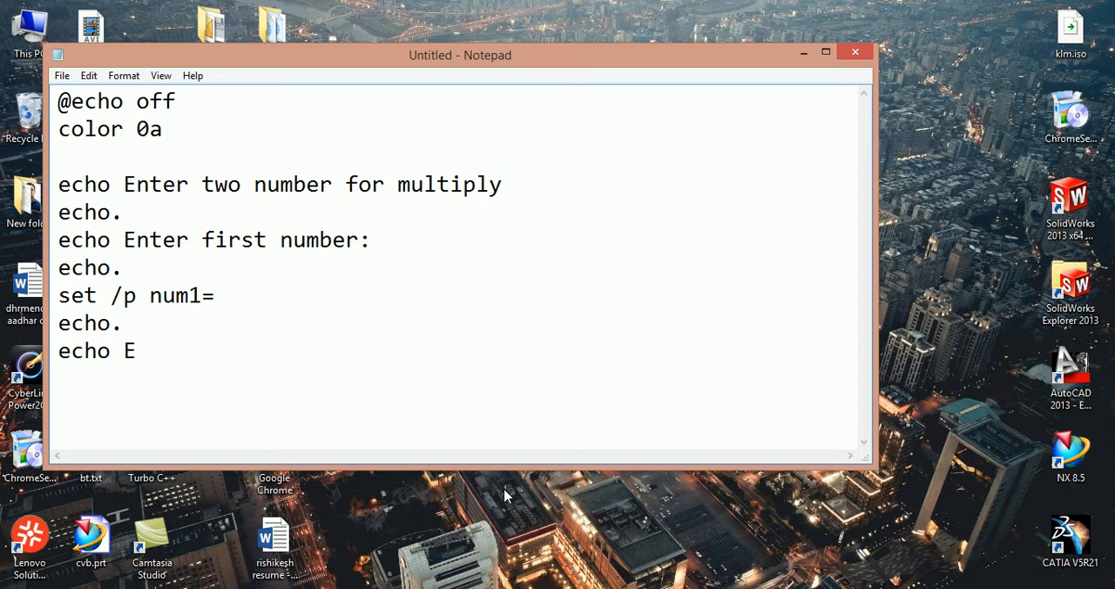
text(nter)
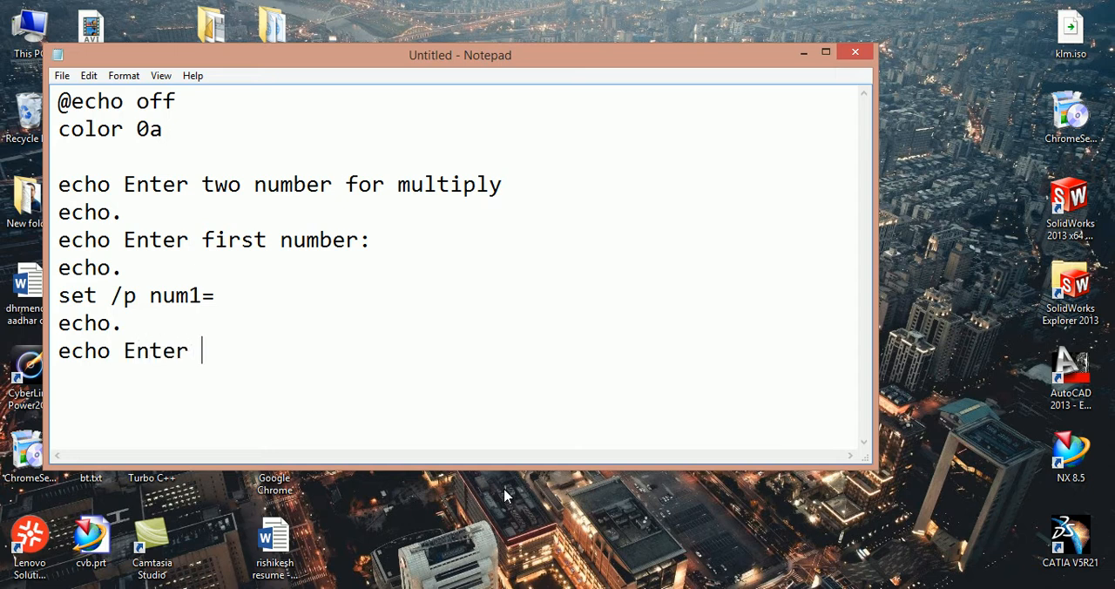
text(secon)
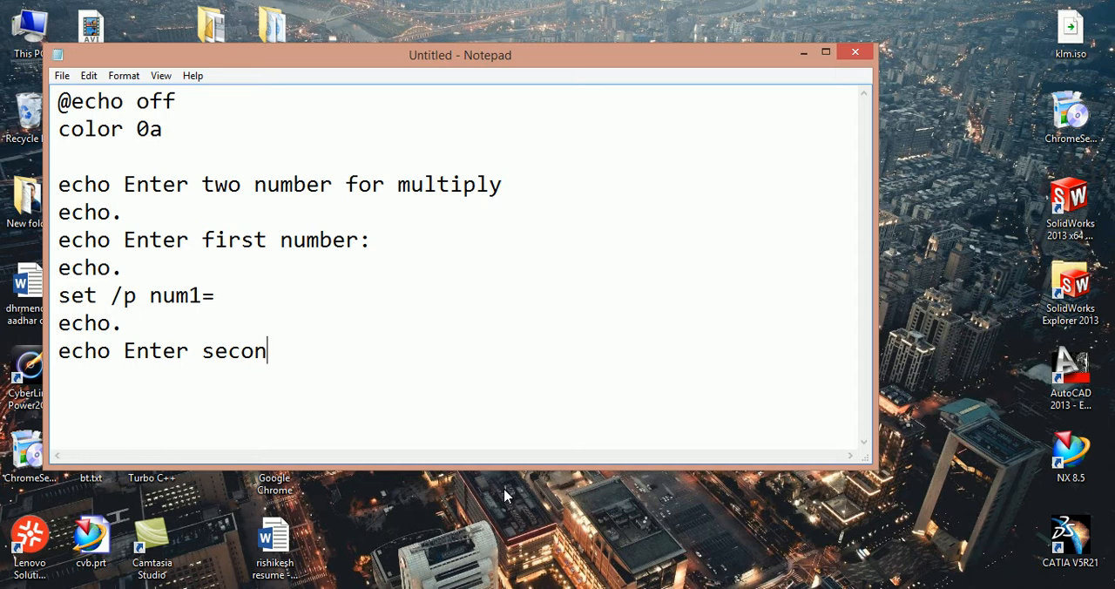
text(d)
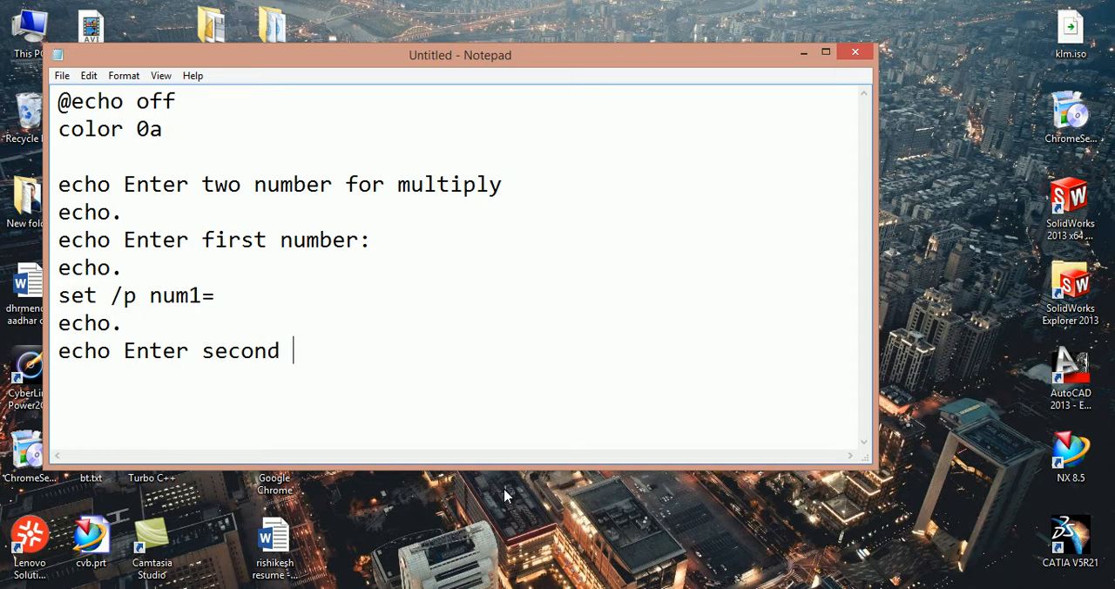
text(num)
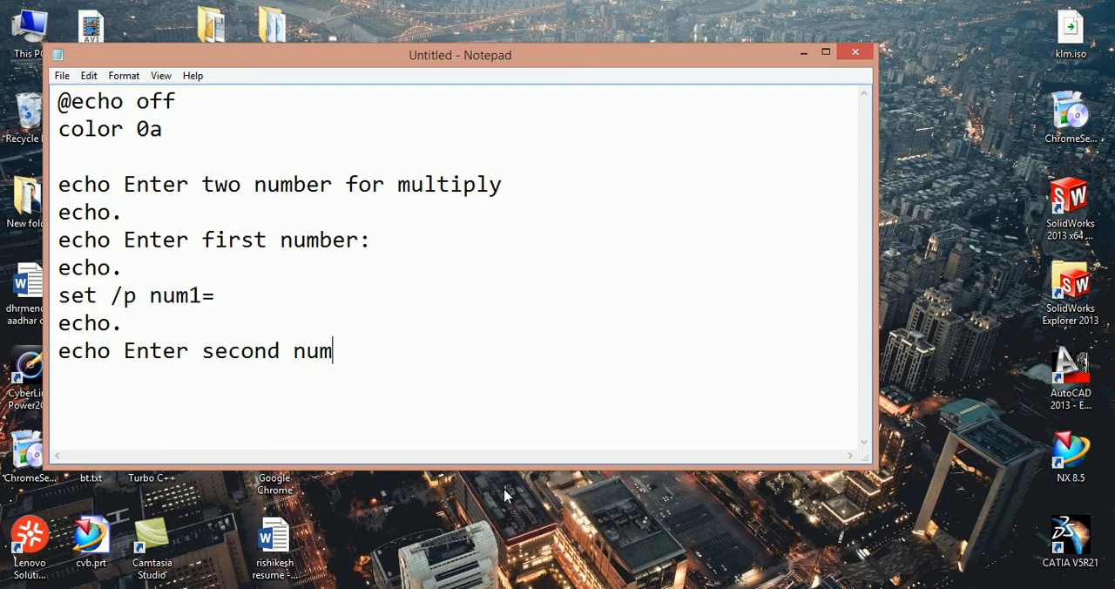
text(ber:)
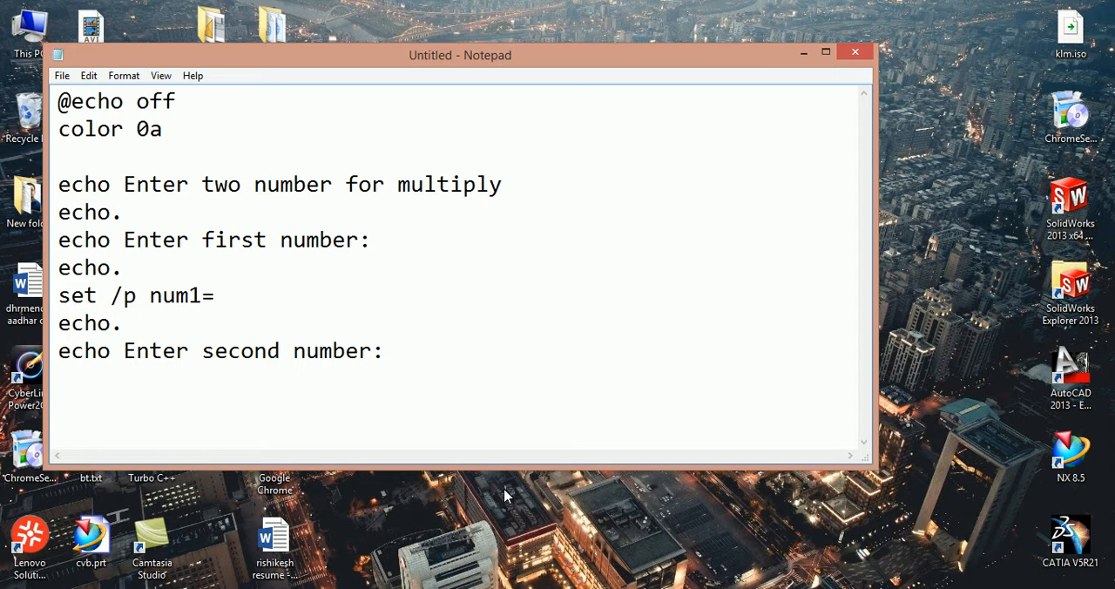
Step: Add 'set /p num2=' to read the second number, then a blank 'echo.' line
text(Ec)
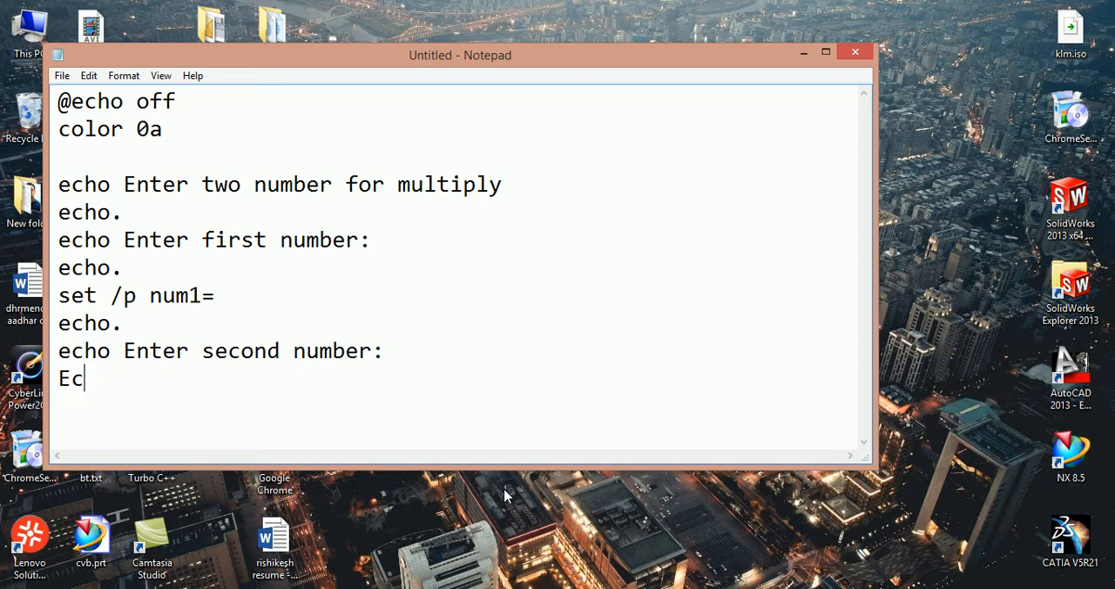
text(ho)
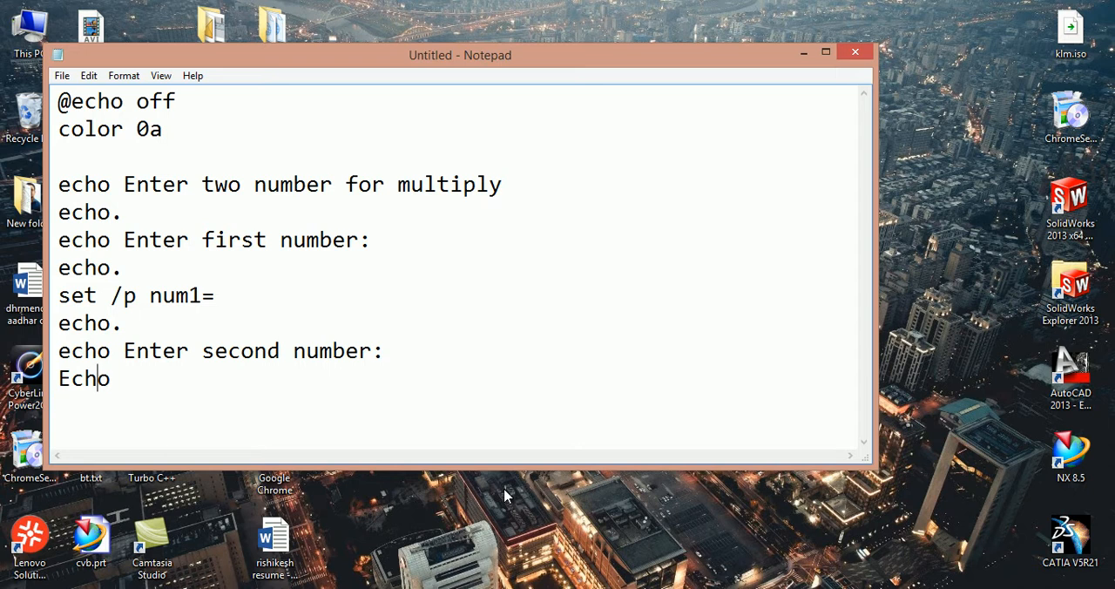
key(Backspace)
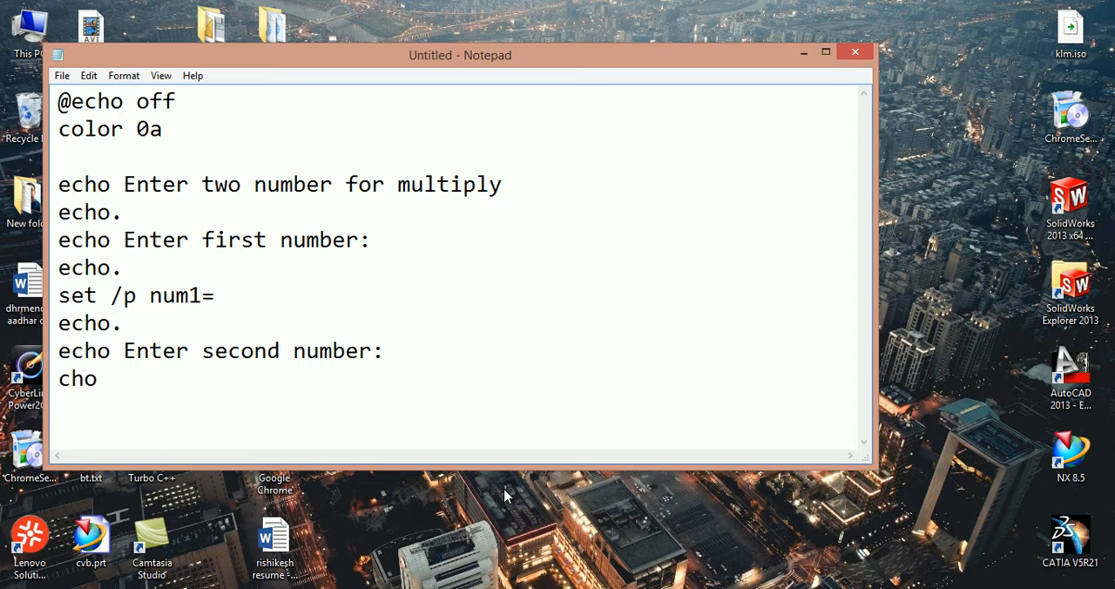
text(echo)
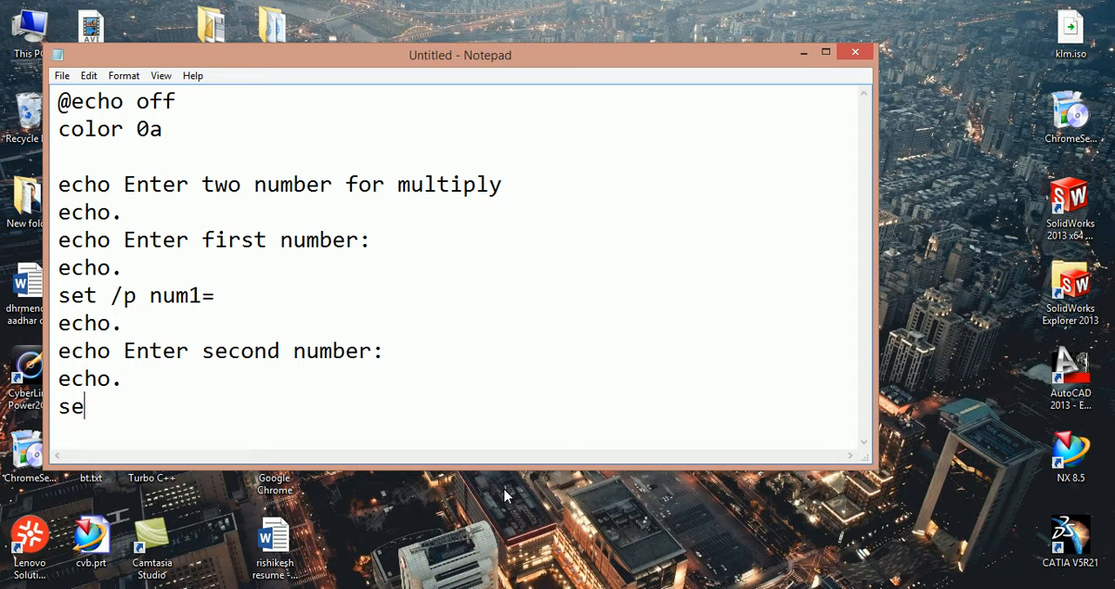
text(t /)
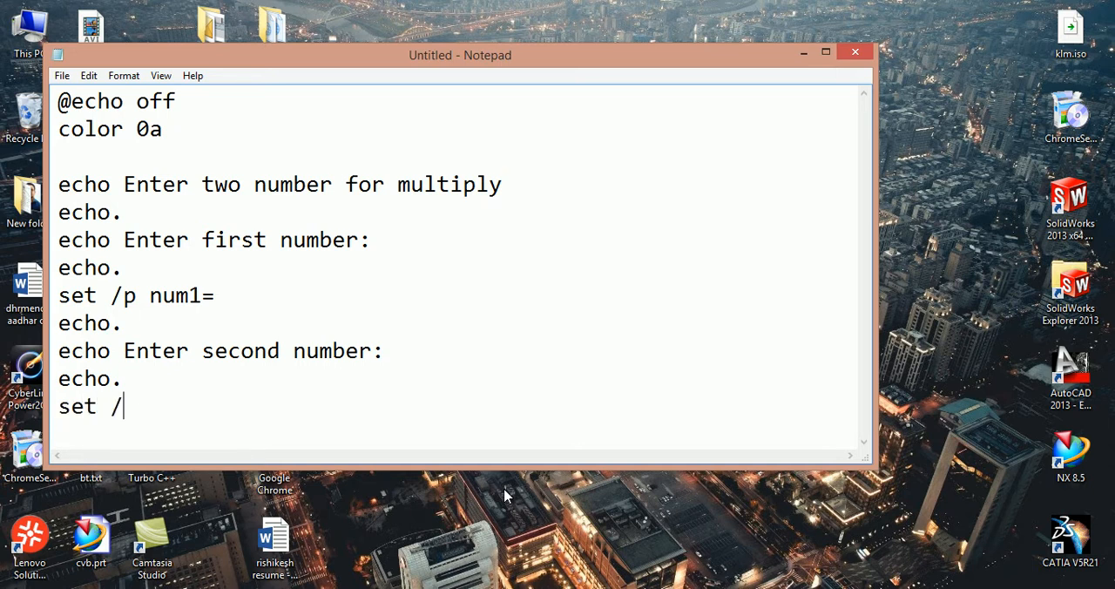
text(p nu)
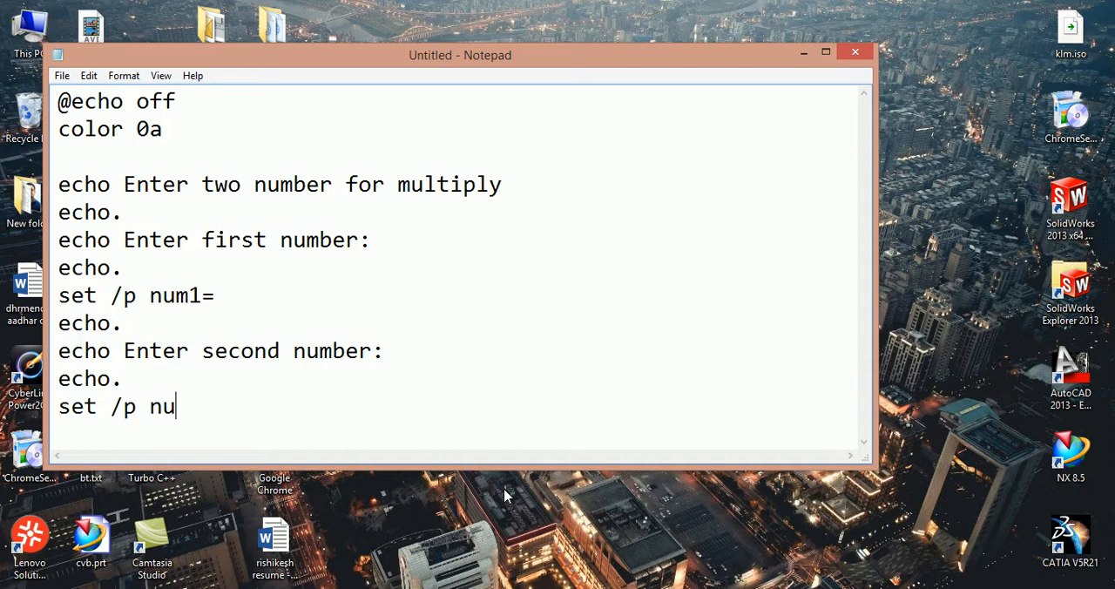
text(m2=)
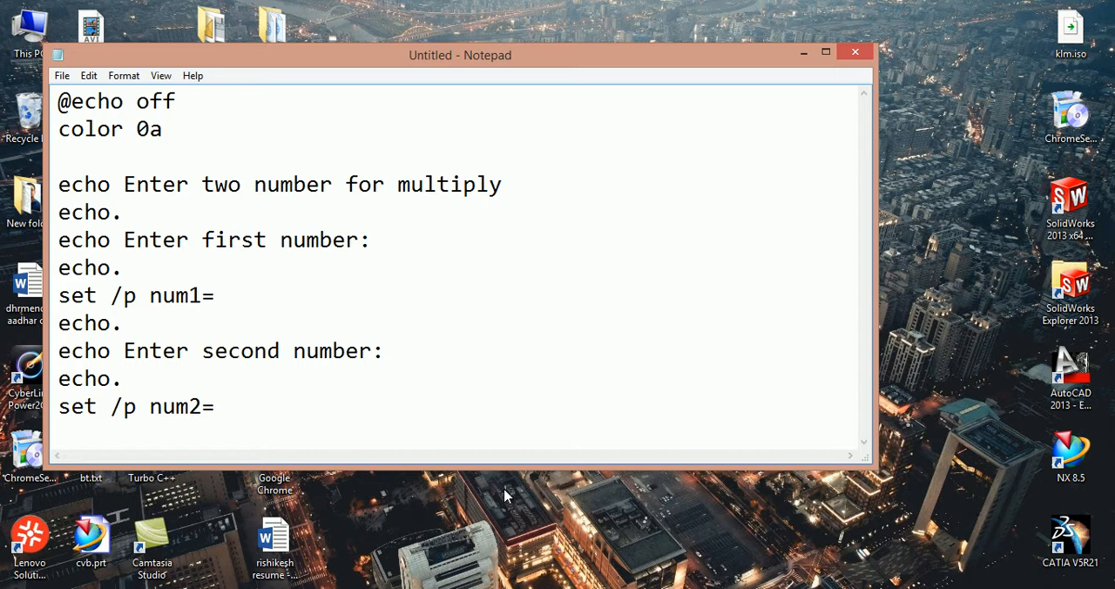
text(e)
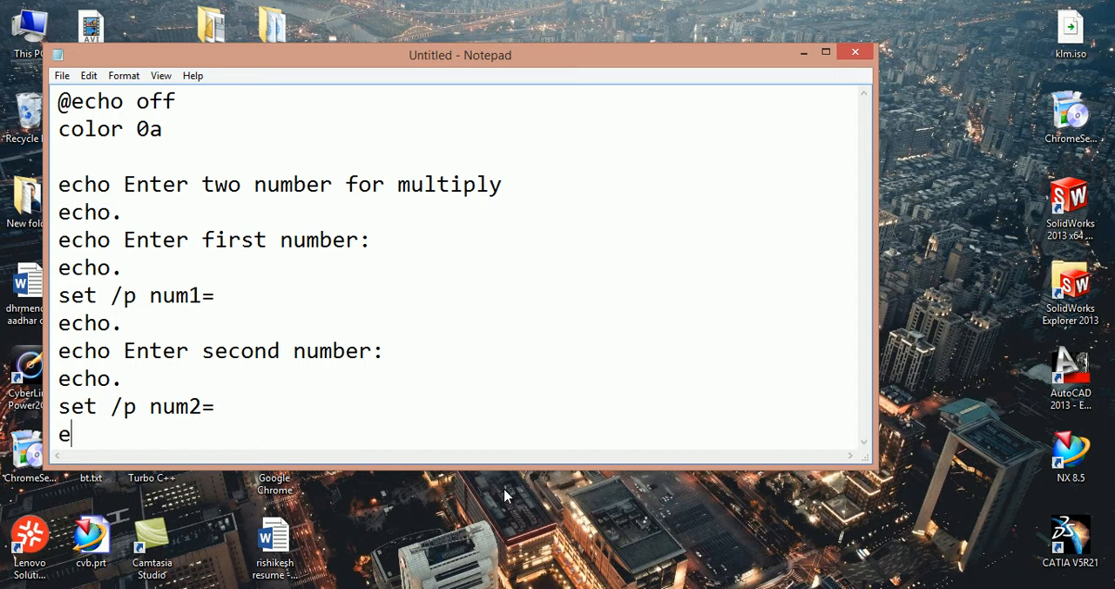
text(cho.)
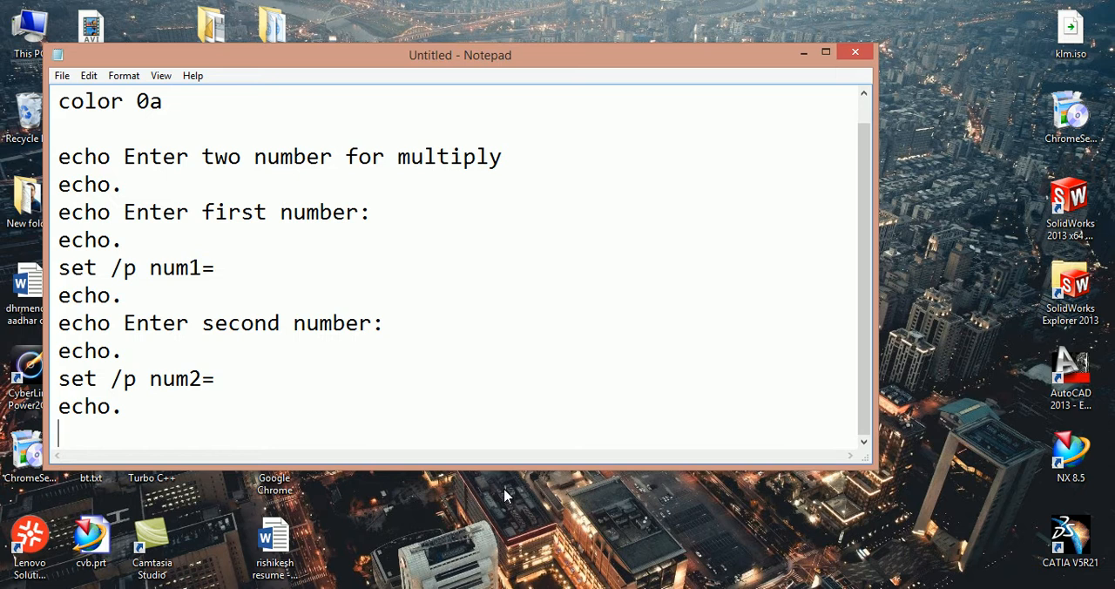
Step: Add 'set /a result=%num1% * %num2%' to compute the product
text(set /)
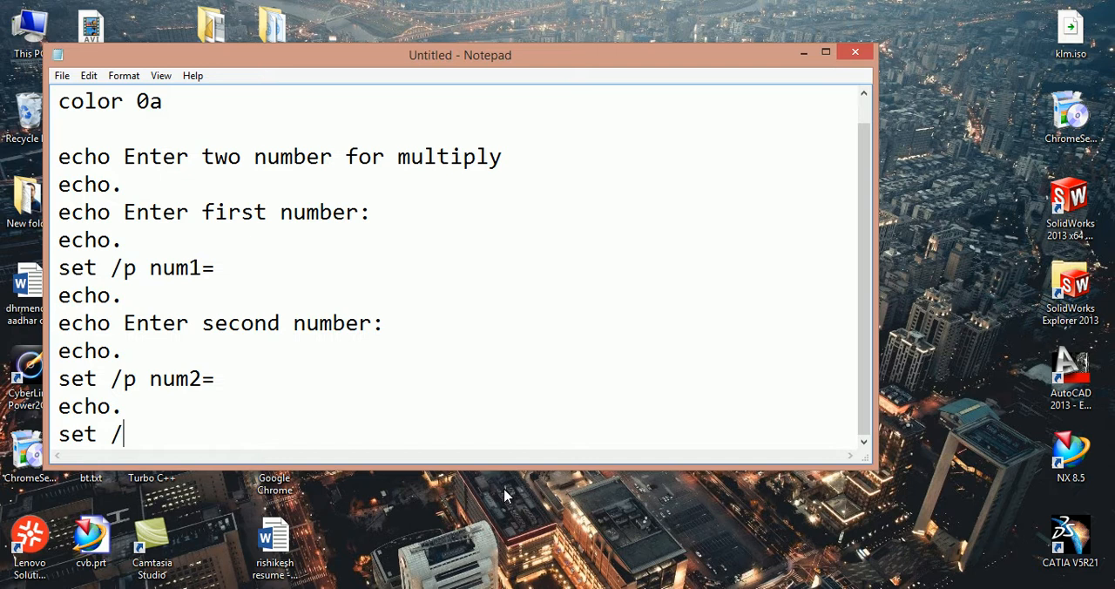
text(a)
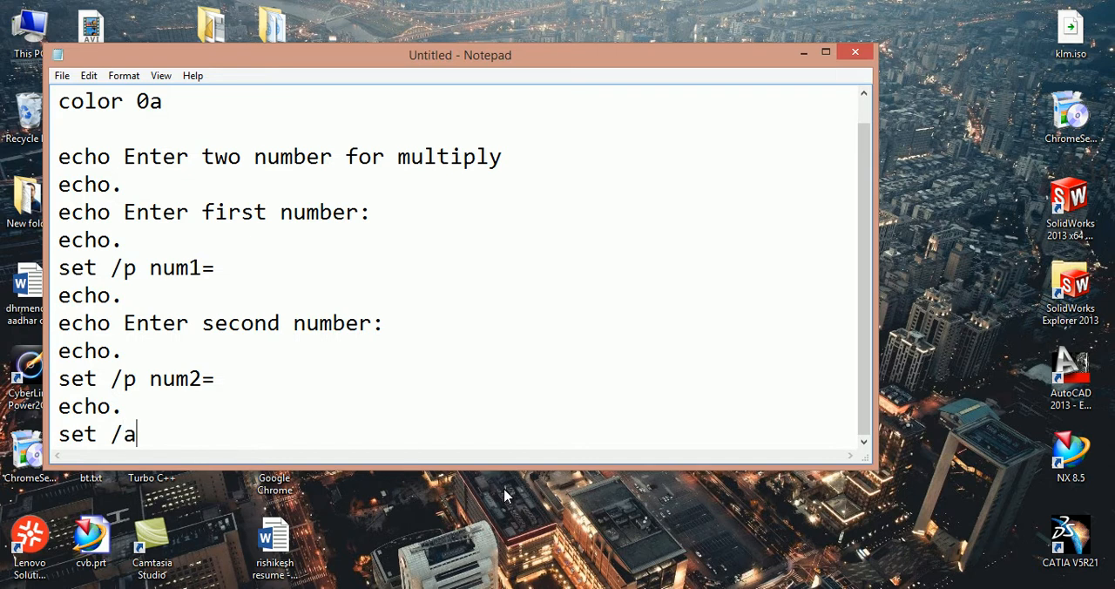
text(re)
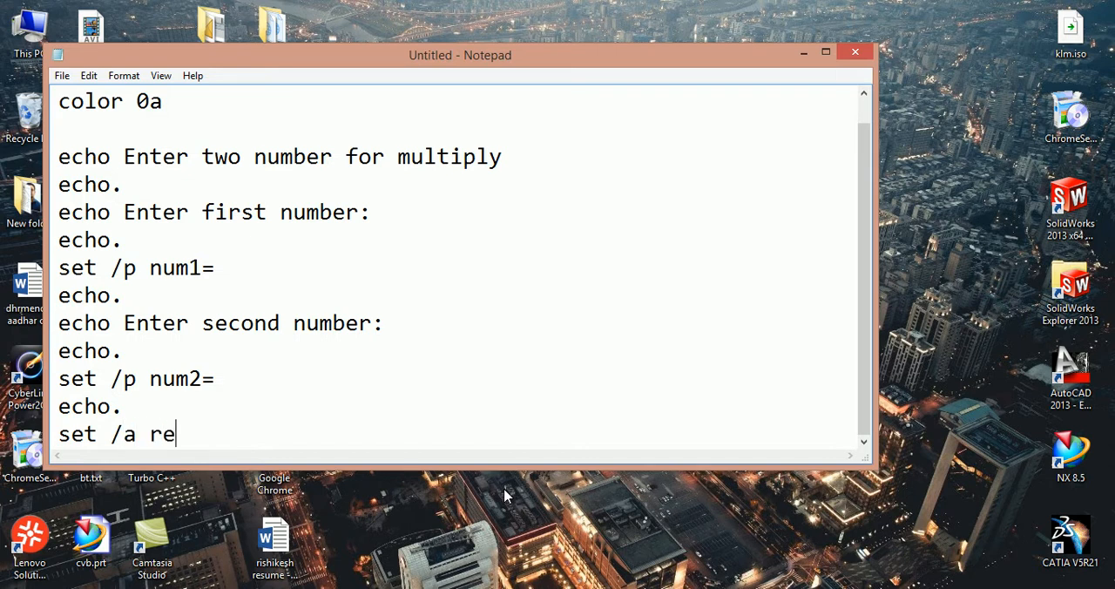
text(sul)
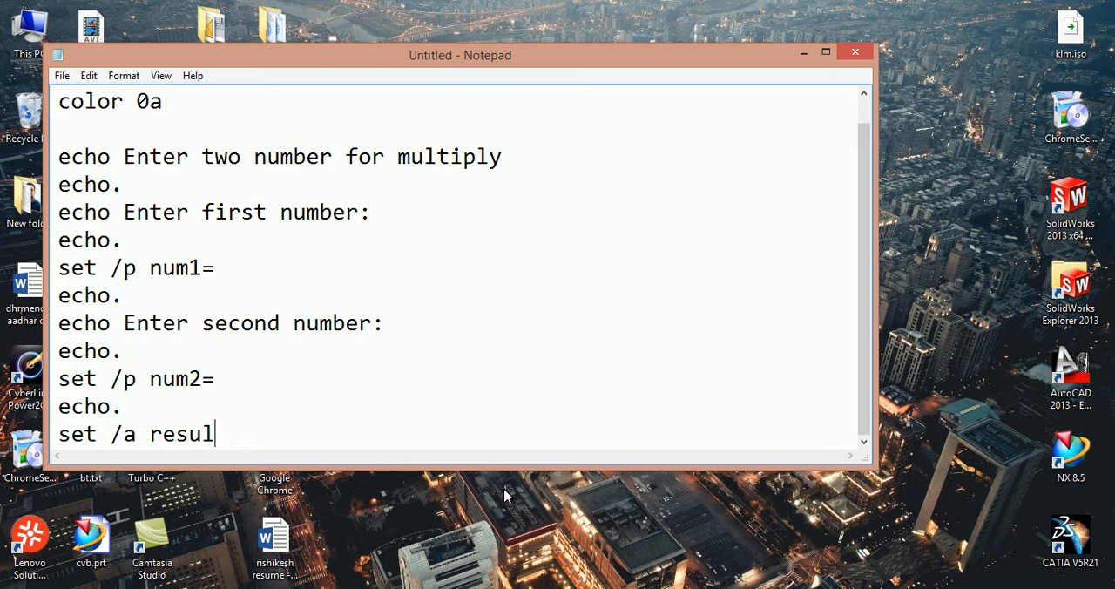
text(t=)
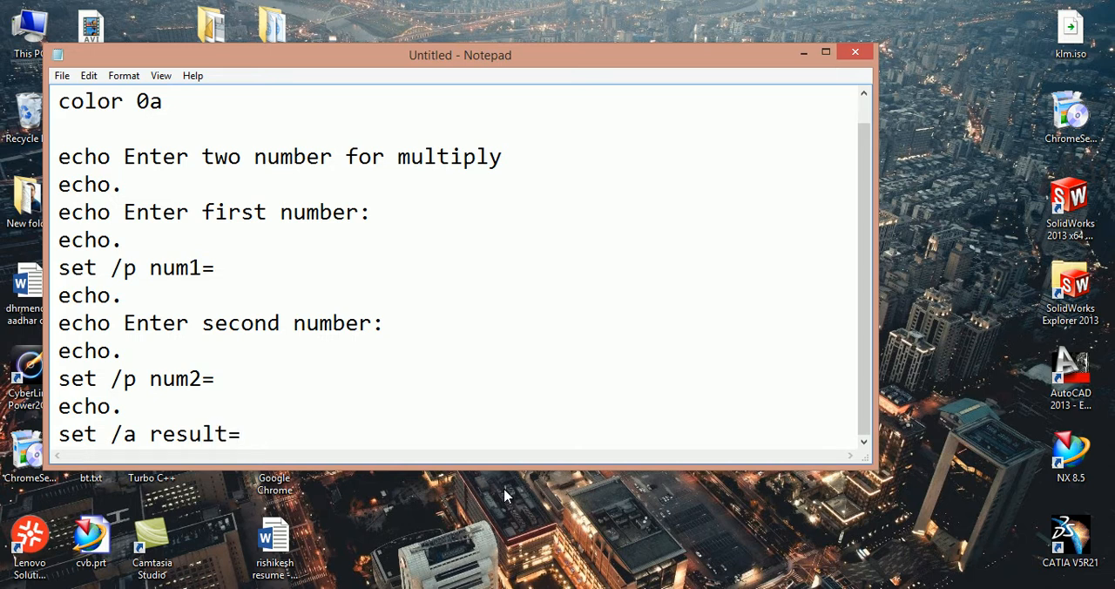
text(%)
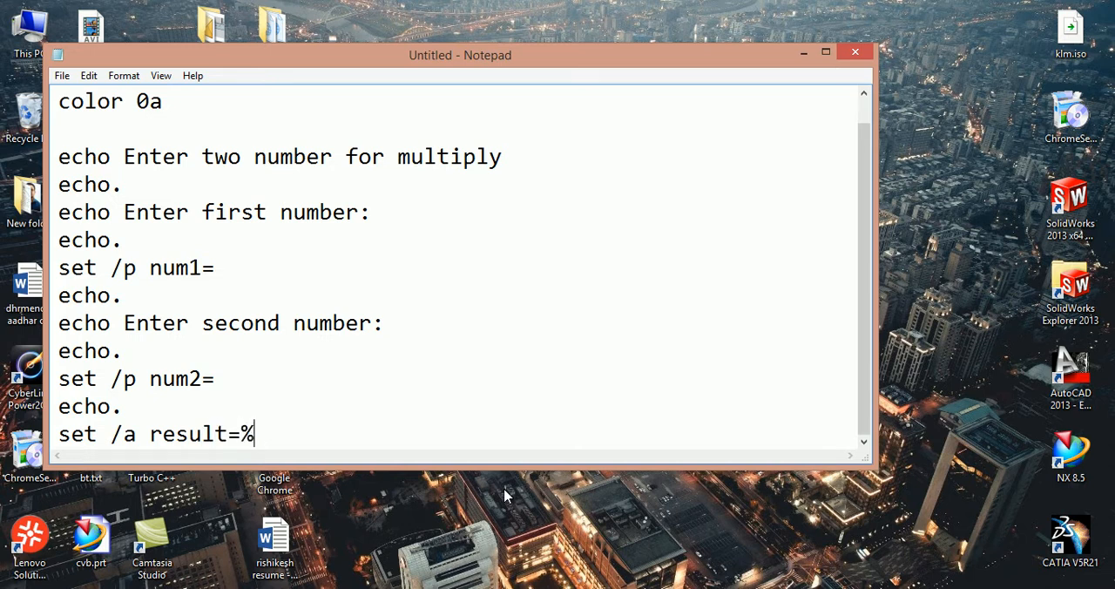
text(nu)
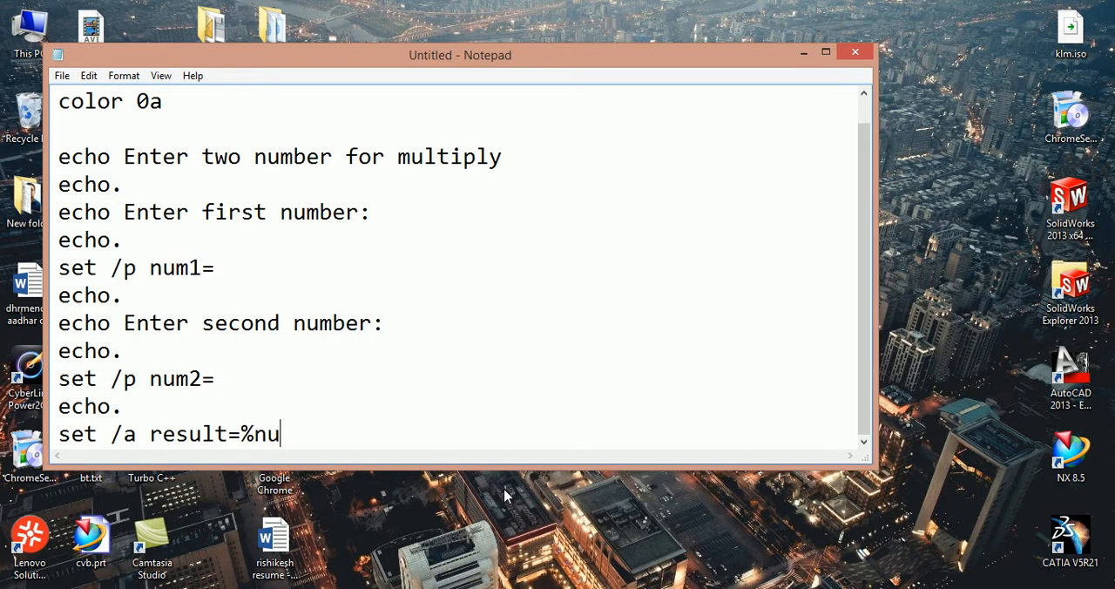
text(m1)
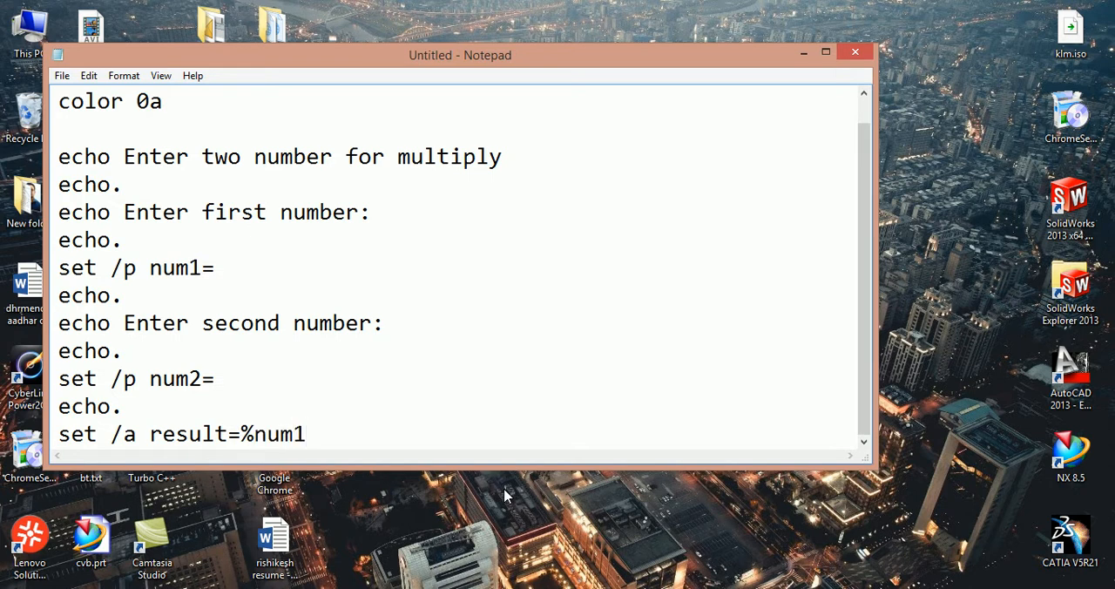
text(%)
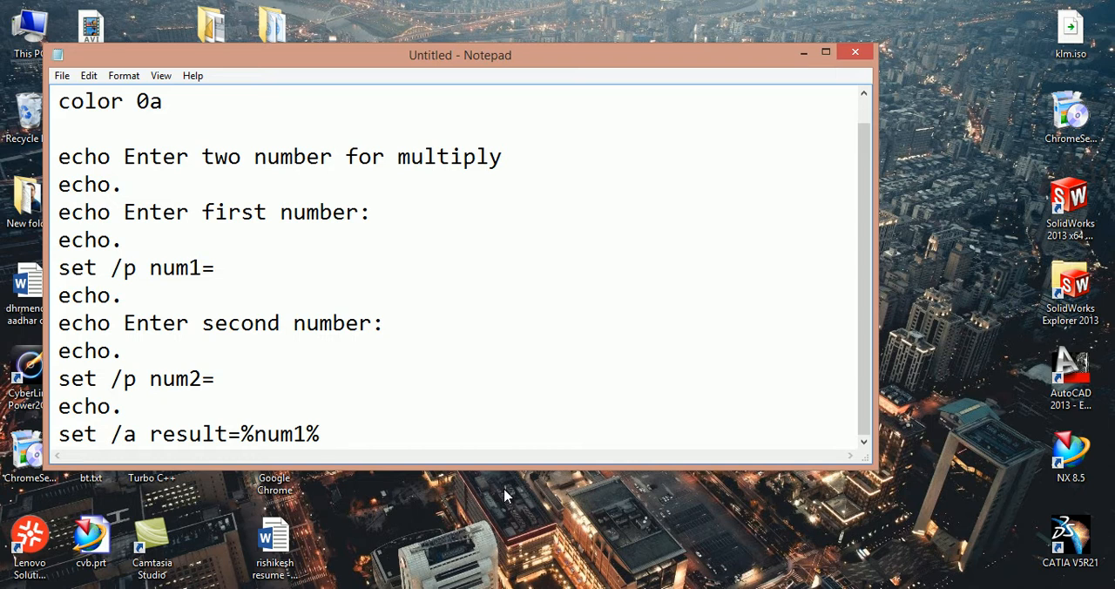
text(*)
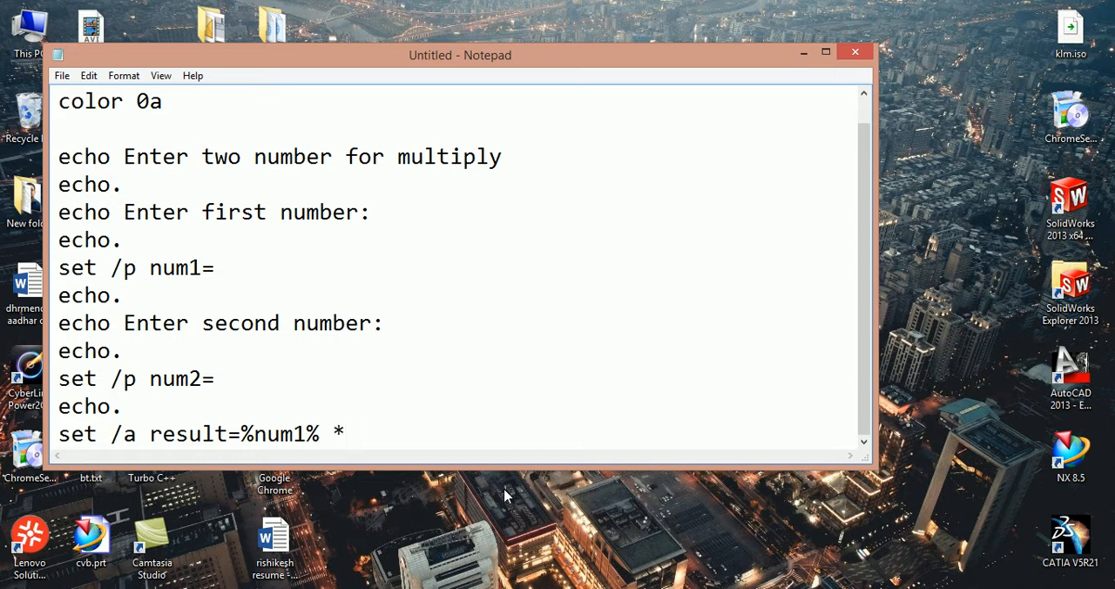
text(%%)
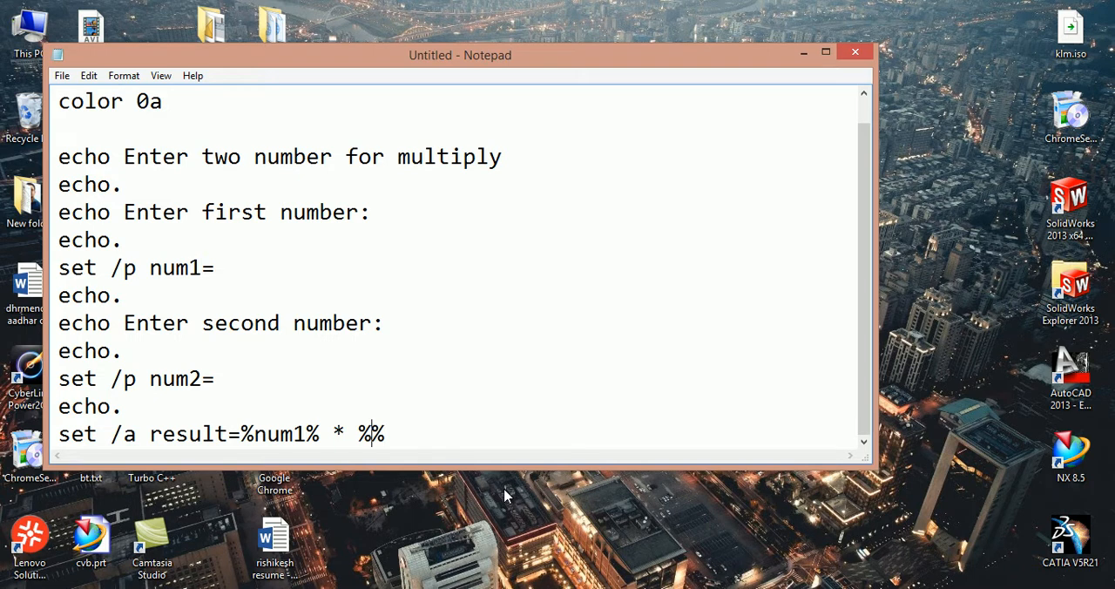
text(num2)
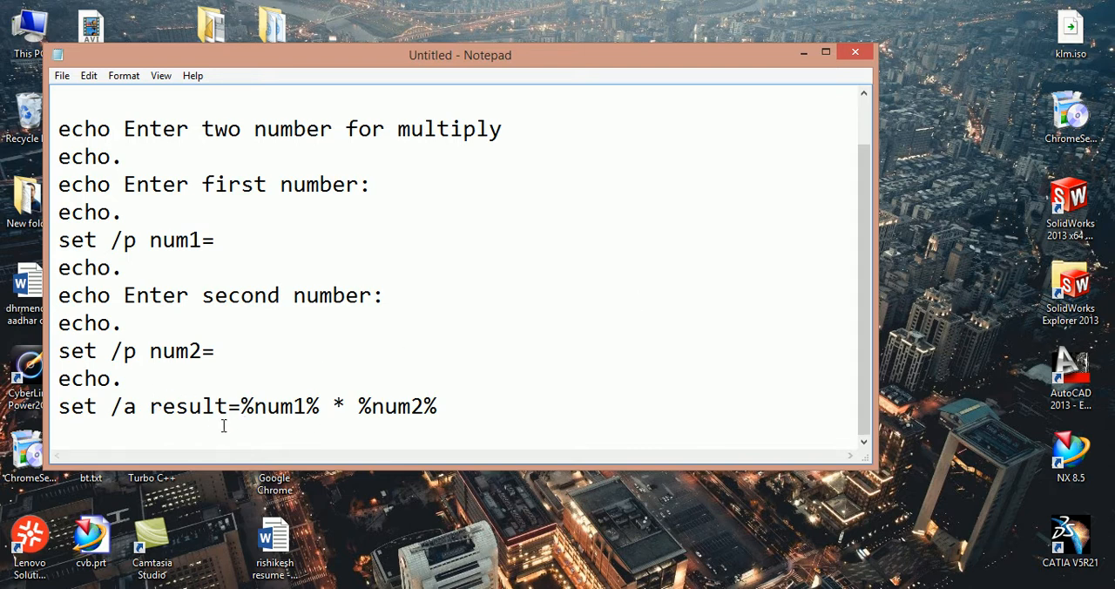
Step: Add the line 'echo final answer = %result%'
text(ech)
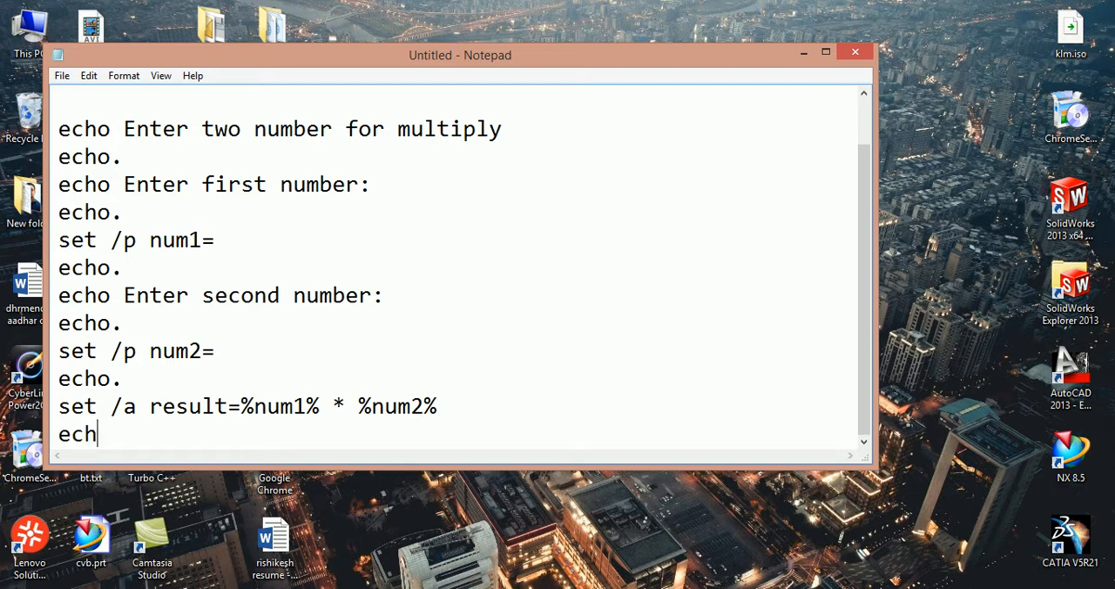
text(o)
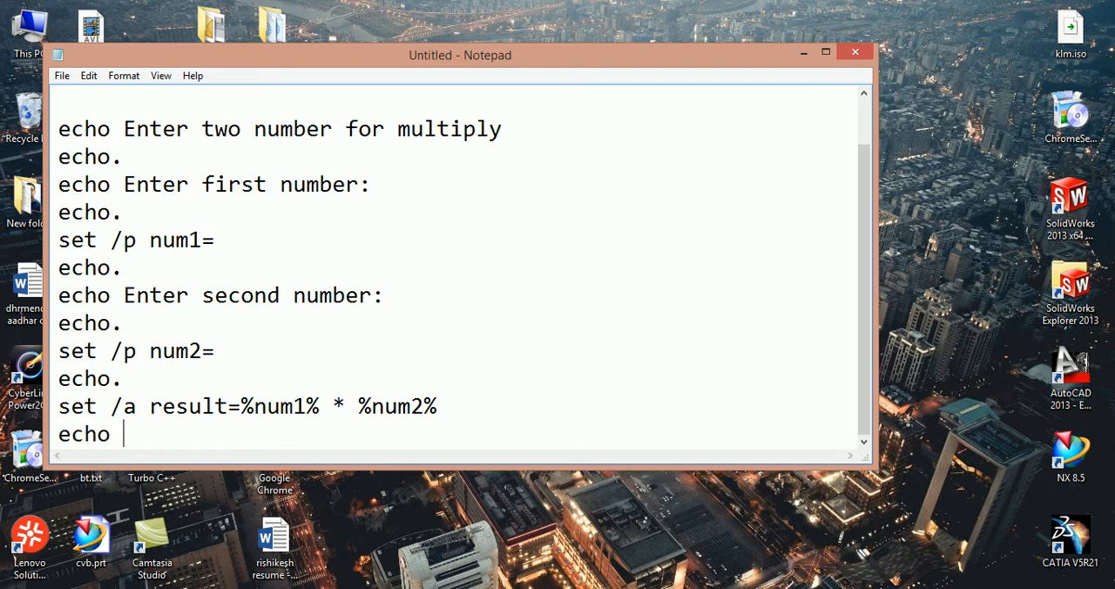
text(fin)
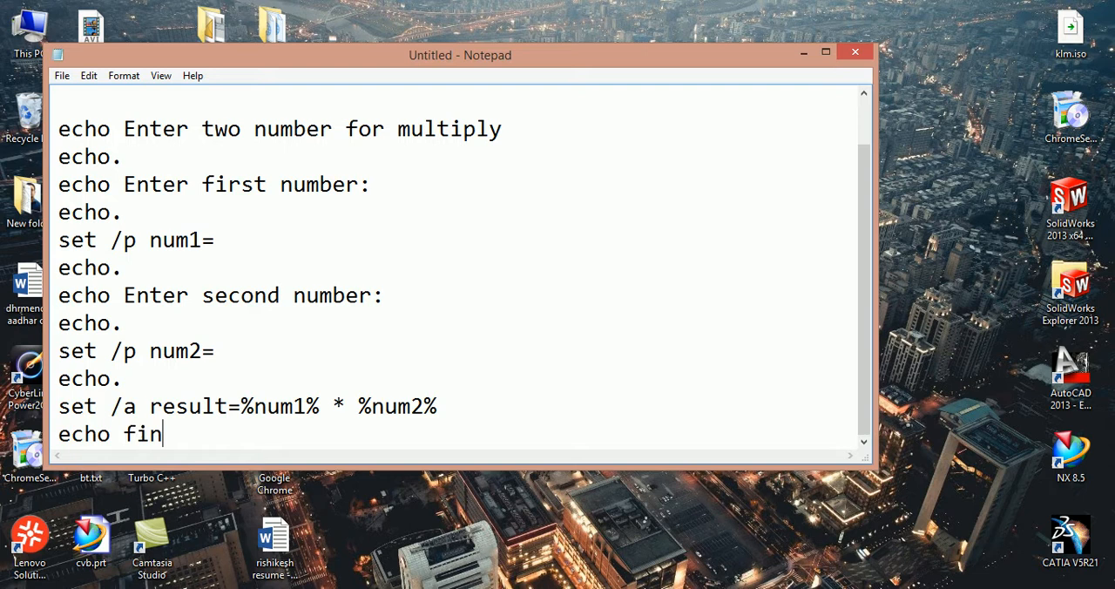
text(al an)
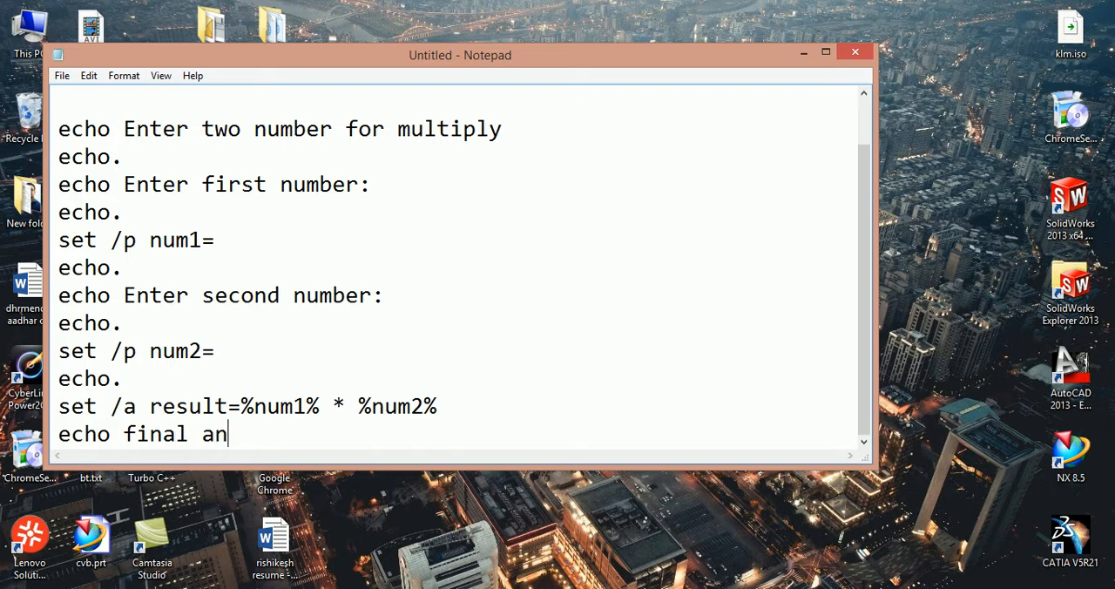
text(sw)
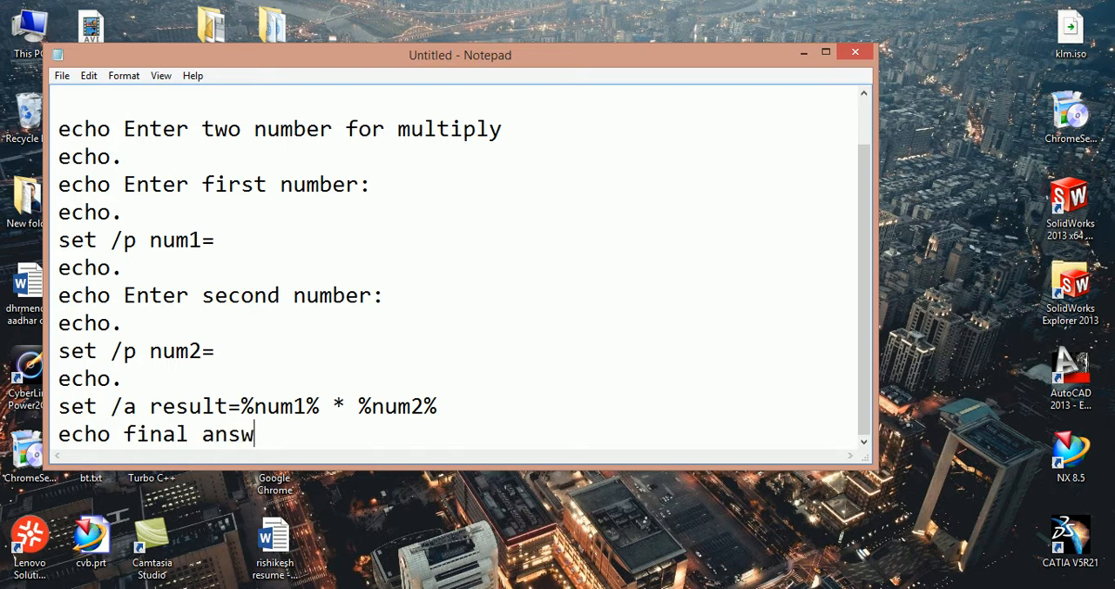
text(er =)
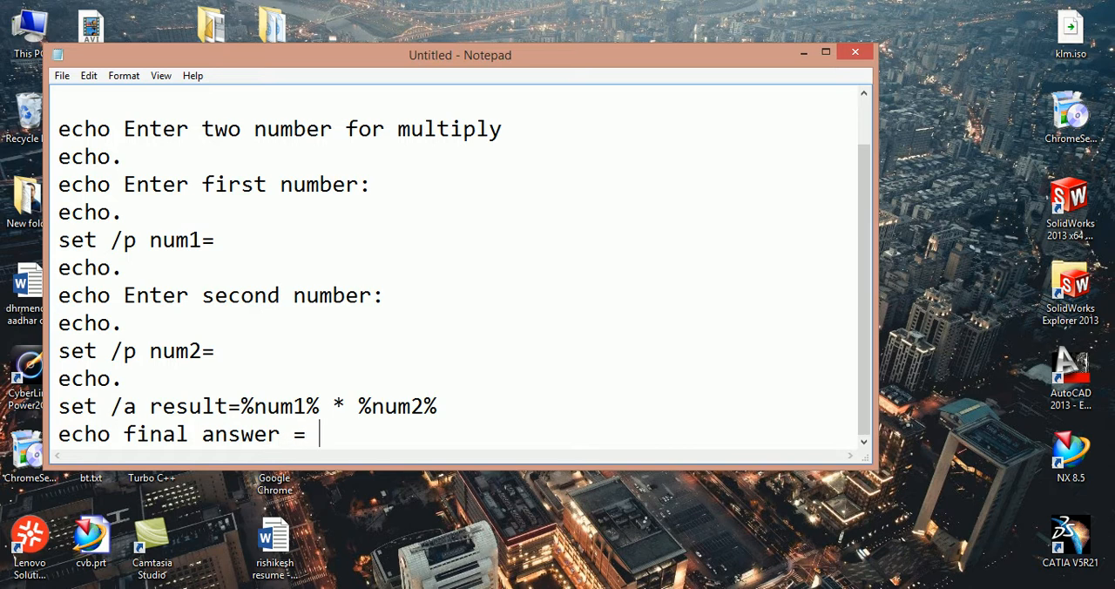
text(%%)
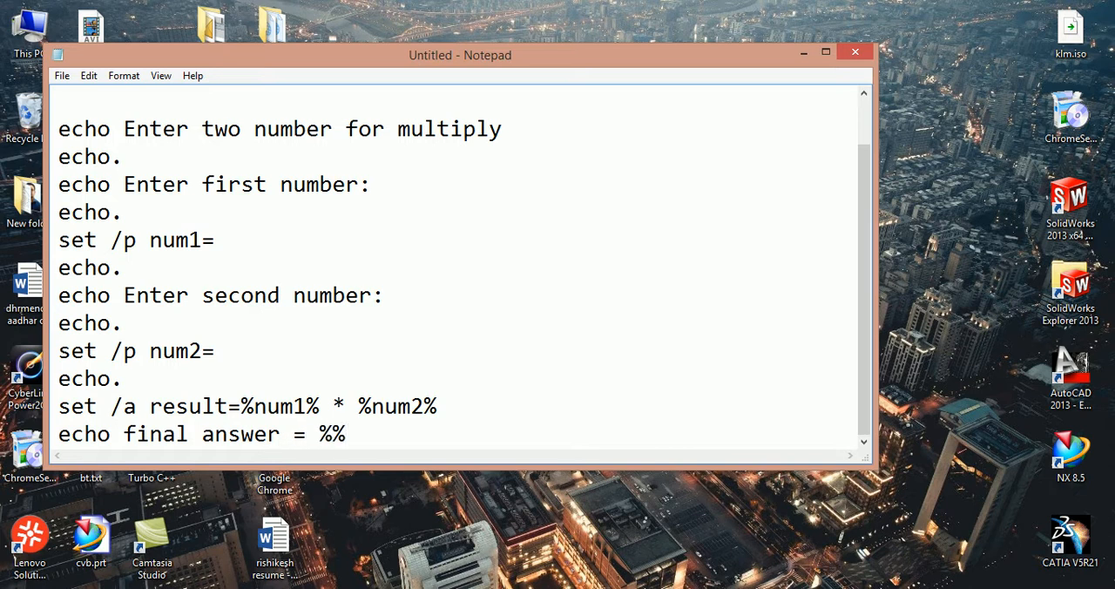
text(res)
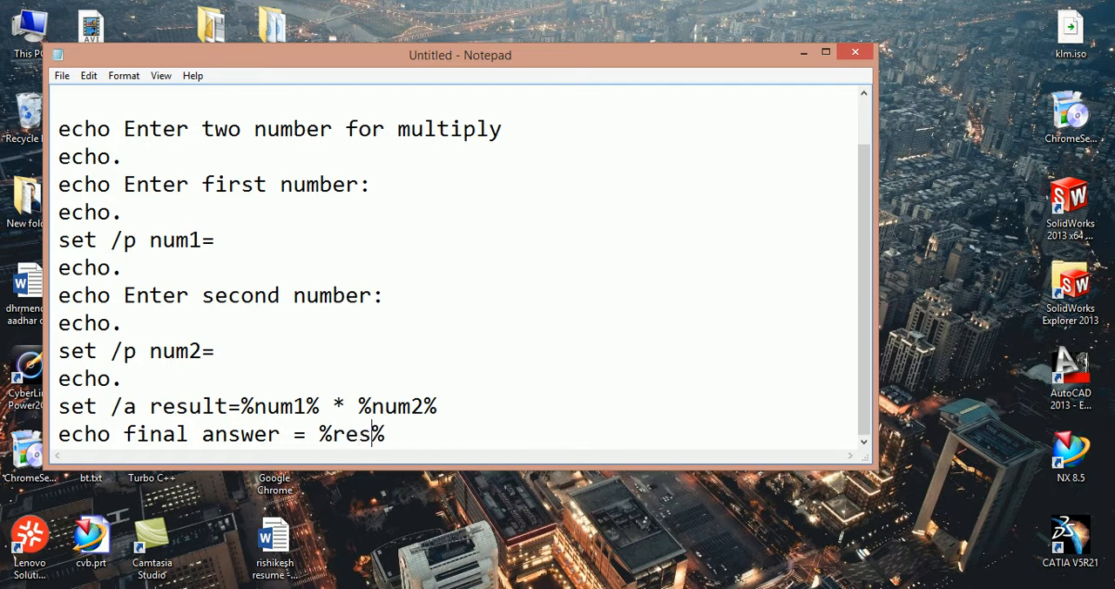
text(ult)
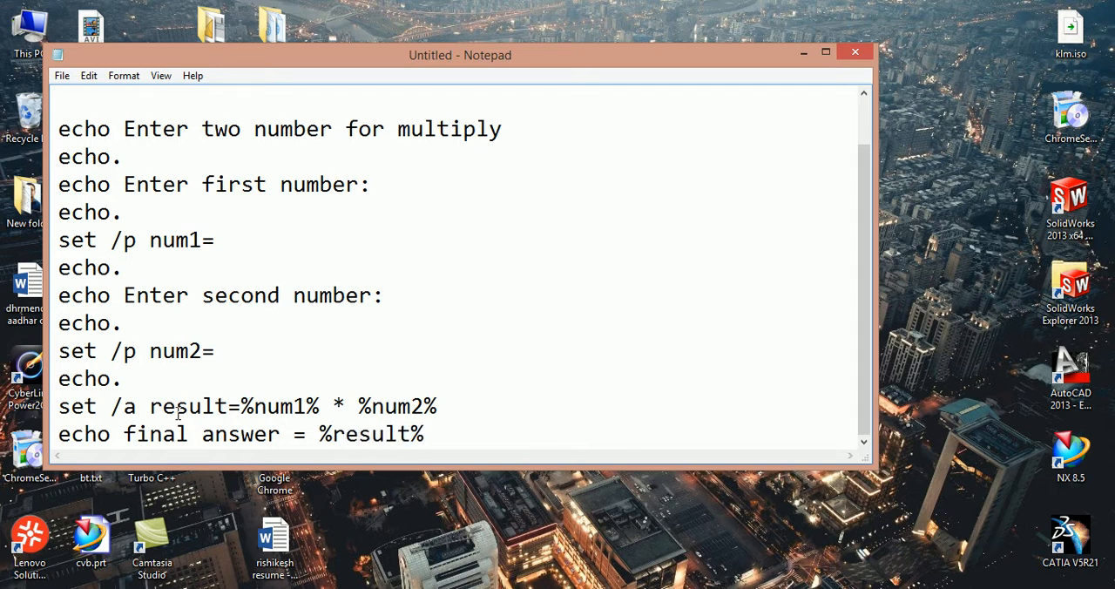
Step: End the script with a 'pause >nul' line
key(enter)
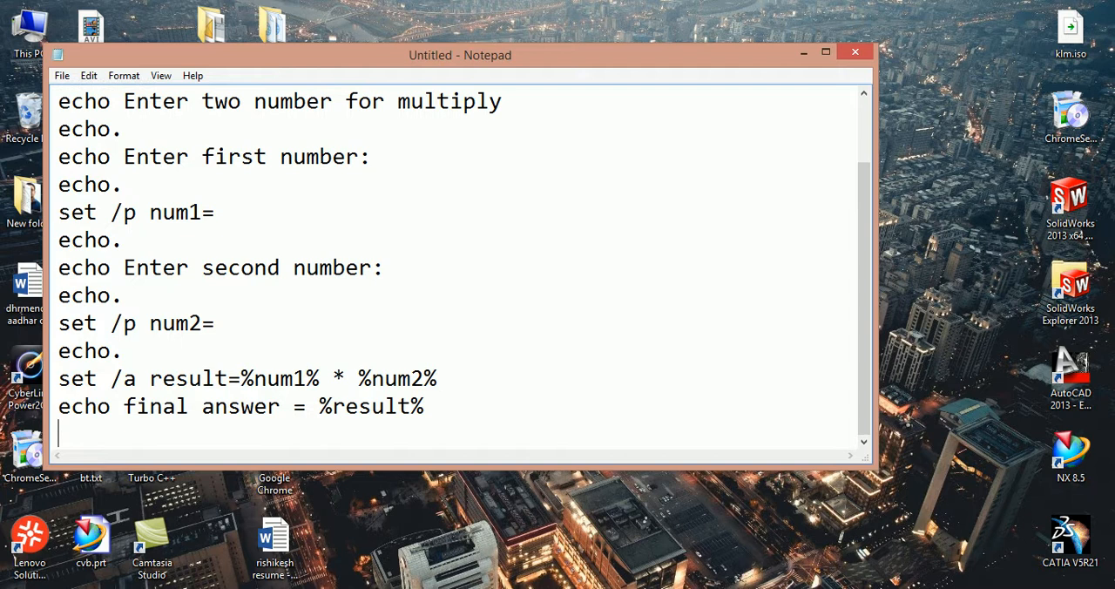
text(pa)
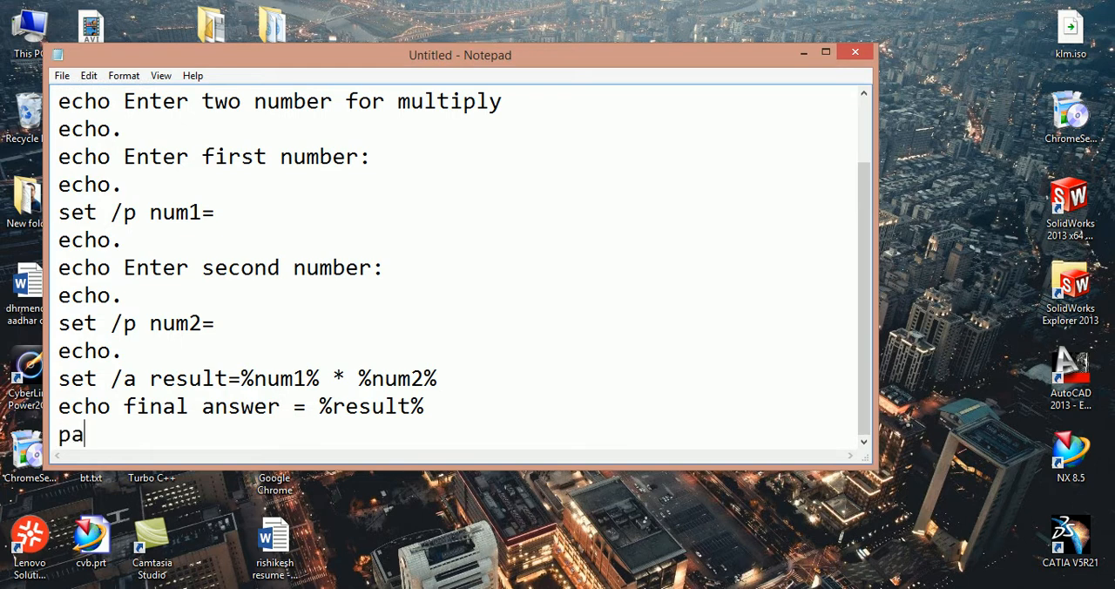
text(use)
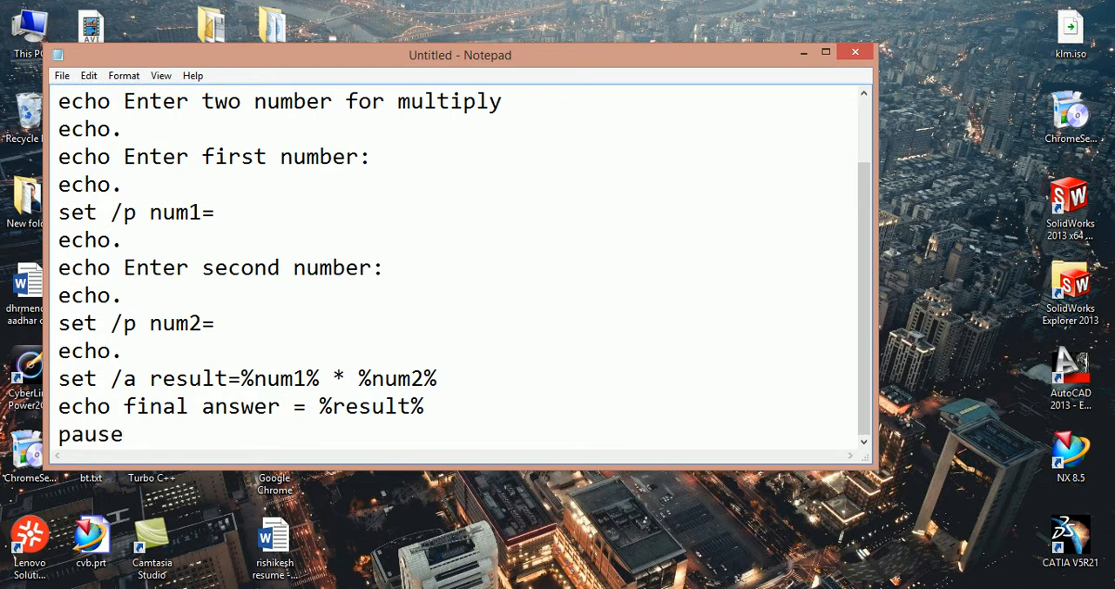
text(>nul)
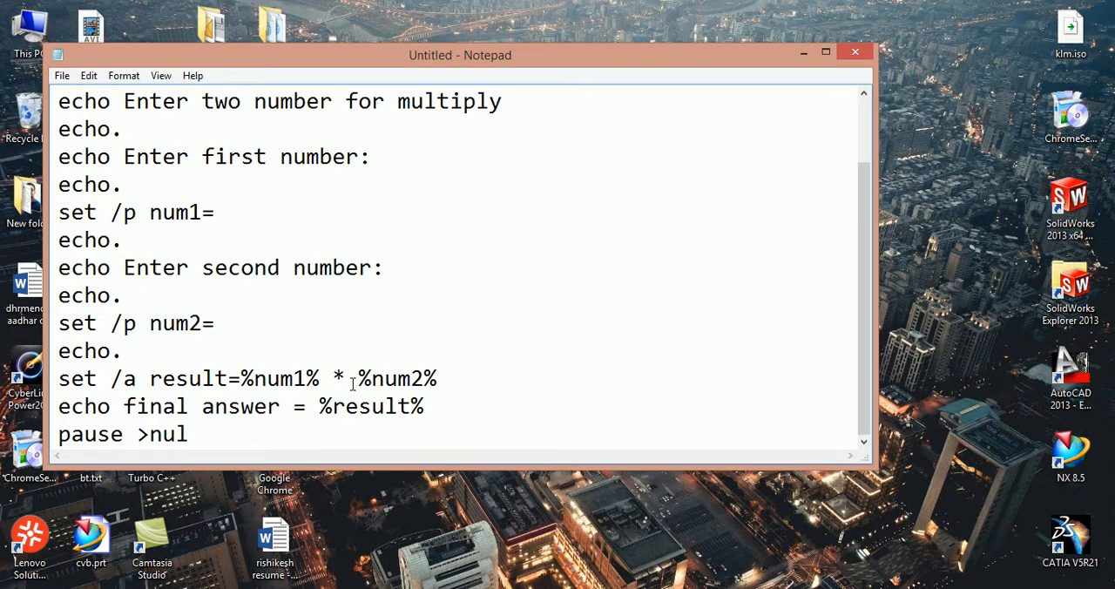
text(+)
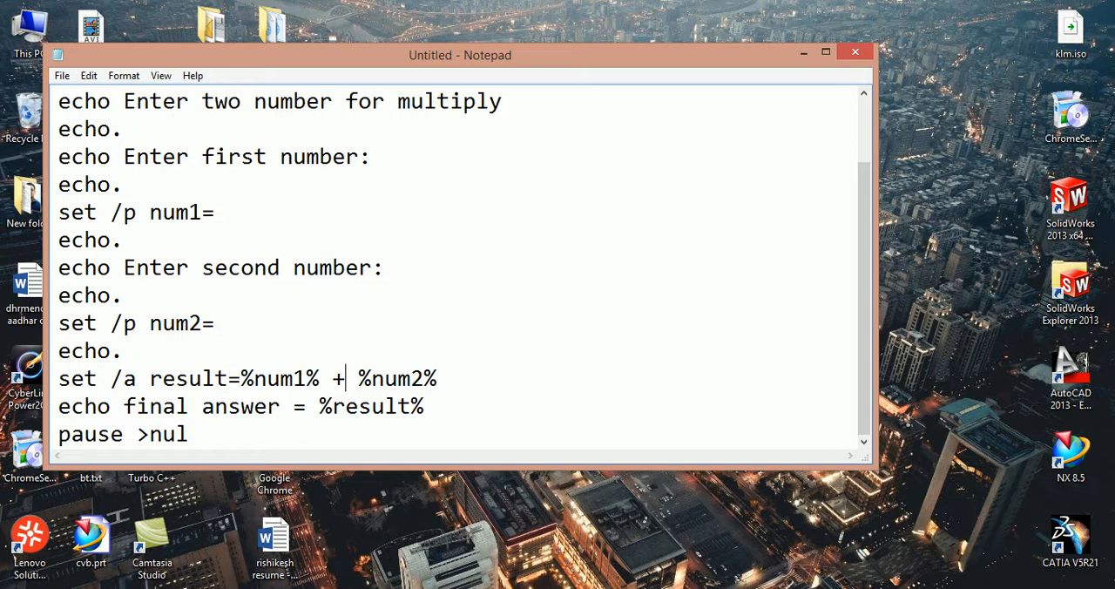
key(Backspace)
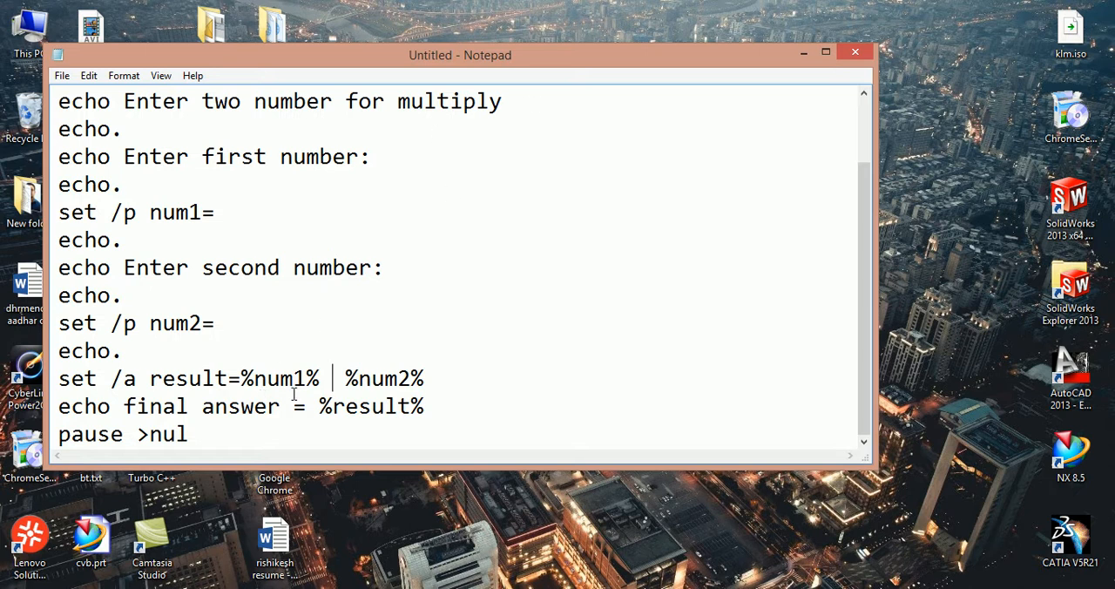
text(*)
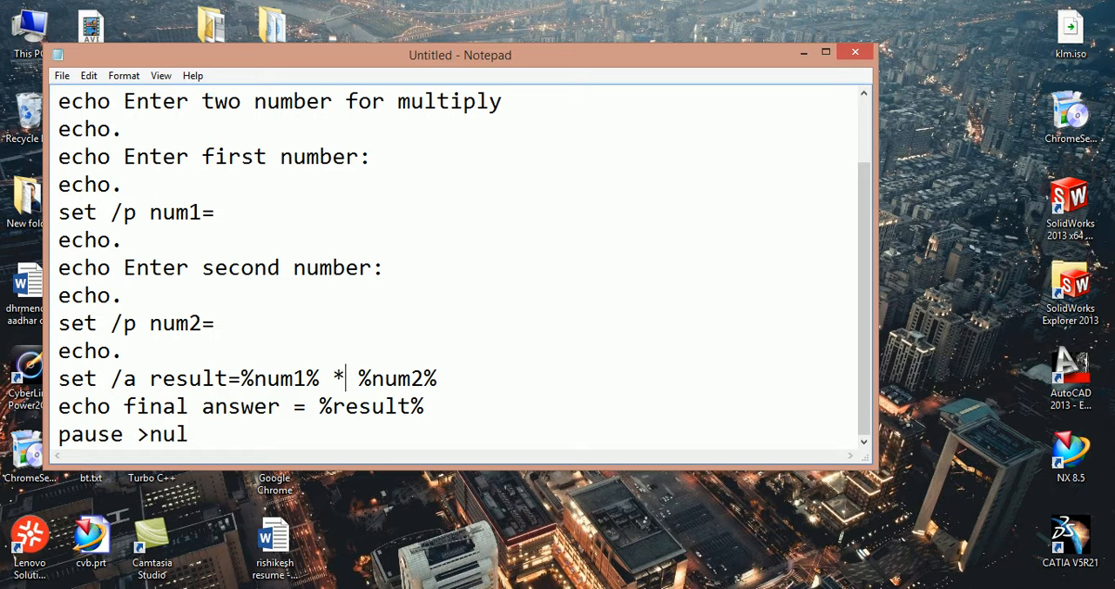
mouse_move(406, 351)
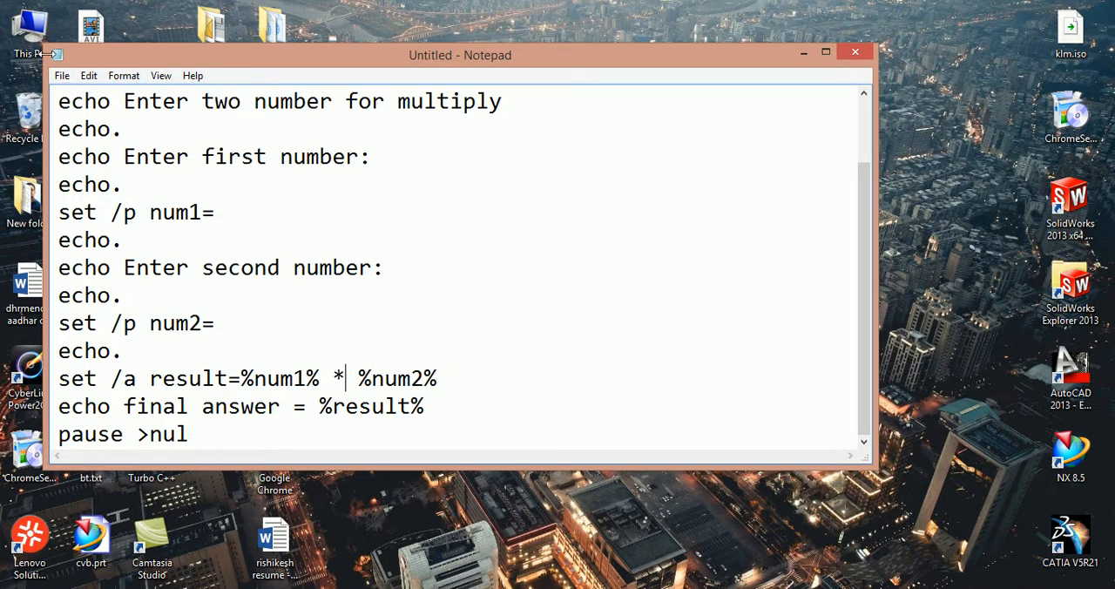
Step: Save the script to the Desktop as math.bat using Save As
click(62, 75)
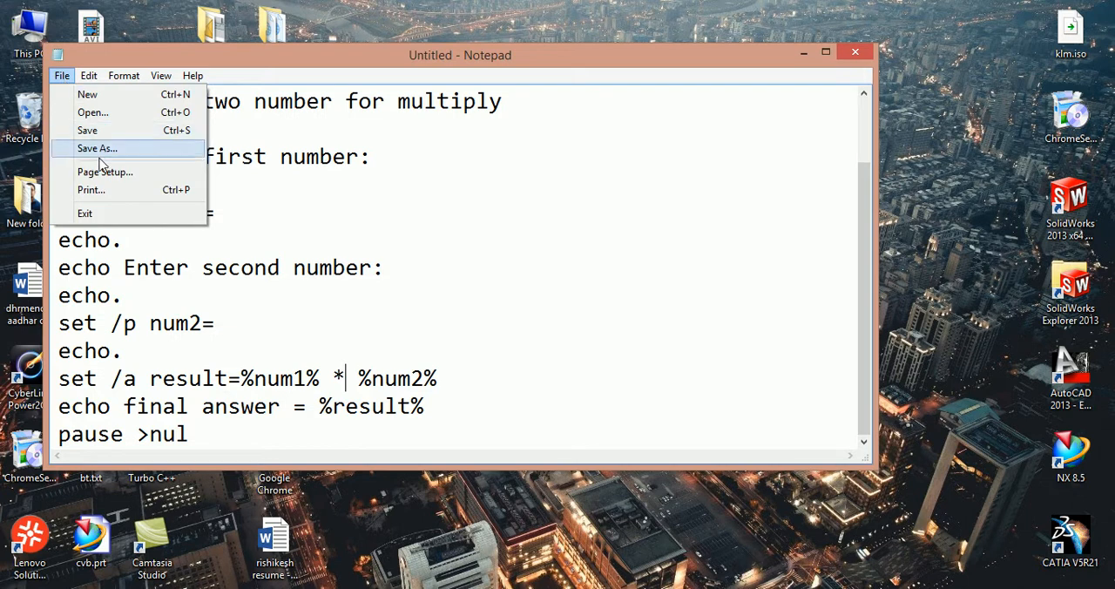
click(96, 148)
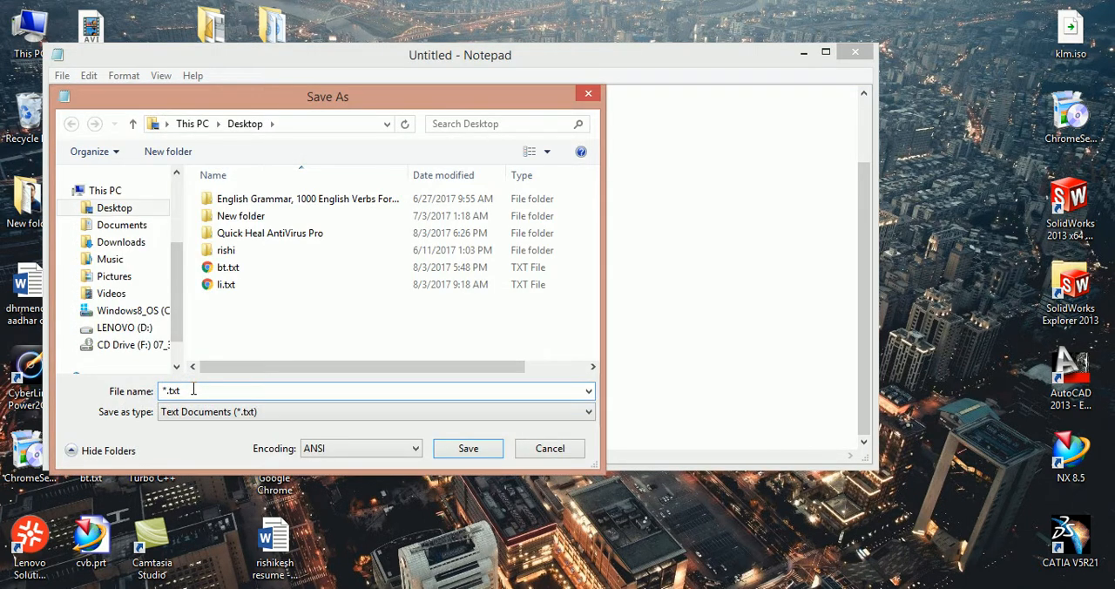
key(Backspace)
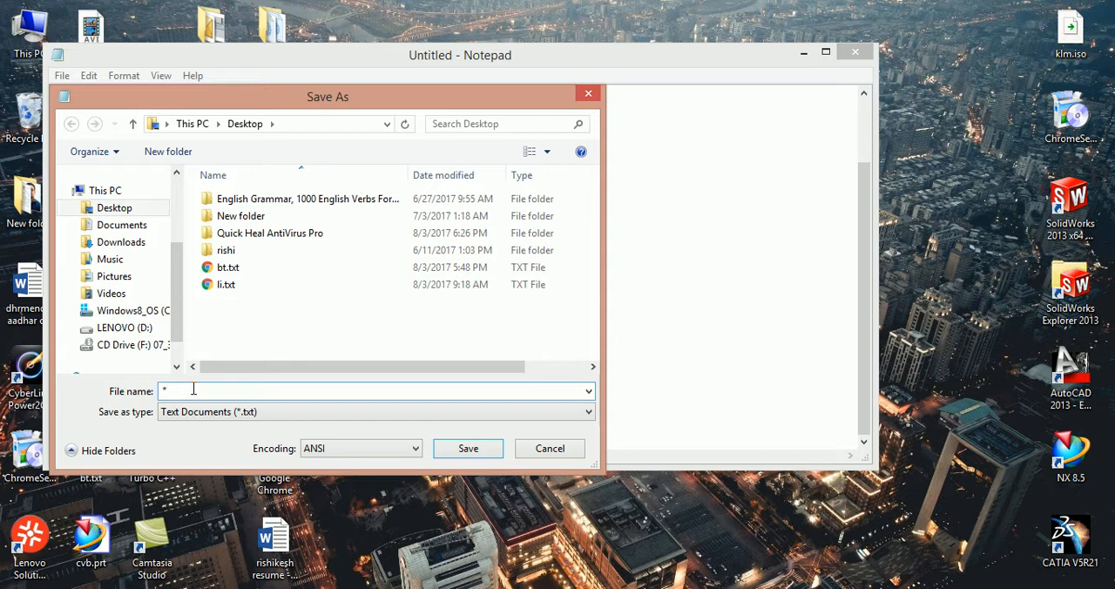
text(math)
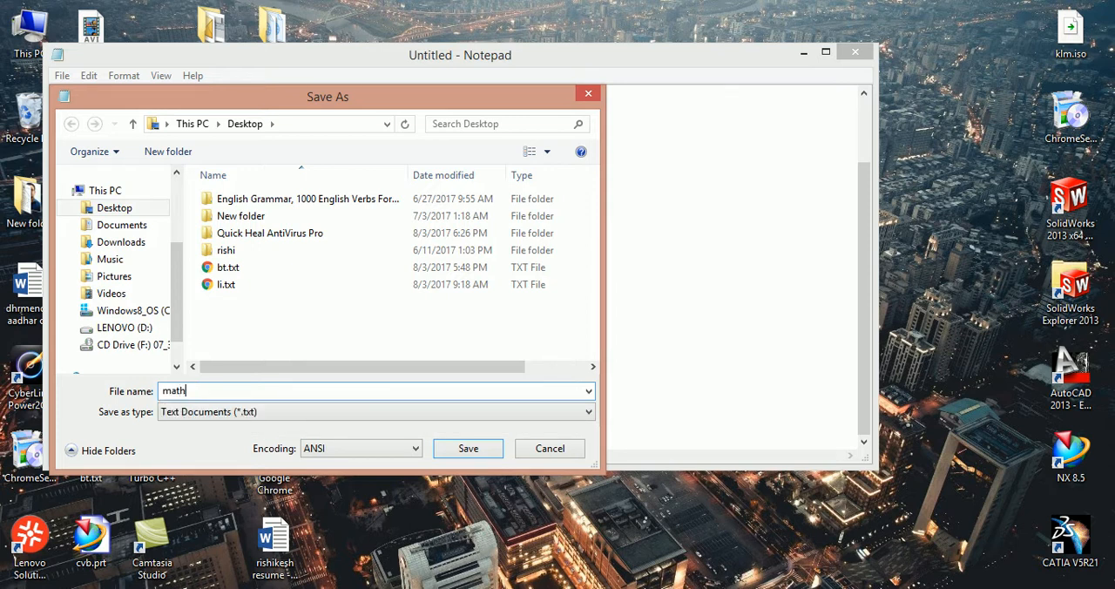
text(.ba)
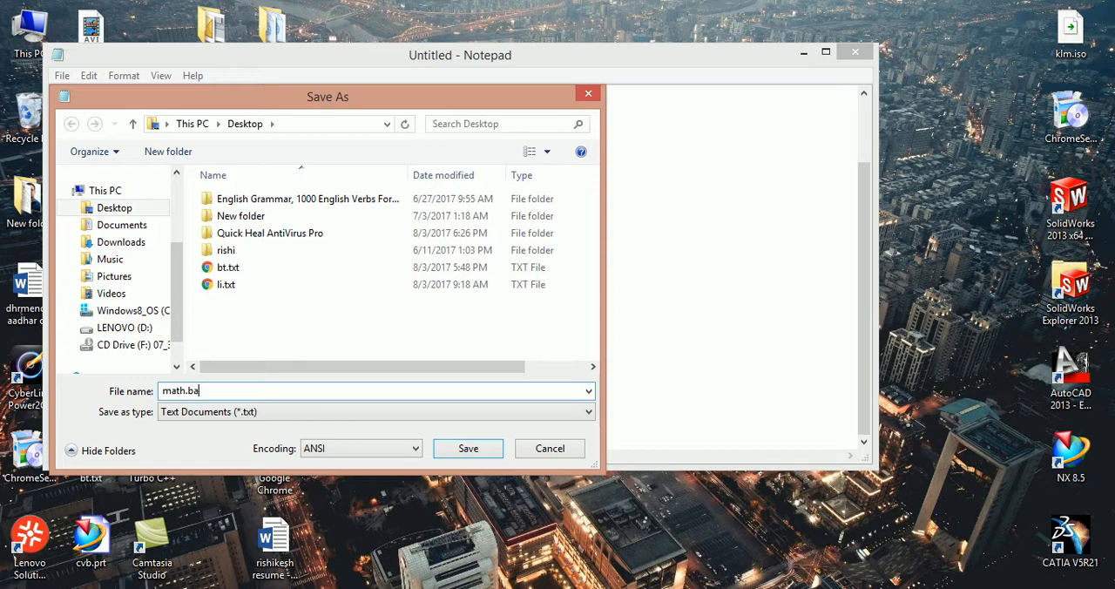
text(t)
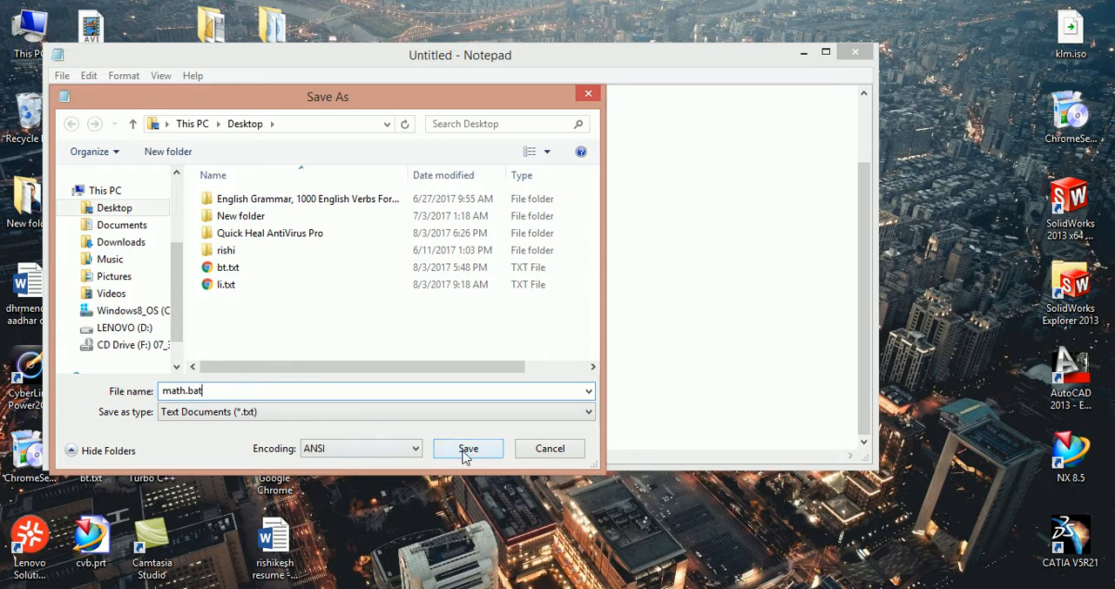
click(468, 447)
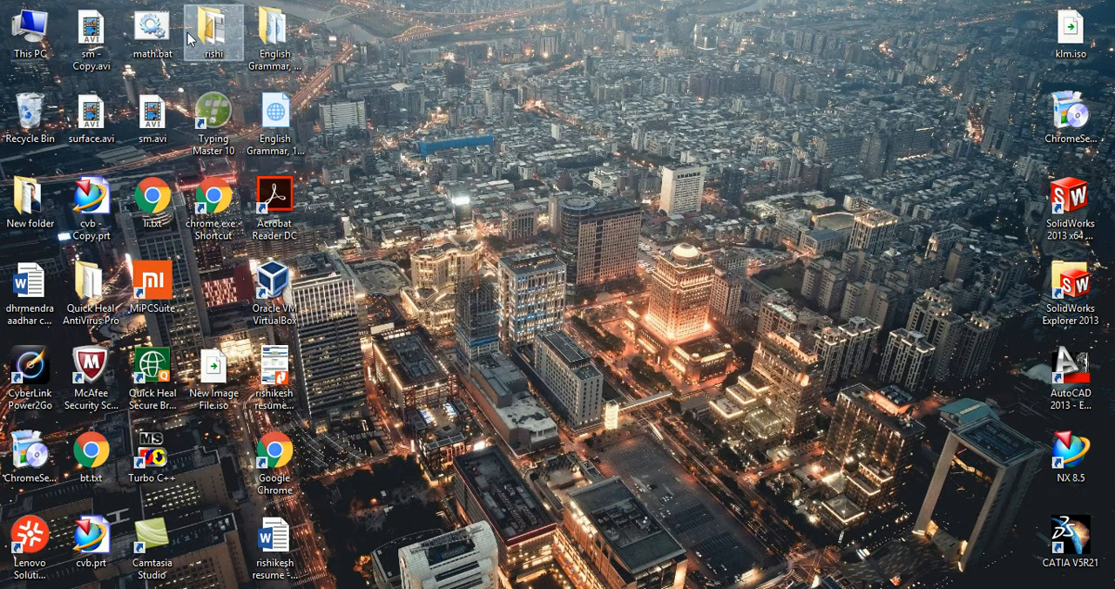
Step: Run math.bat from the desktop with inputs 5 and 7, then close the window
click(151, 34)
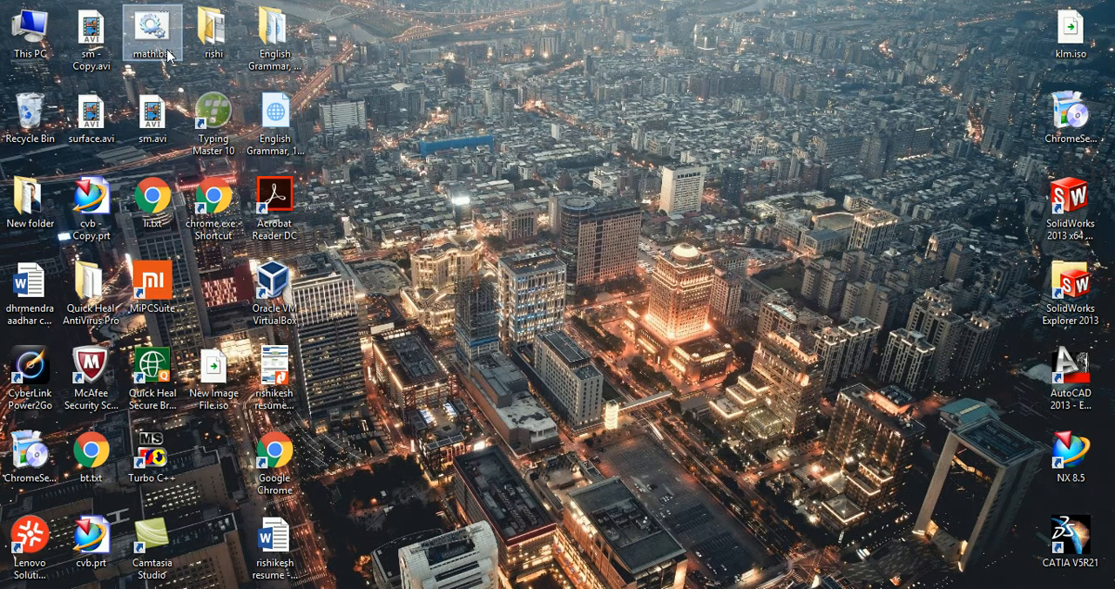
double_click(152, 35)
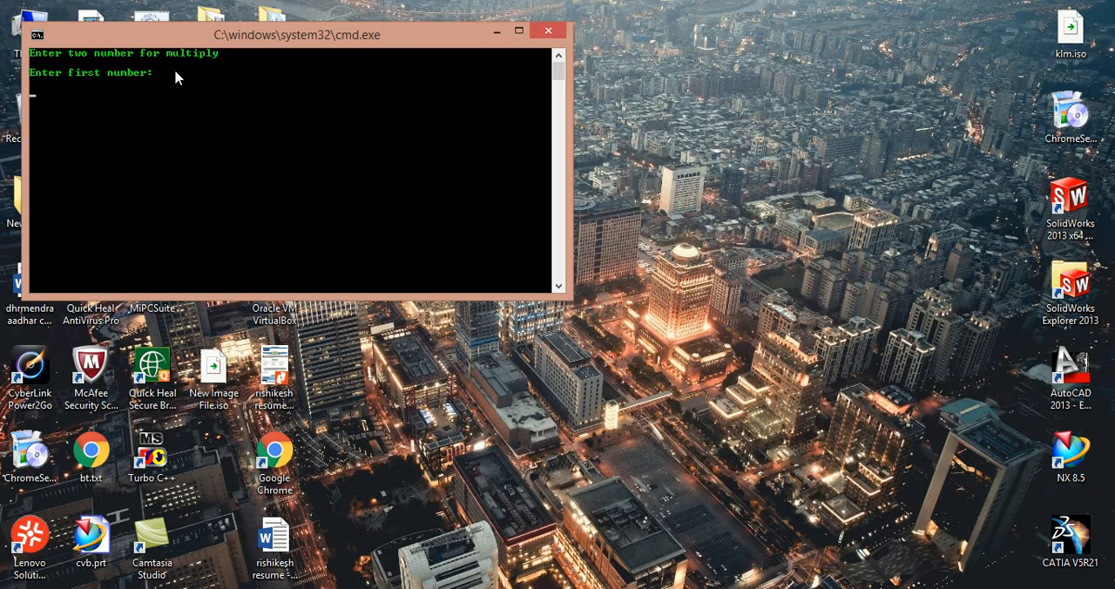
text(5)
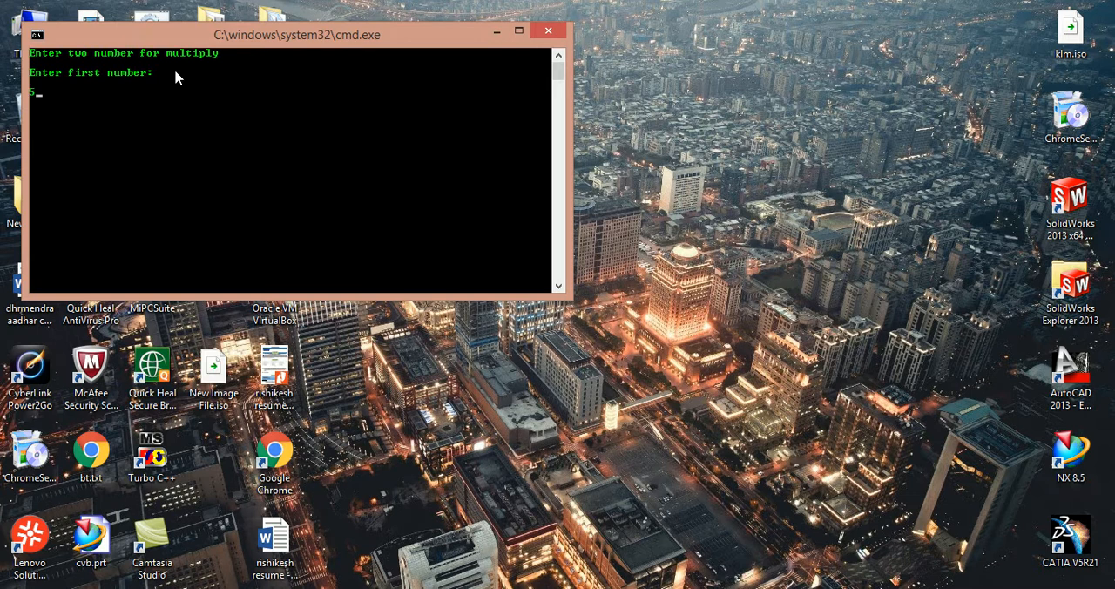
key(Return)
text(7)
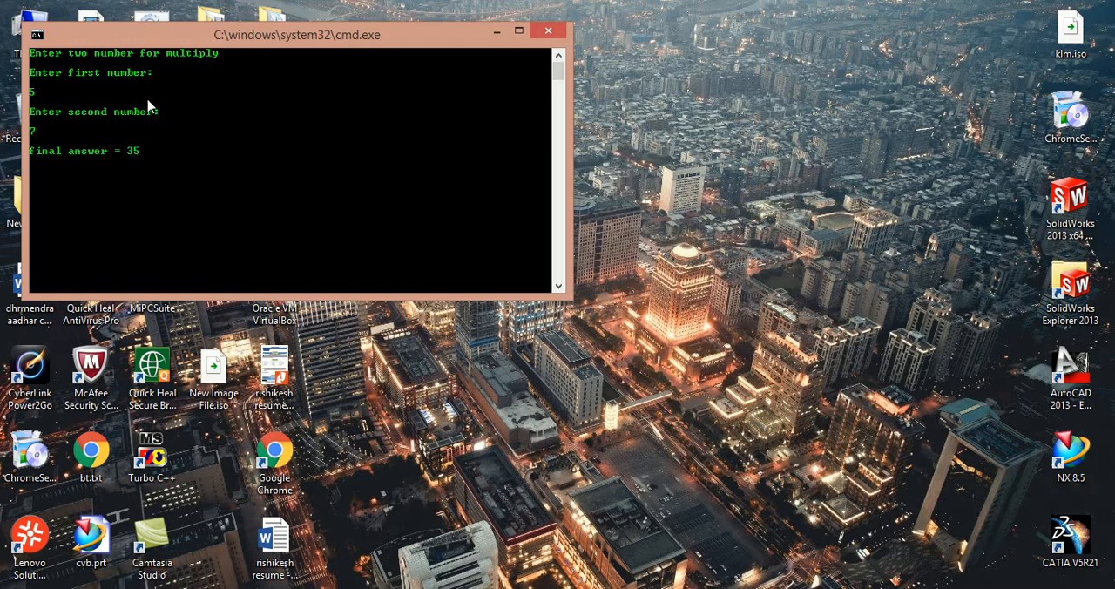
mouse_move(63, 163)
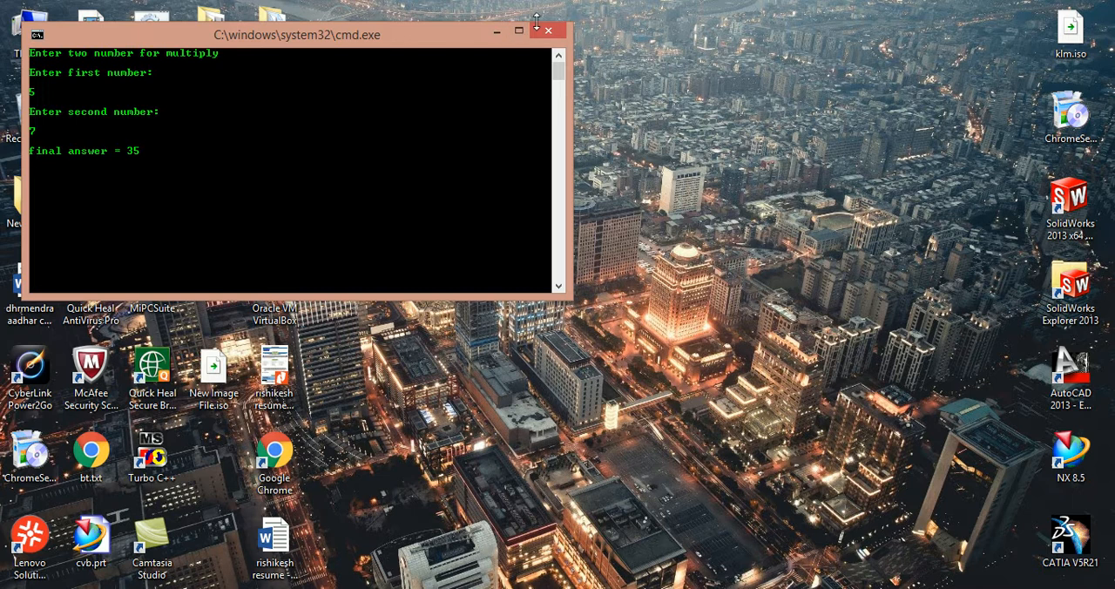
click(549, 30)
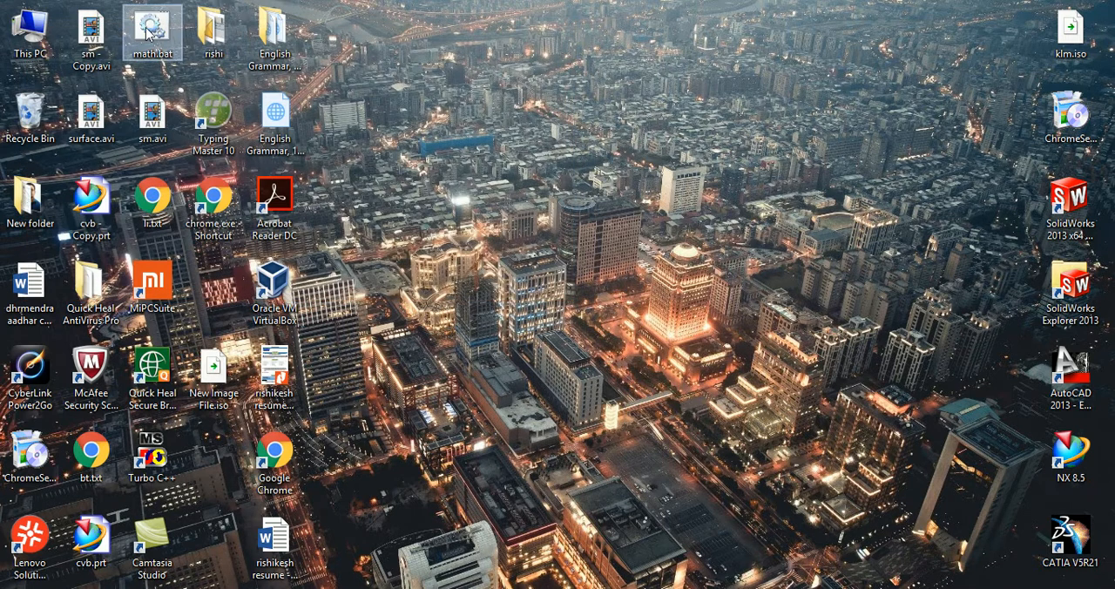
Step: Rerun math.bat with inputs 5 and 5, then reopen the script in Notepad
double_click(151, 30)
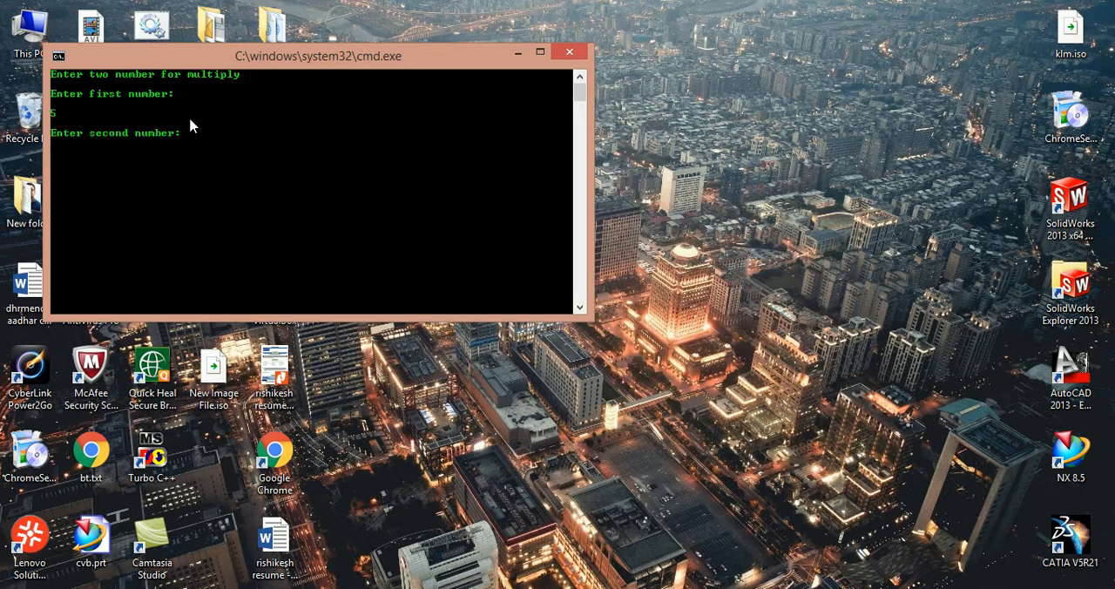
text(5)
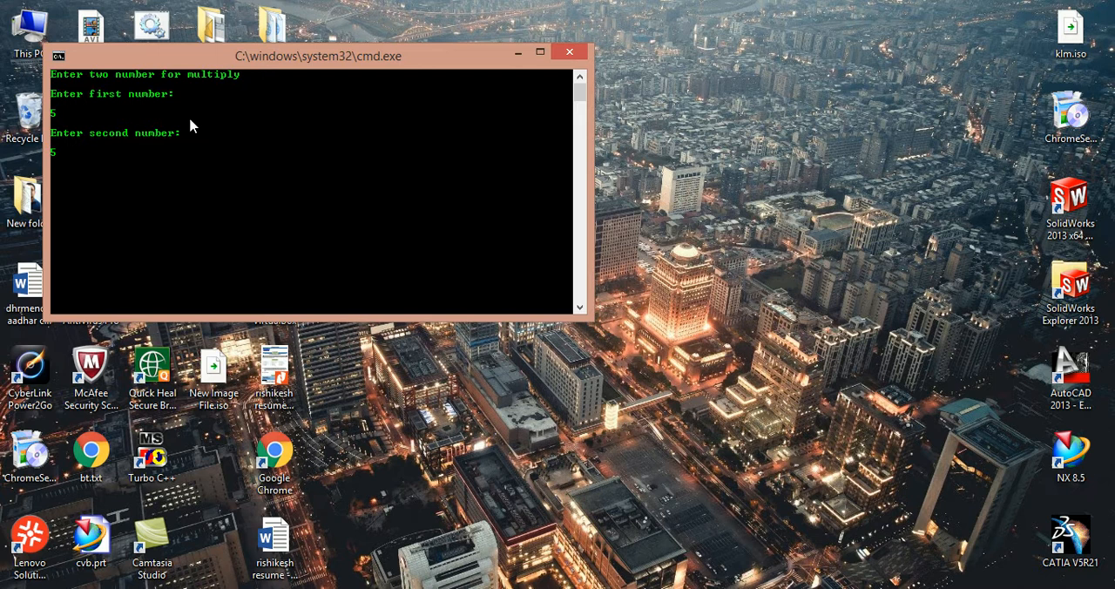
key(Return)
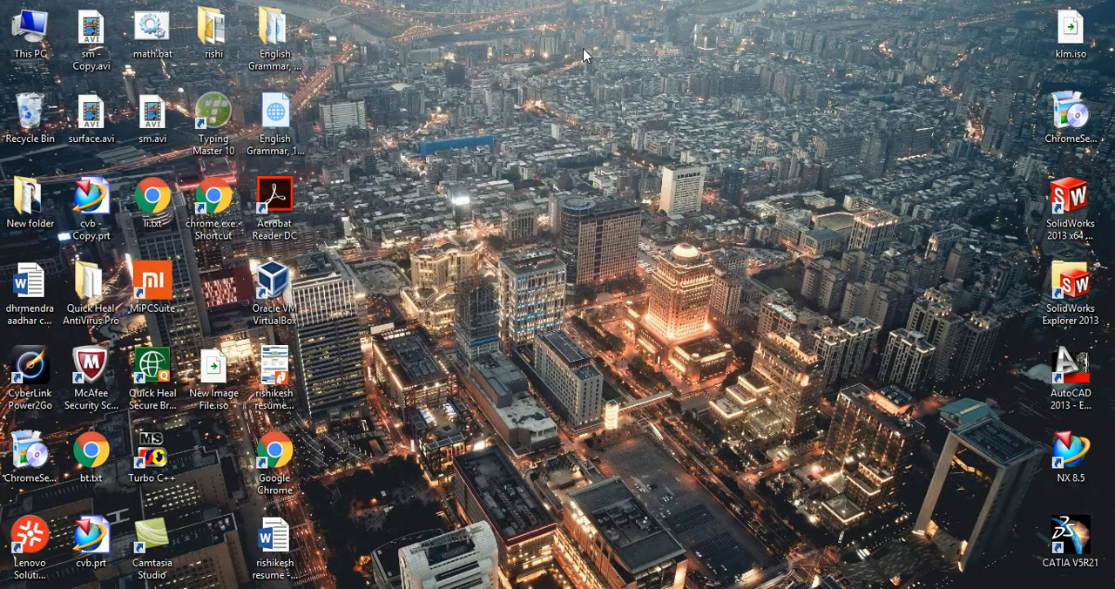
mouse_move(486, 261)
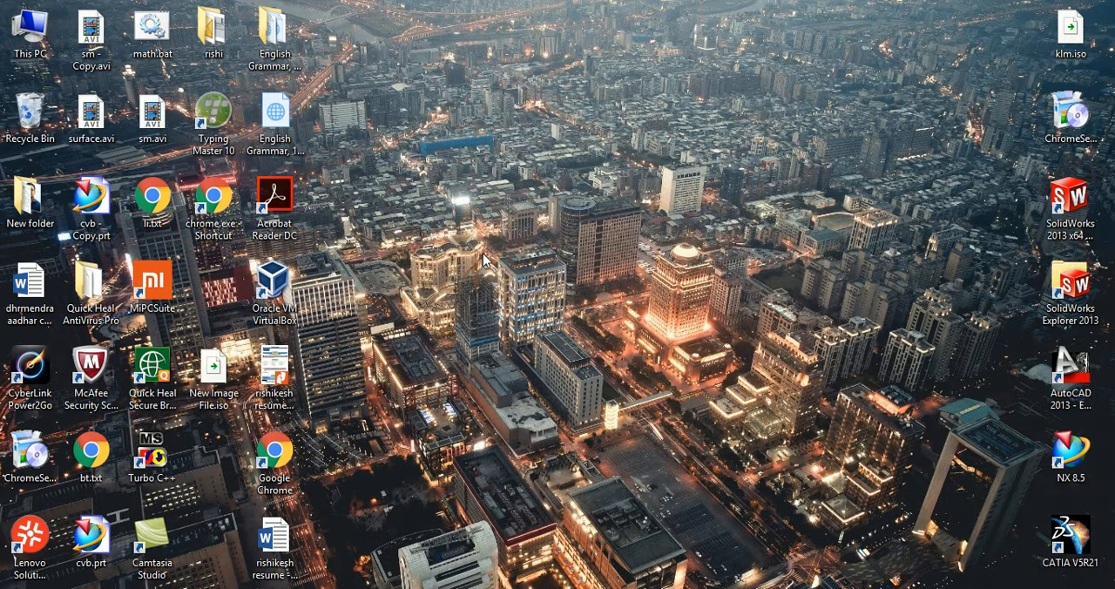
double_click(151, 26)
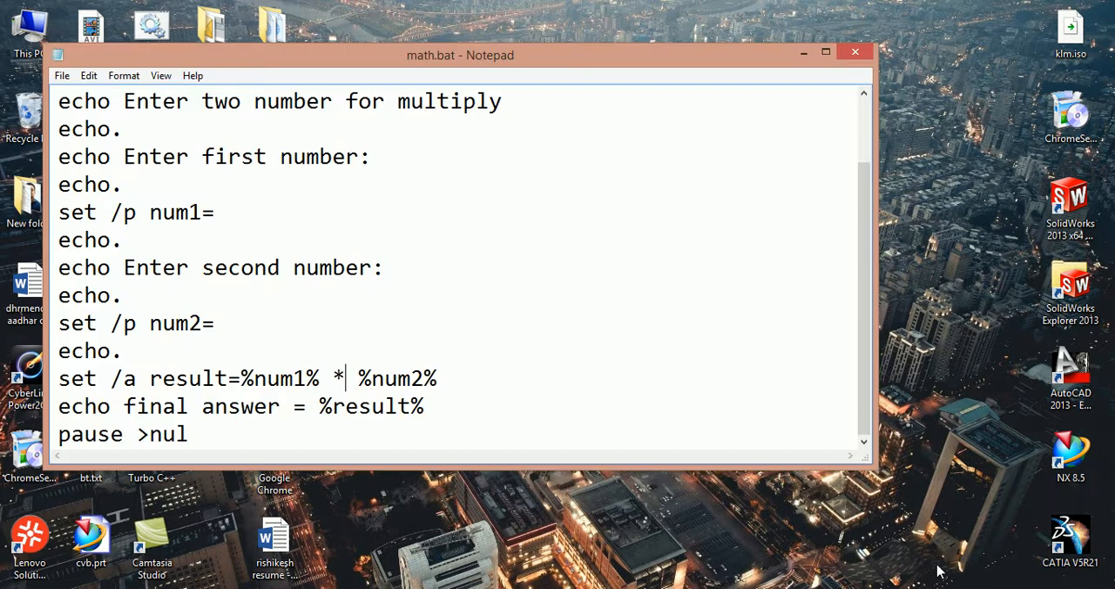